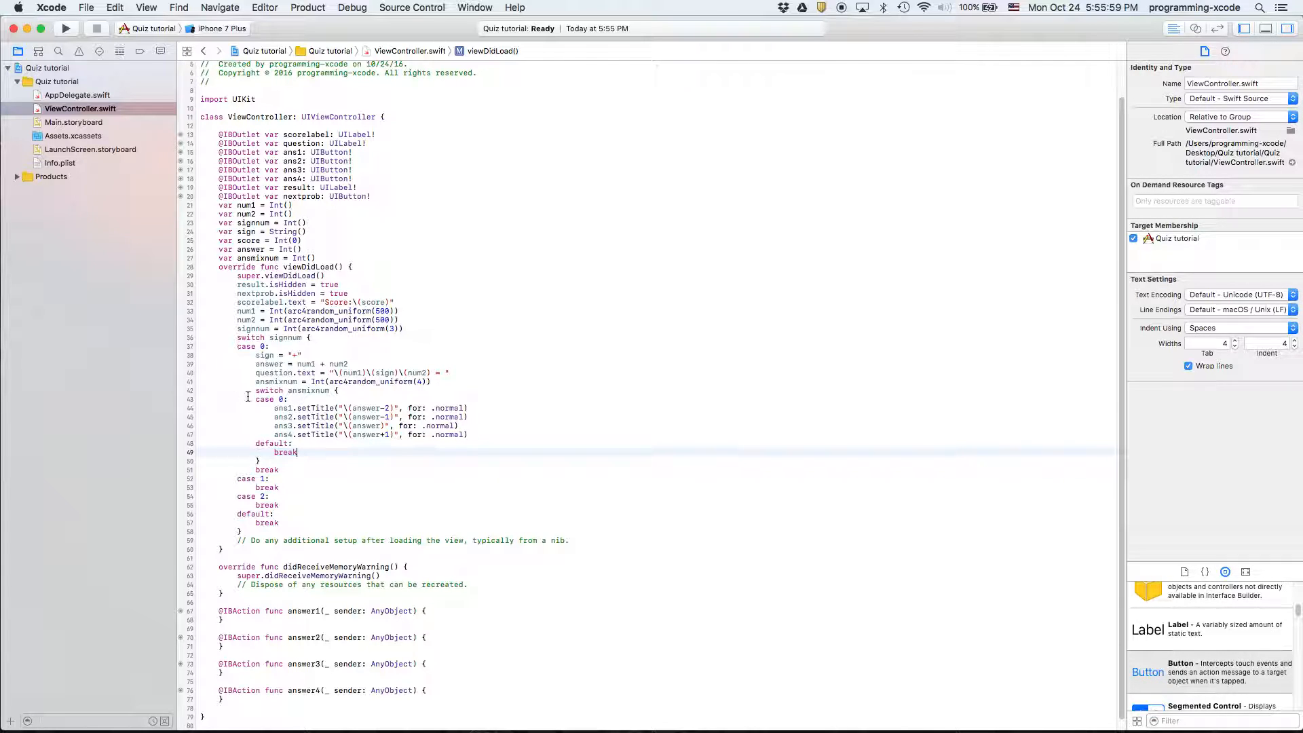
# - Copy the case 0 setTitle lines into cases 1–3, reordering the answer offsets in each
pyautogui.moveTo(274, 409); pyautogui.dragTo(469, 435)
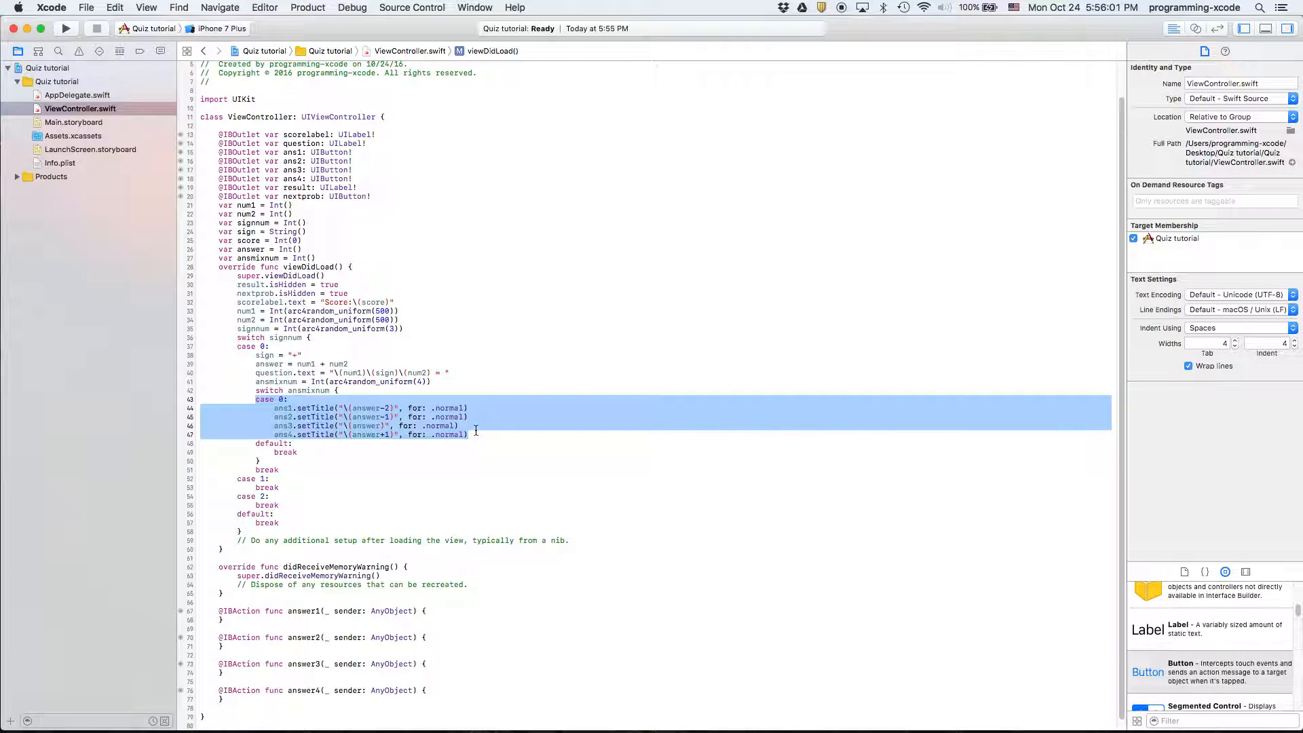
pyautogui.click(465, 435)
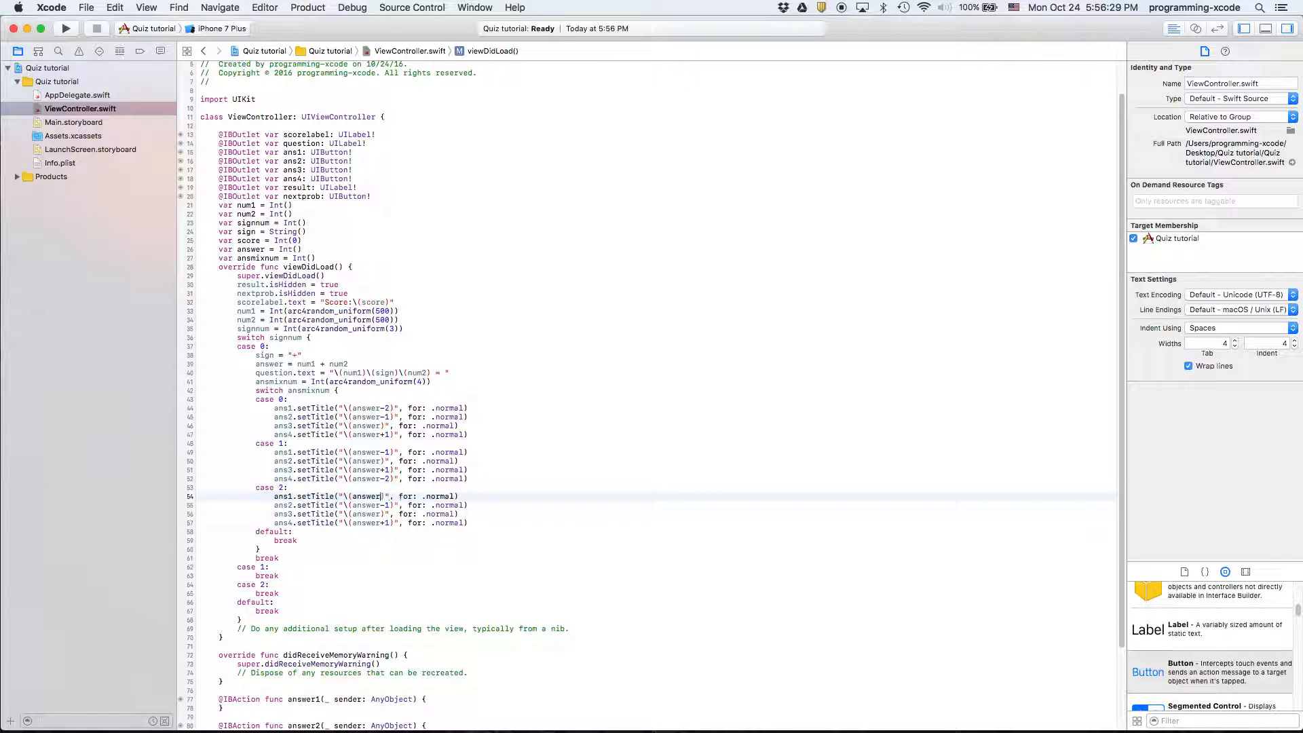
pyautogui.click(389, 505)
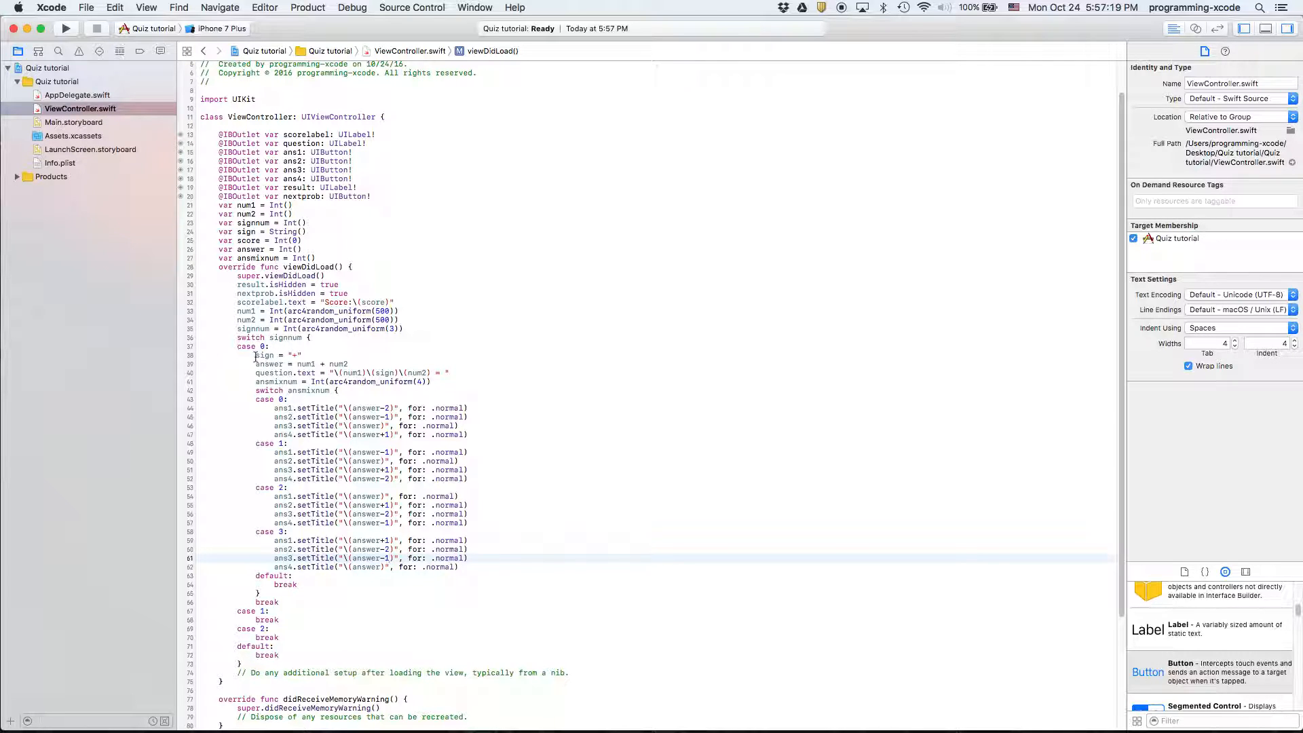
# - Paste the addition body into cases 1 and 2, changing the signs to - and *
pyautogui.moveTo(257, 355); pyautogui.dragTo(458, 568)
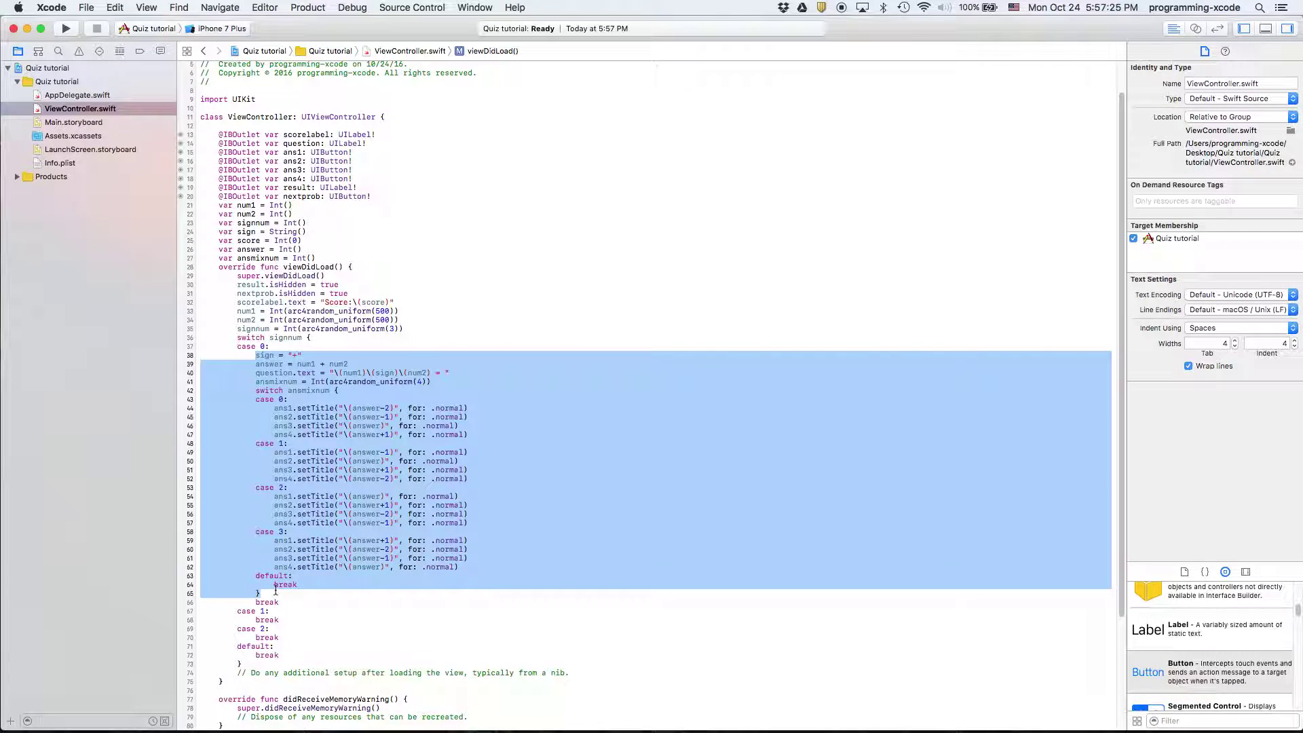
pyautogui.click(271, 611)
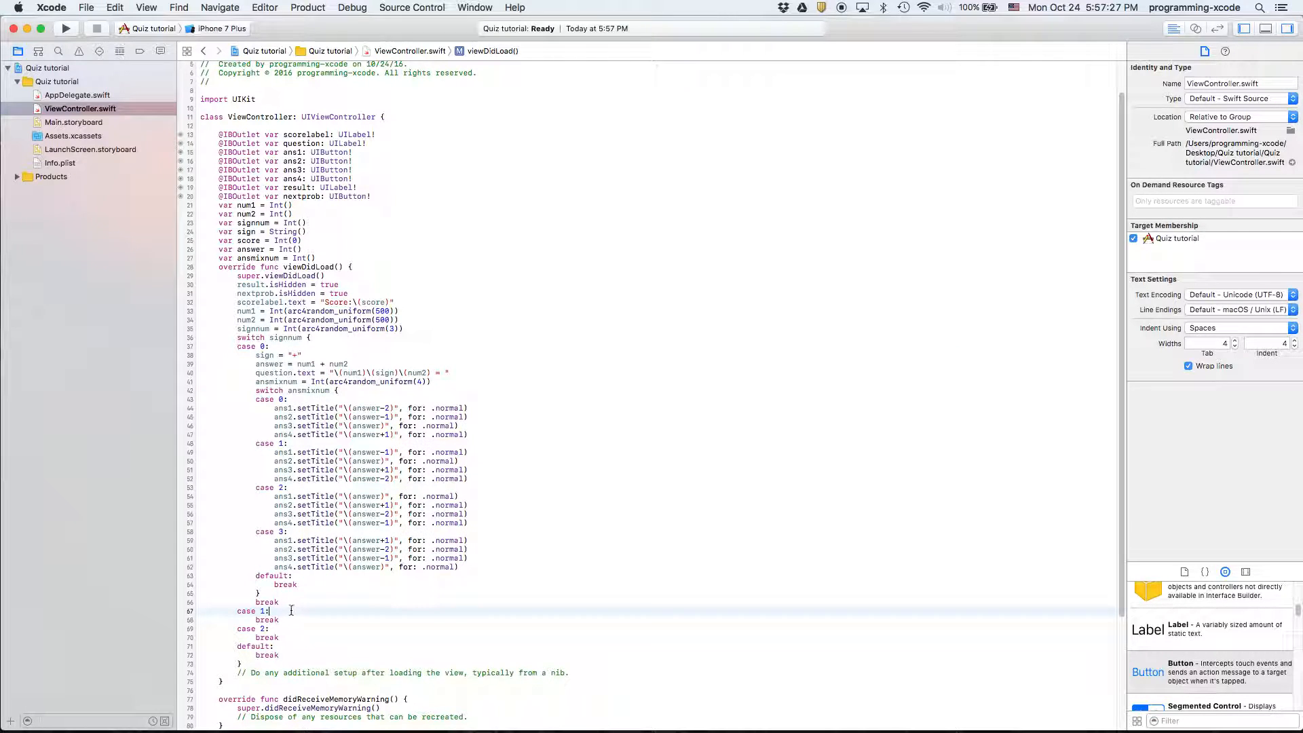
pyautogui.scroll(-3)
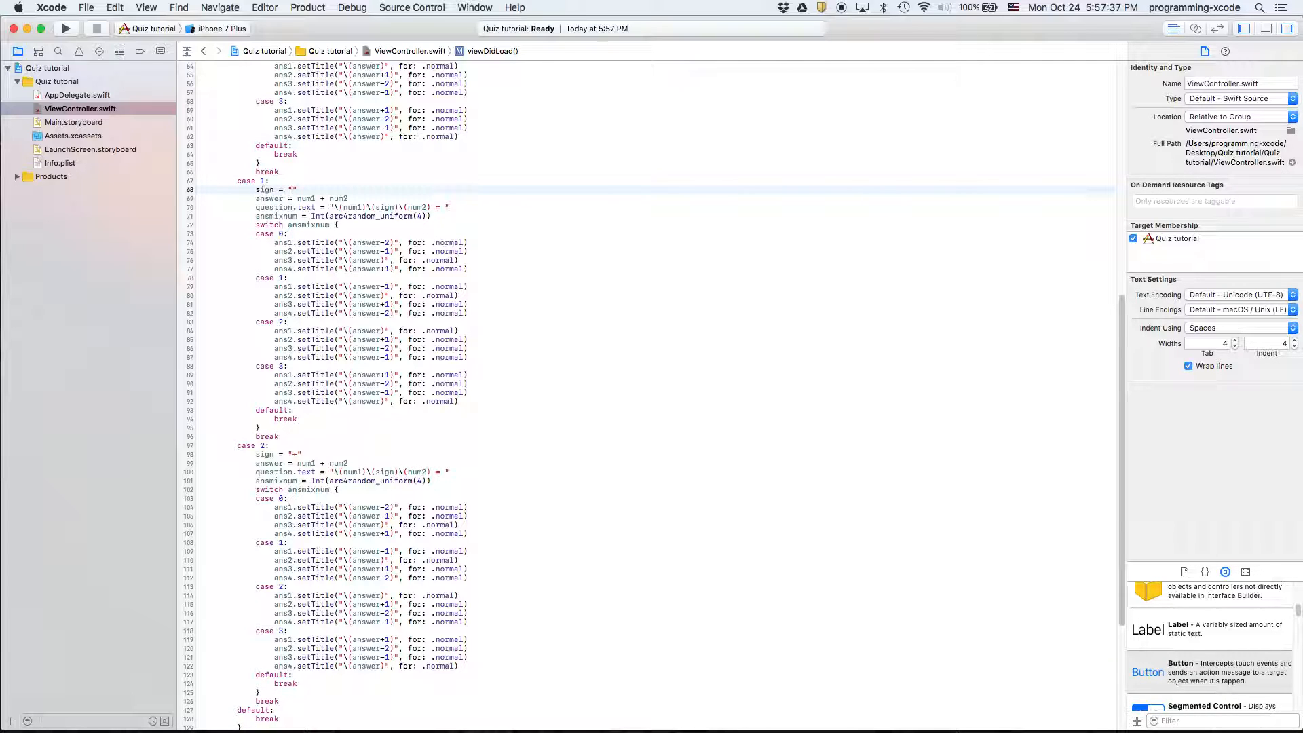
pyautogui.write('-')
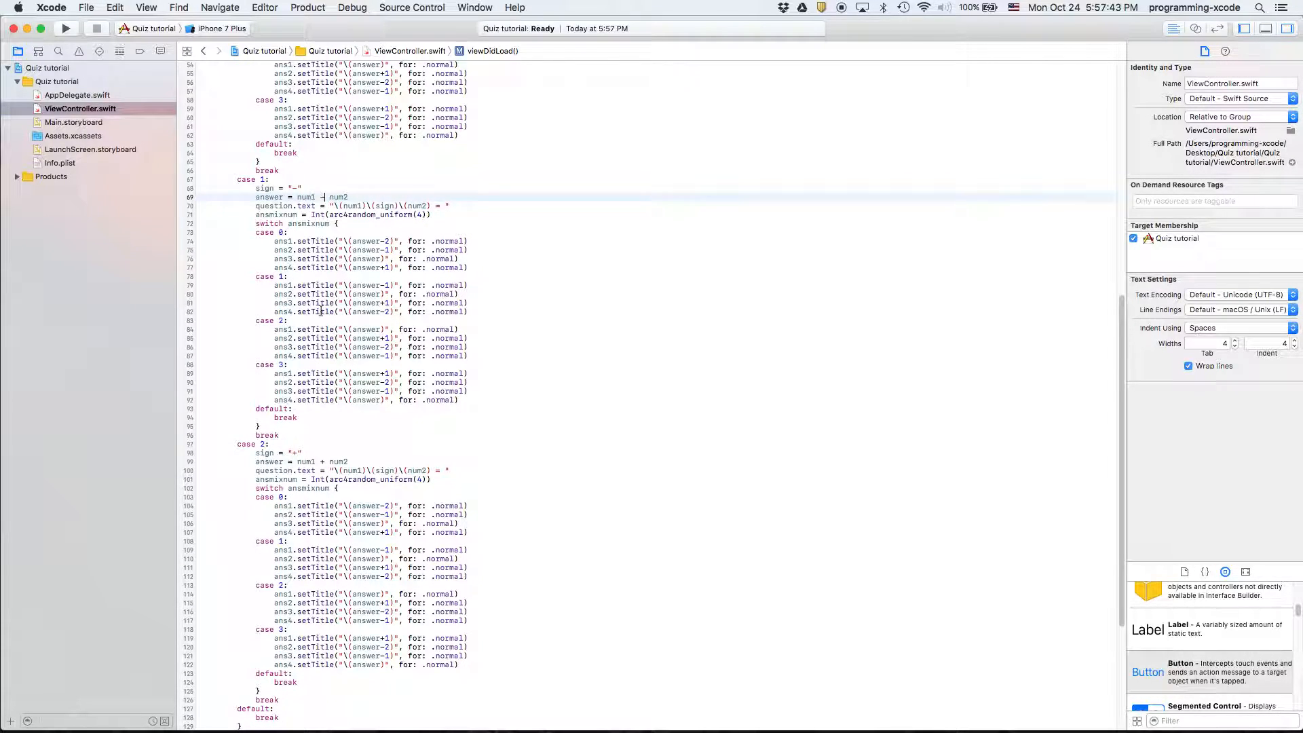
pyautogui.scroll(-3)
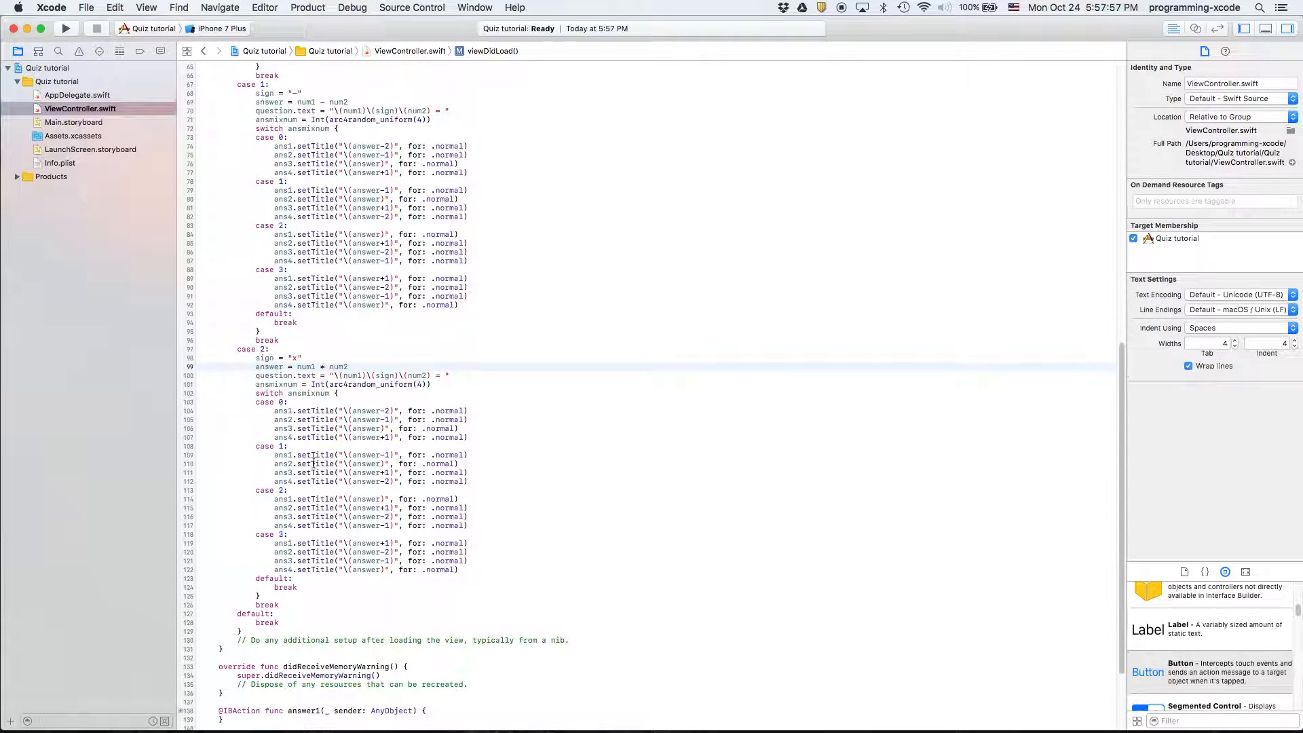
# - In answer1, add if ansmixnum == 0 { score = score - 1
pyautogui.scroll(-3)
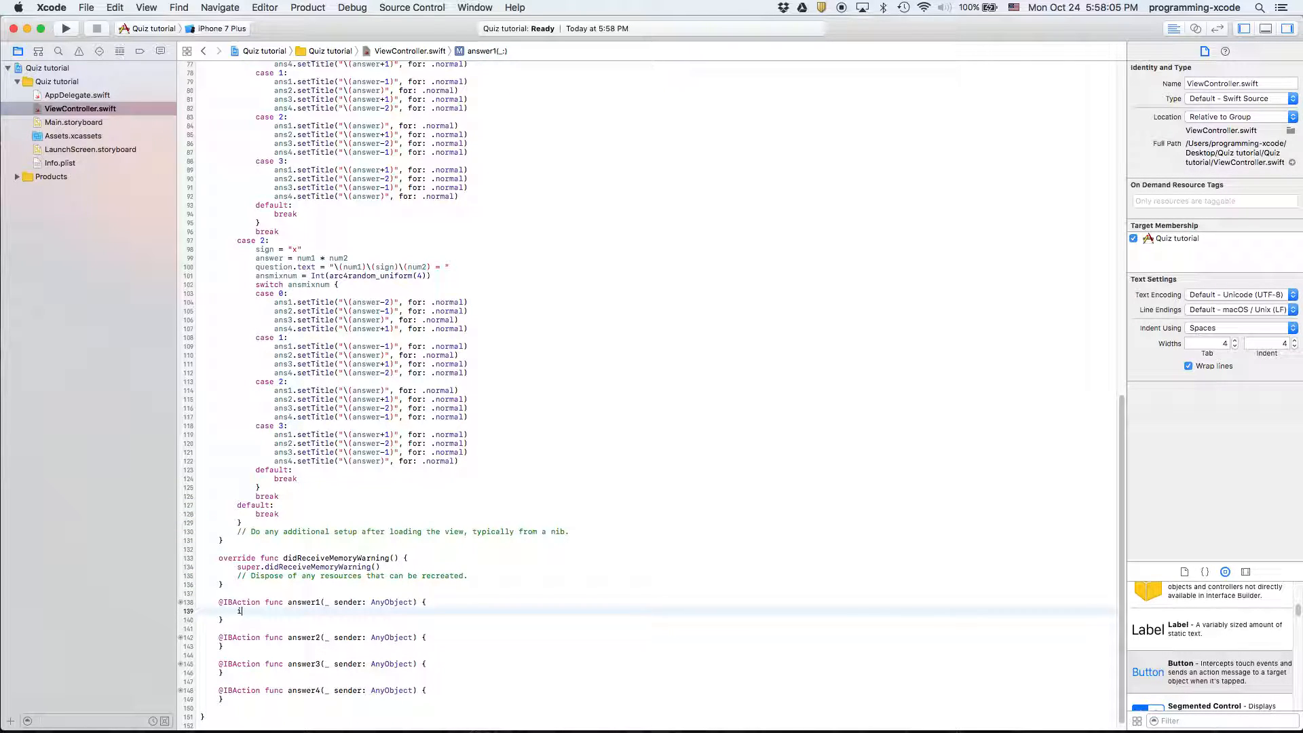
pyautogui.write('if ansmixnum')
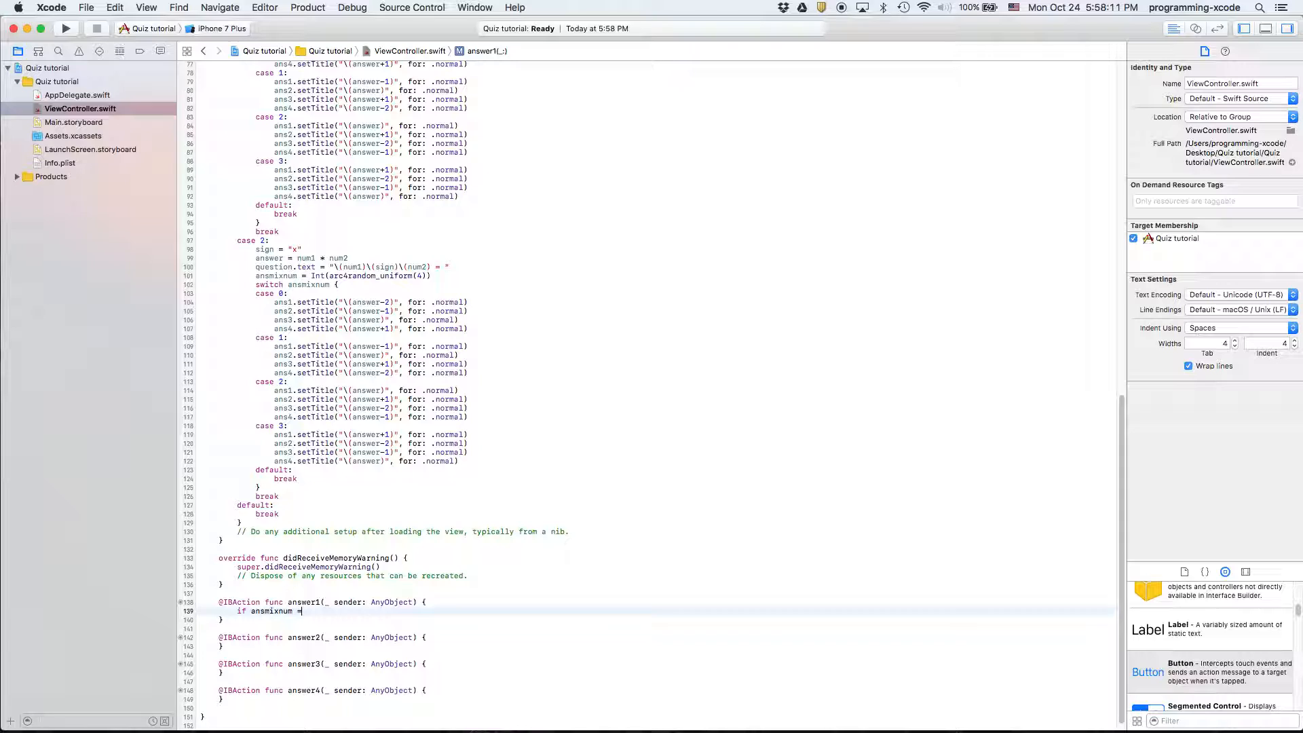
pyautogui.write('=')
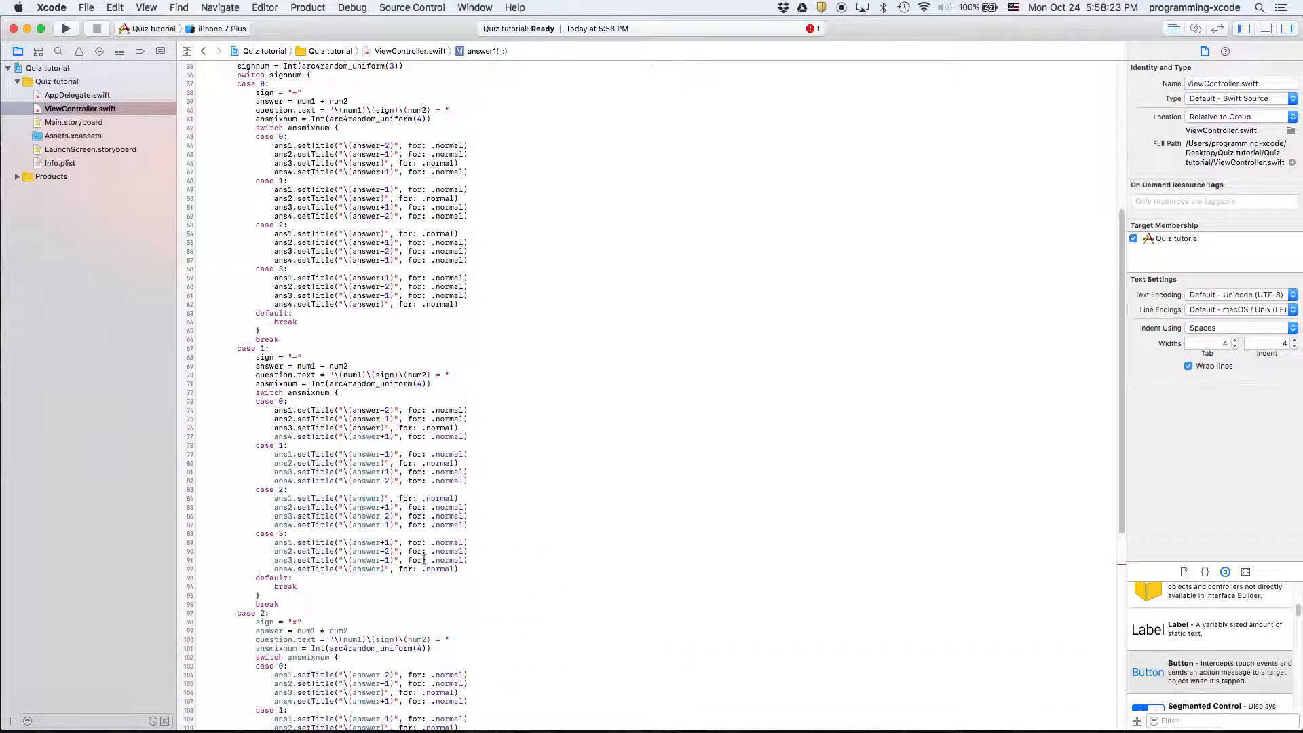
pyautogui.scroll(-3)
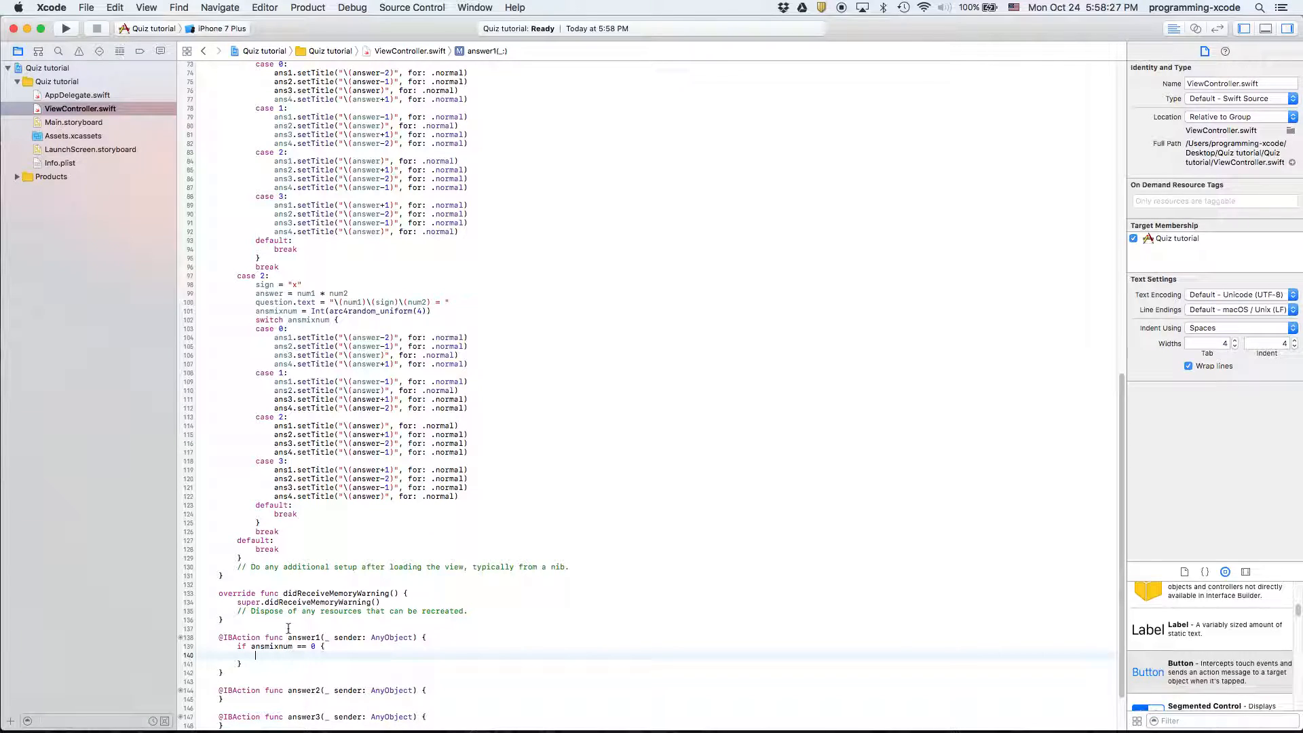
pyautogui.write('score =')
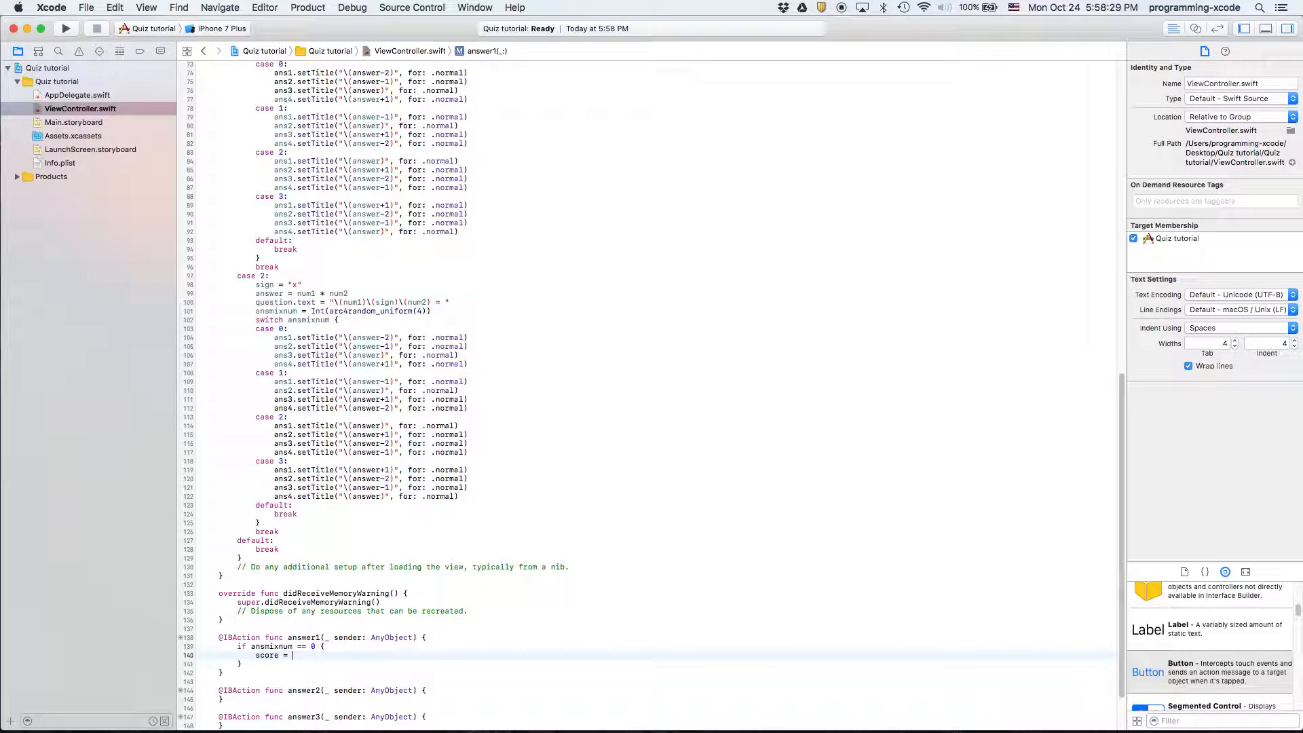
pyautogui.write('score')
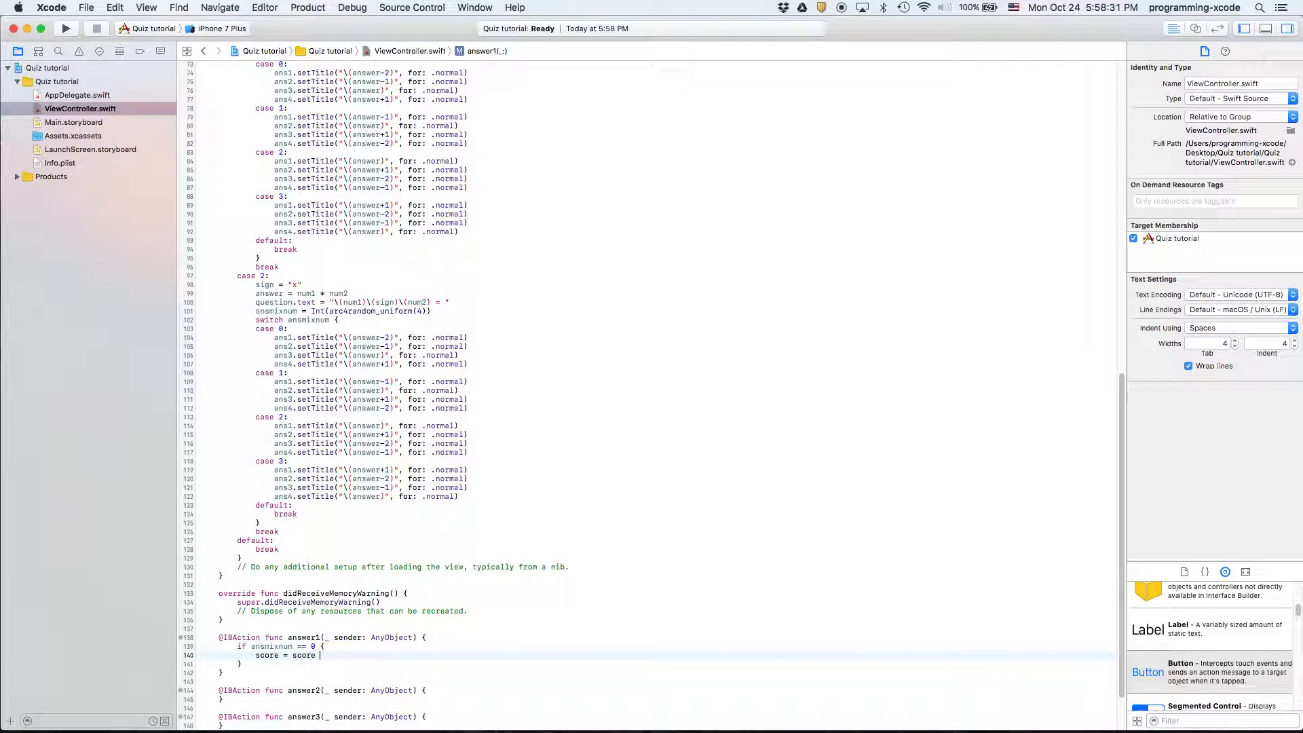
pyautogui.write('- 1')
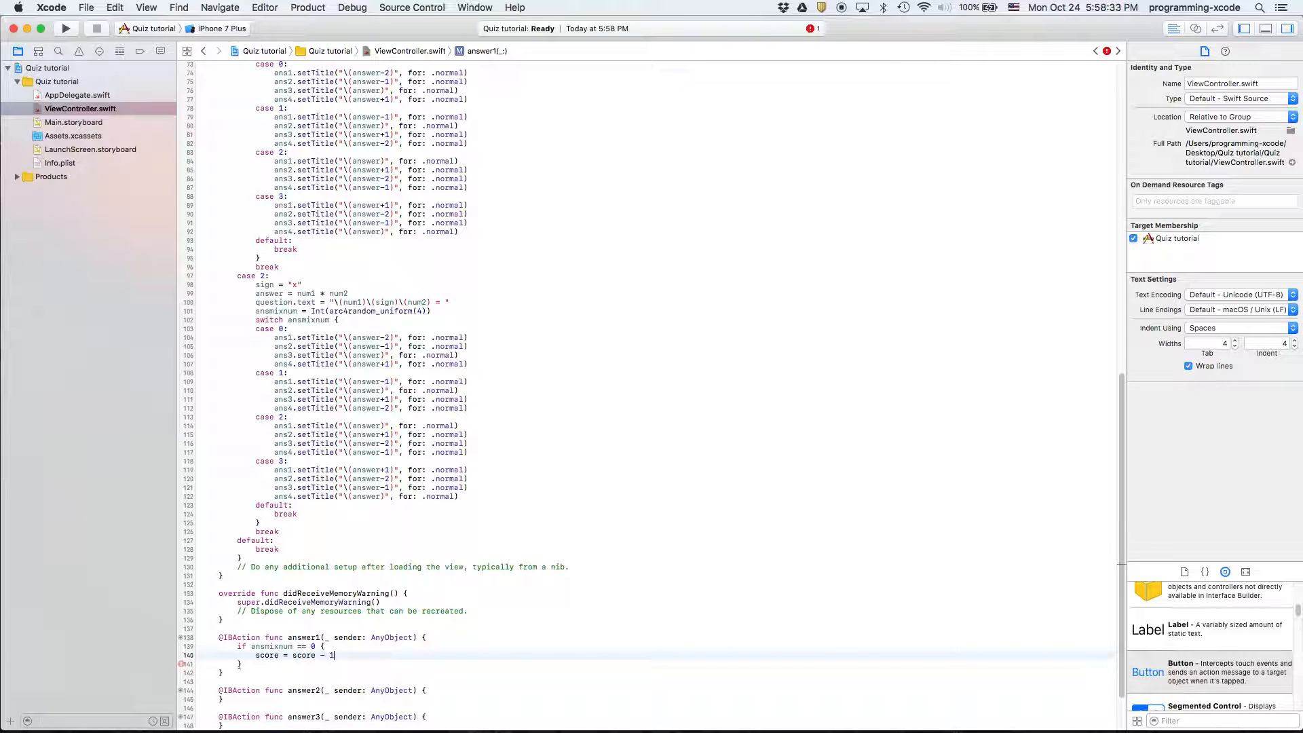
pyautogui.write('scorelabel.text = "')
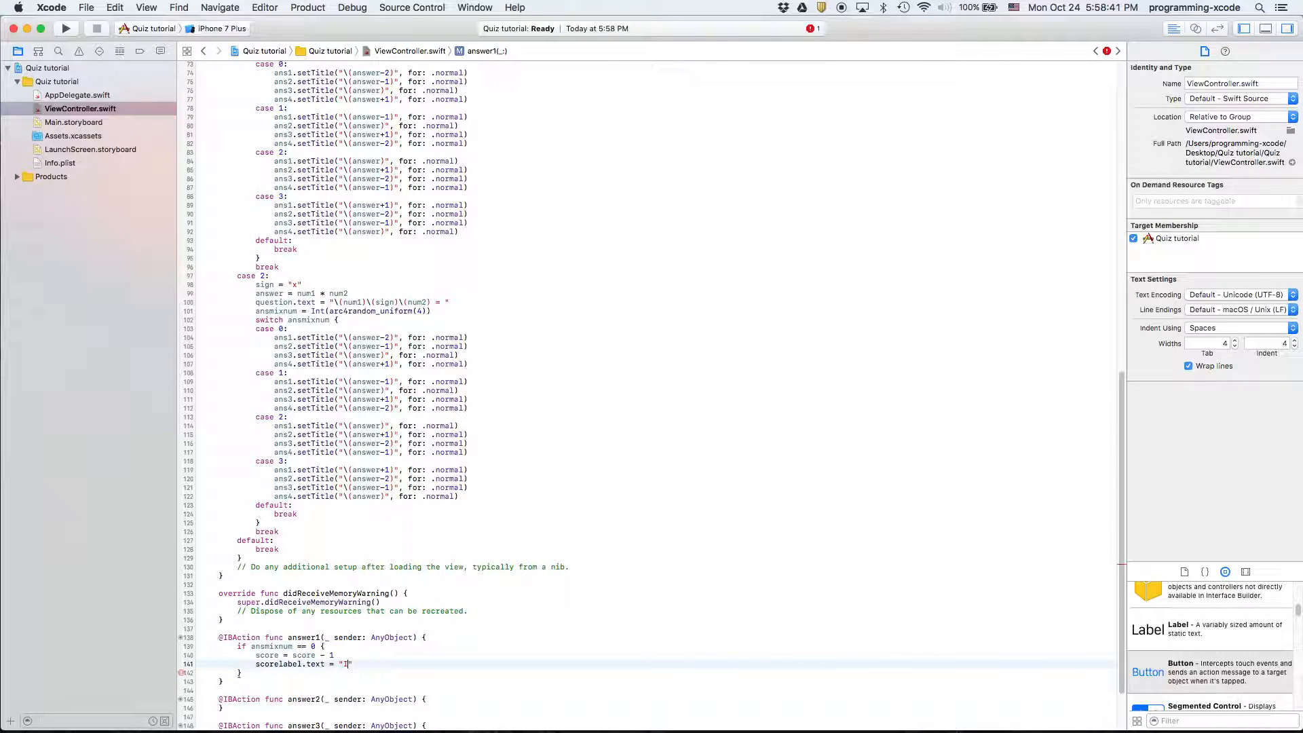
# - Set scorelabel.text = "Score:\(score)", result.text = "Incorrect!" and question.isHidden = true
pyautogui.write('Score')
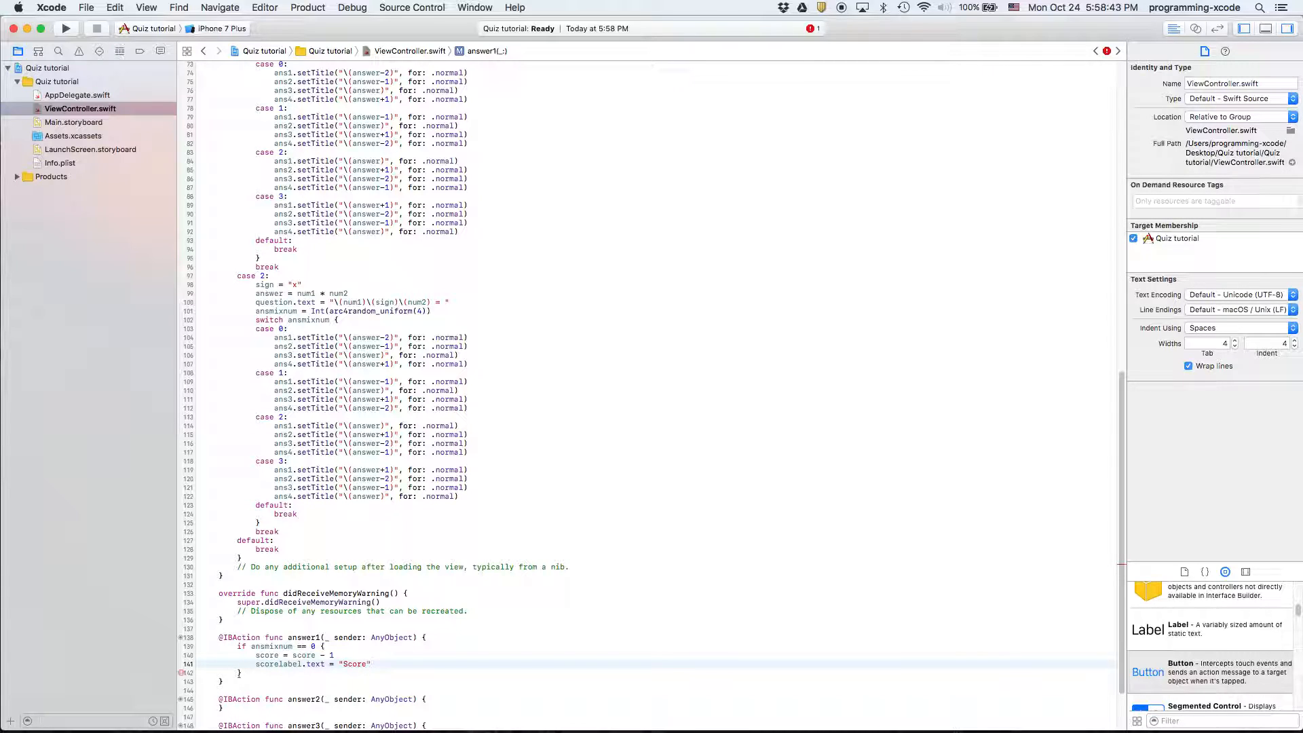
pyautogui.write('\\s')
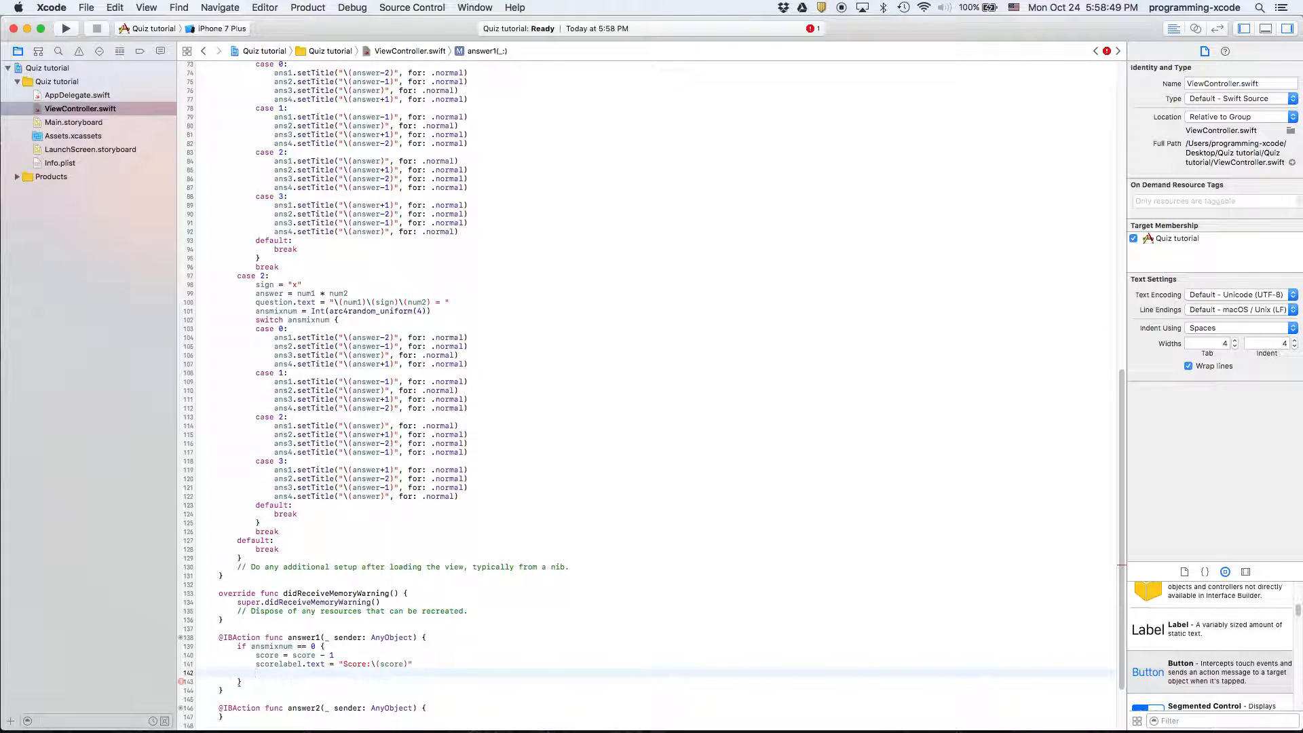
pyautogui.write('result.text = "Incorrect')
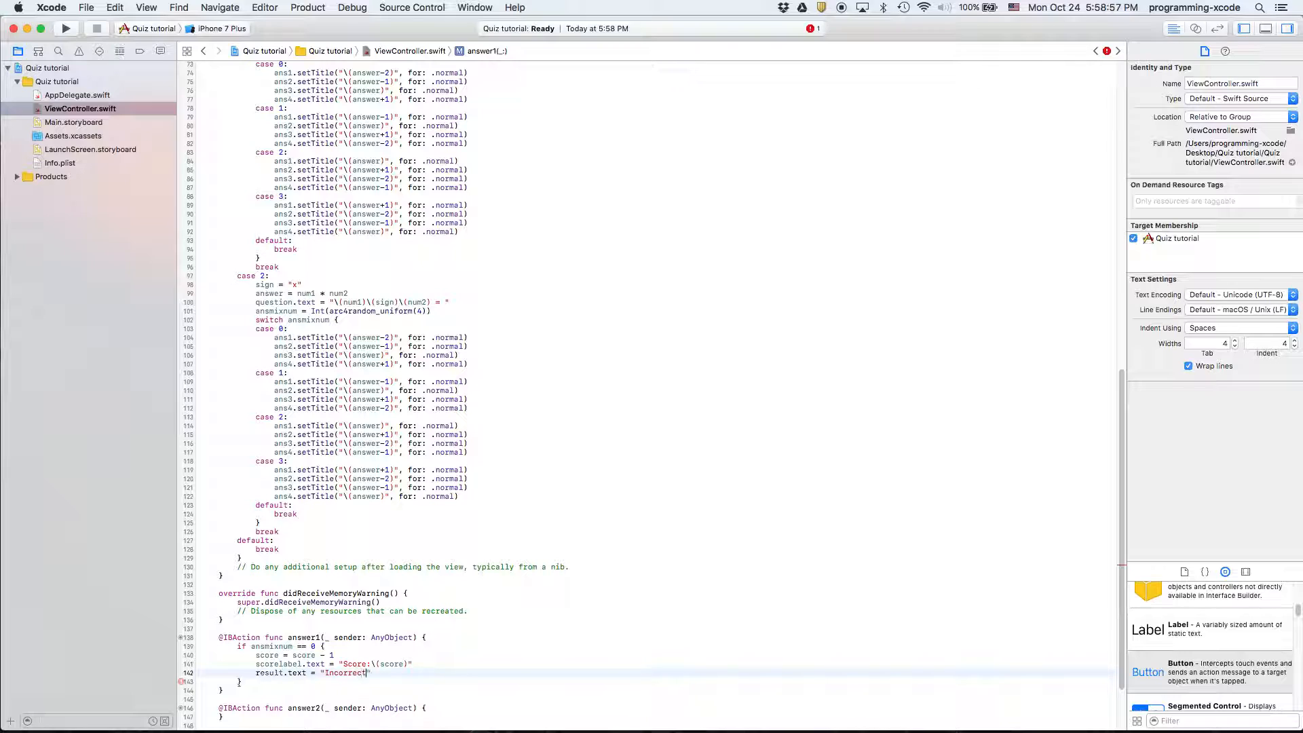
pyautogui.write('!')
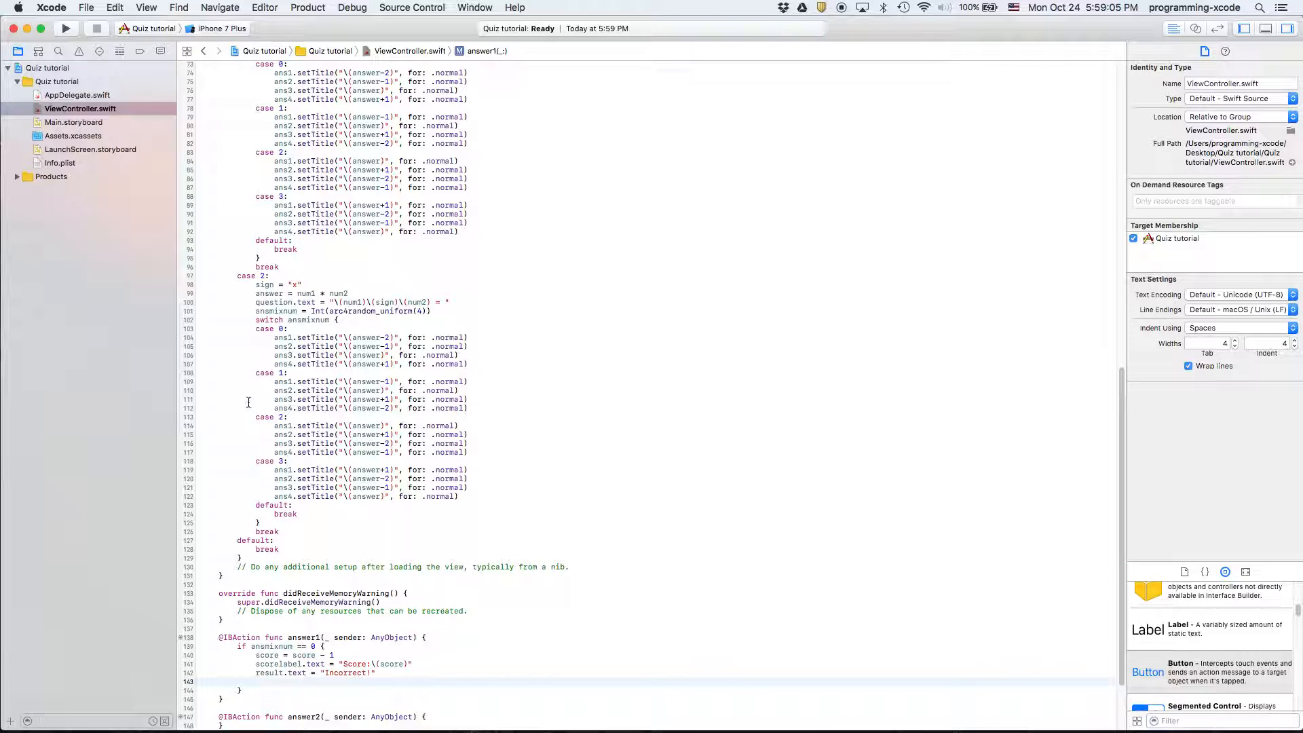
pyautogui.write('question.isHidden = t')
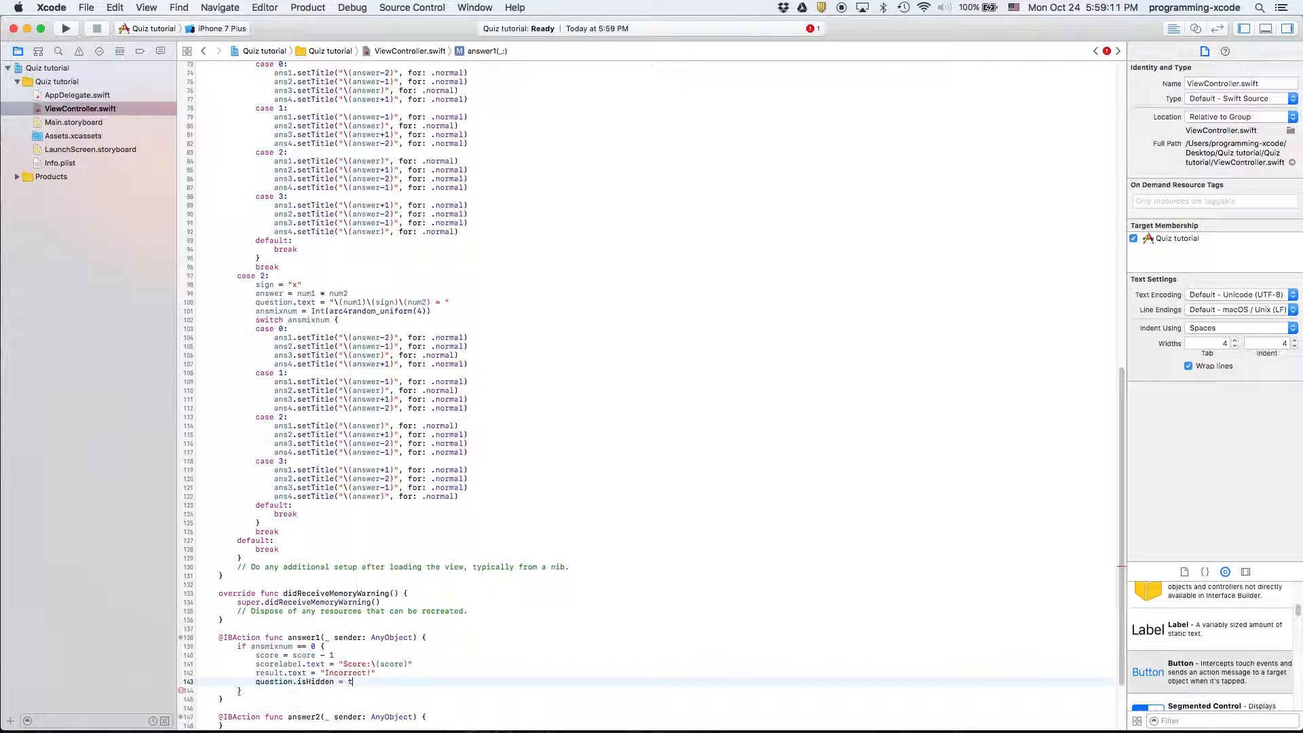
pyautogui.write('rue')
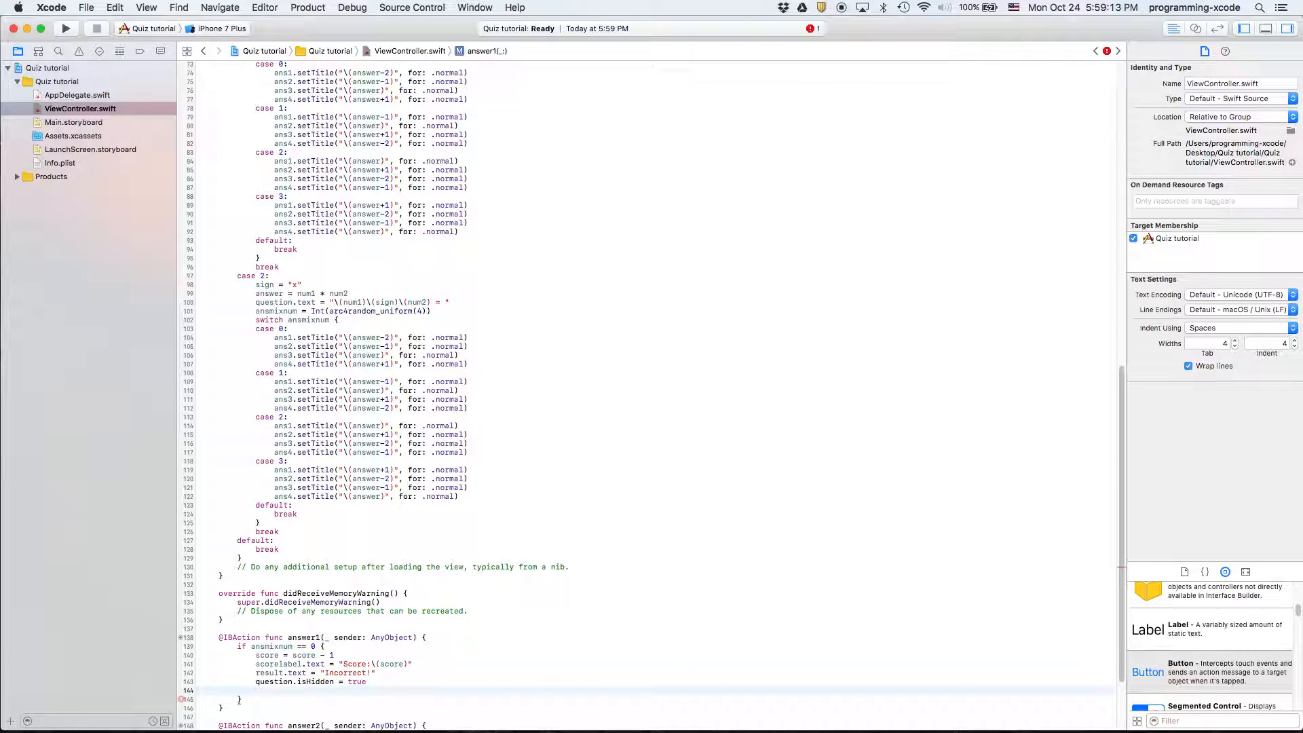
# - Hide ans1 through ans4 with isHidden = true inside the ansmixnum == 0 block
pyautogui.write('ans1.isHidden')
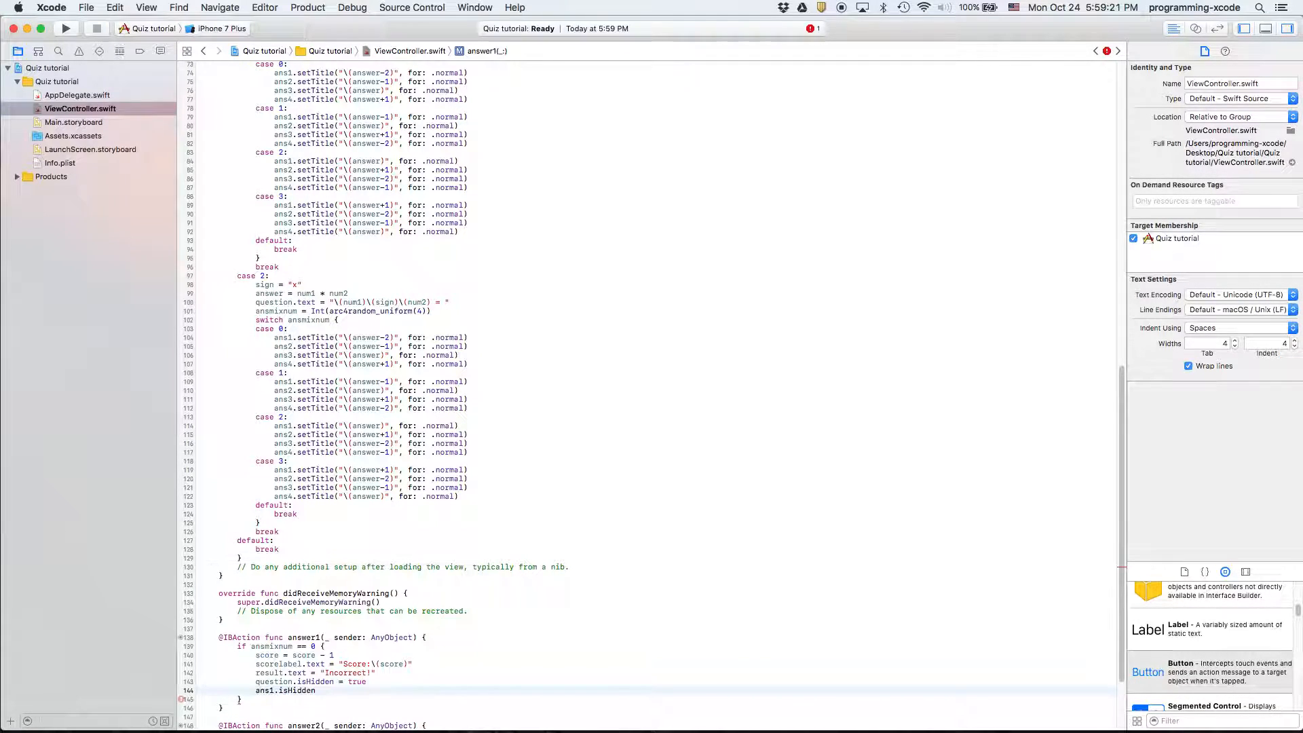
pyautogui.write('t')
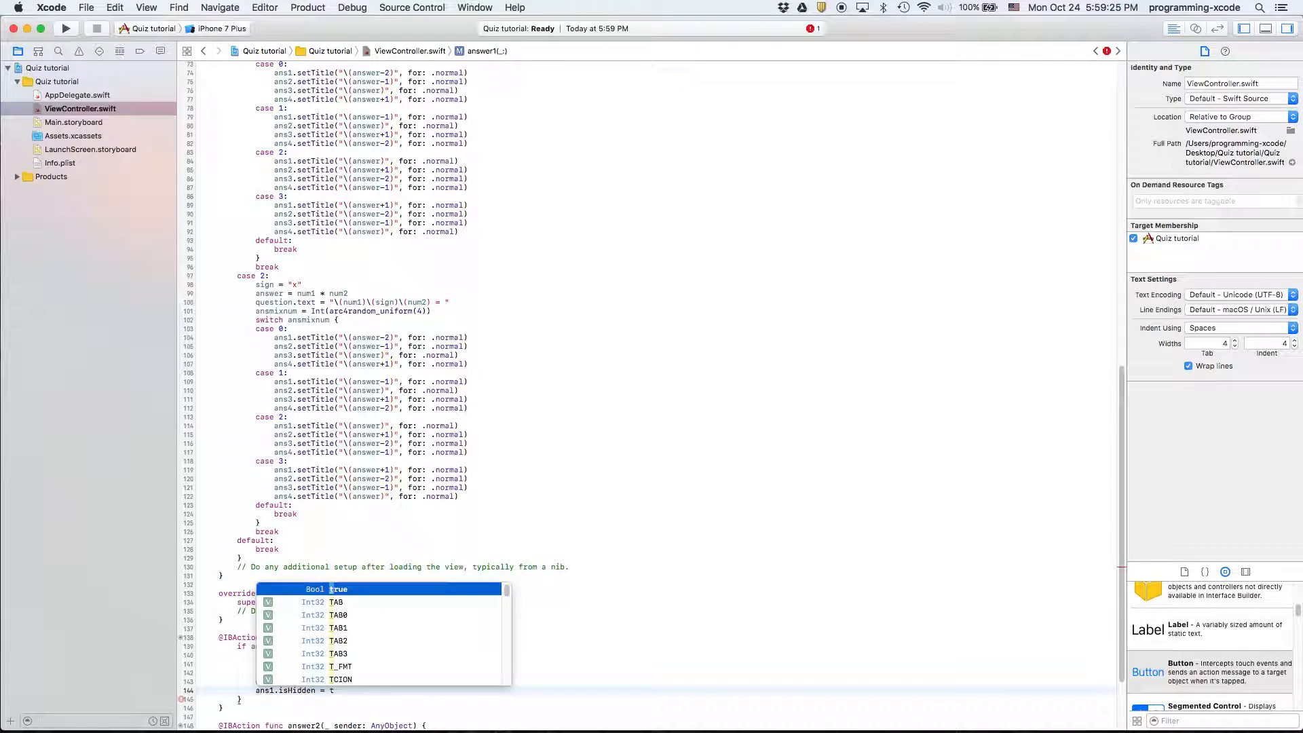
pyautogui.press('return')
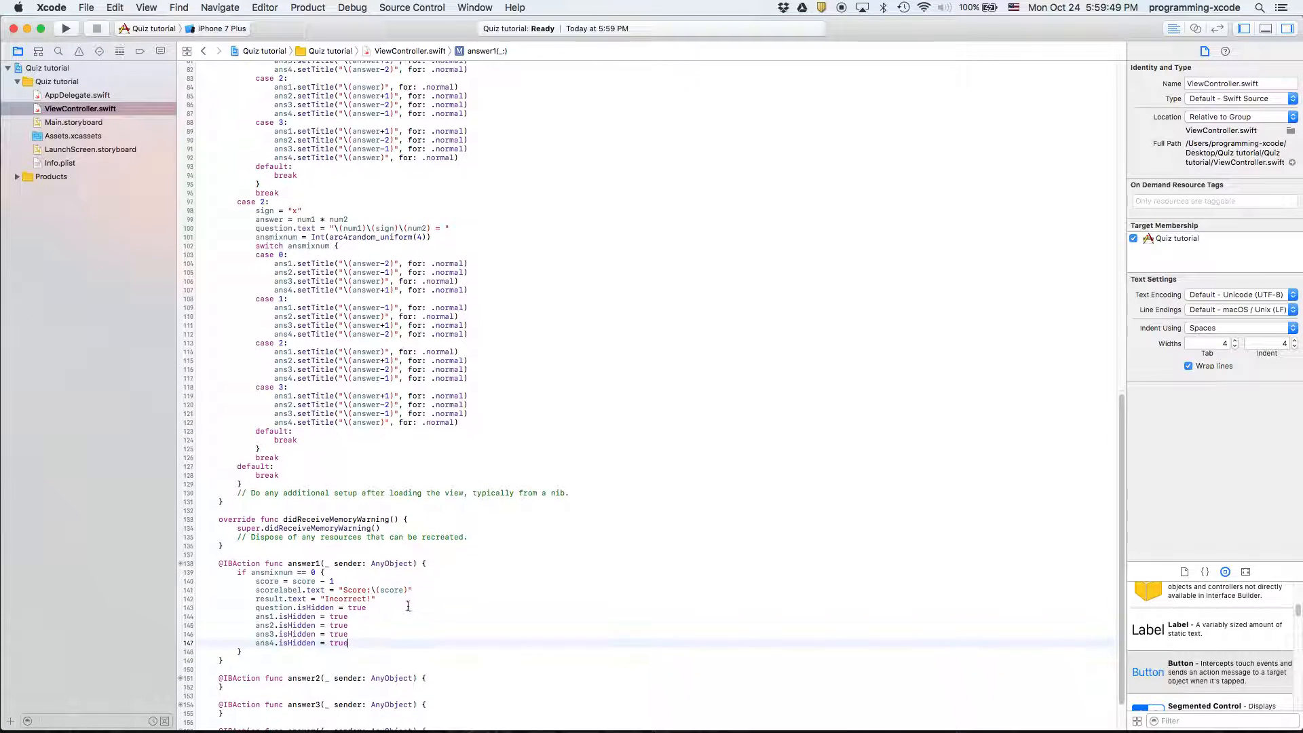
pyautogui.scroll(-3)
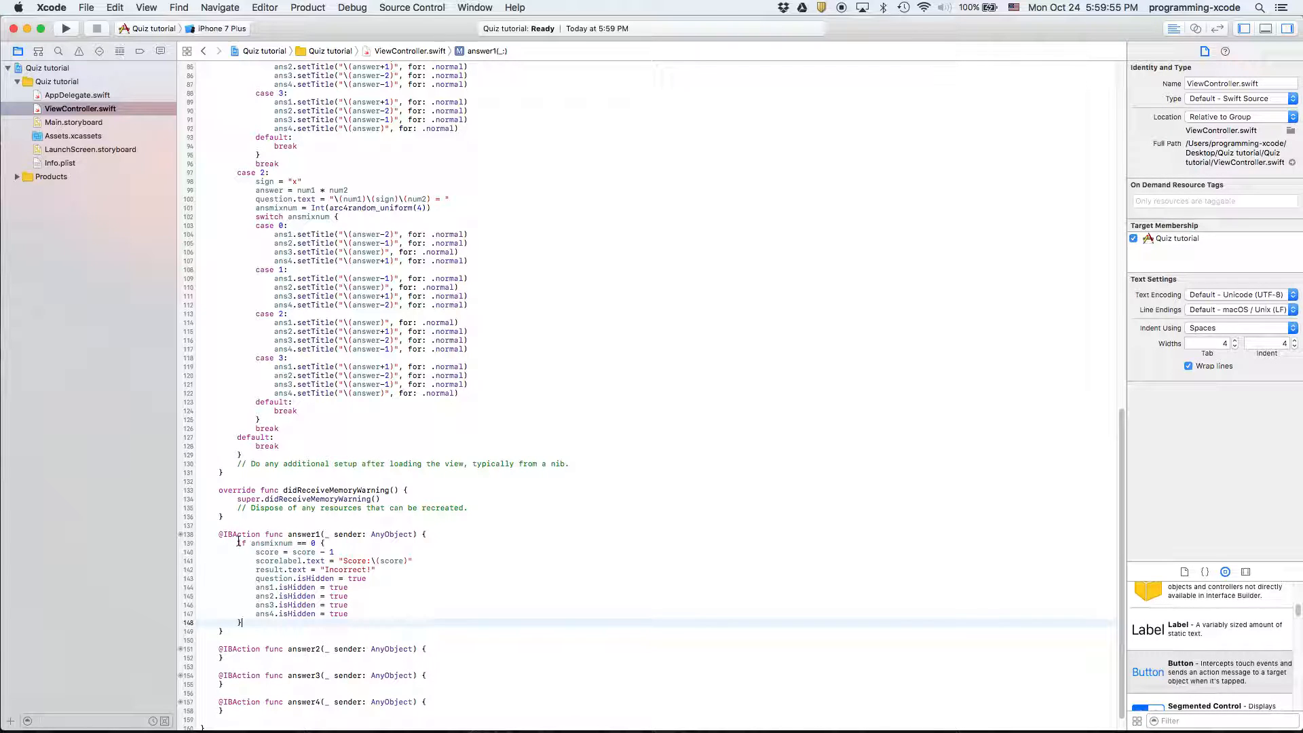
# - Paste the if block as else-if branches, with the == 2 branch adding 1 and showing Correct!
pyautogui.moveTo(239, 543); pyautogui.dragTo(243, 624)
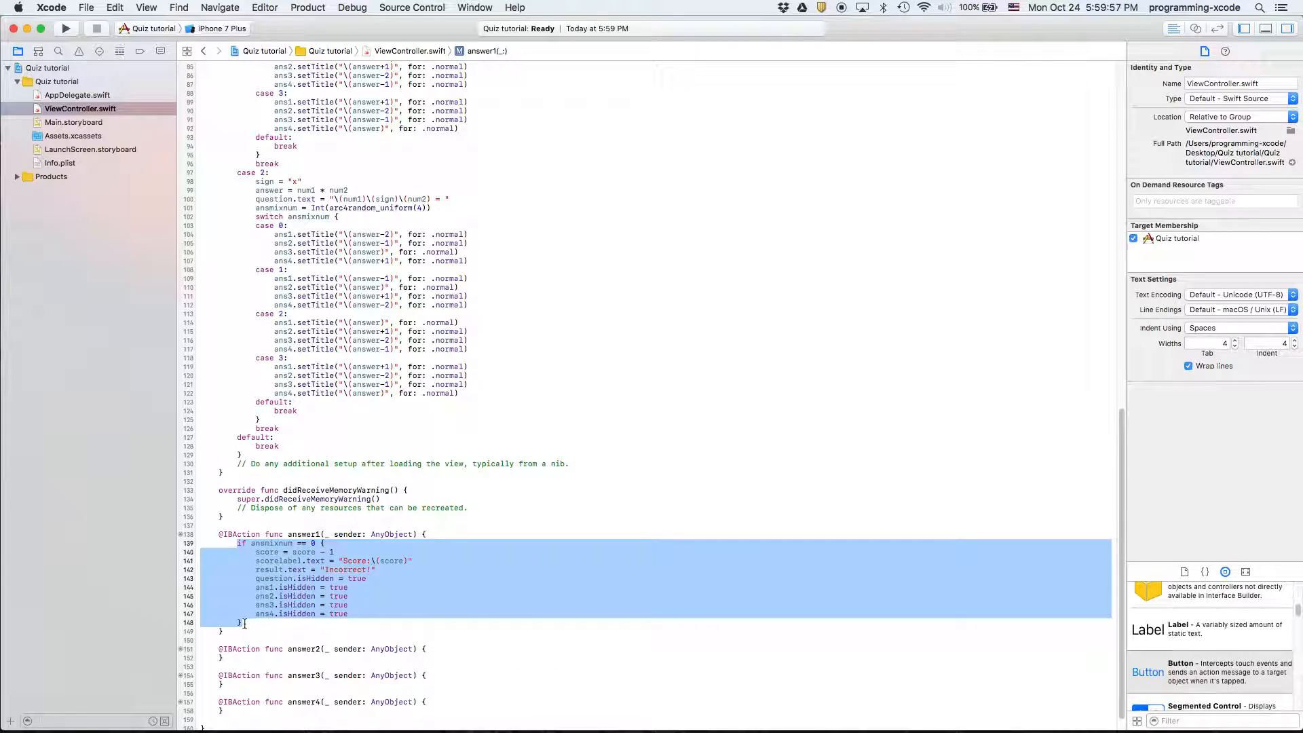
pyautogui.write('se')
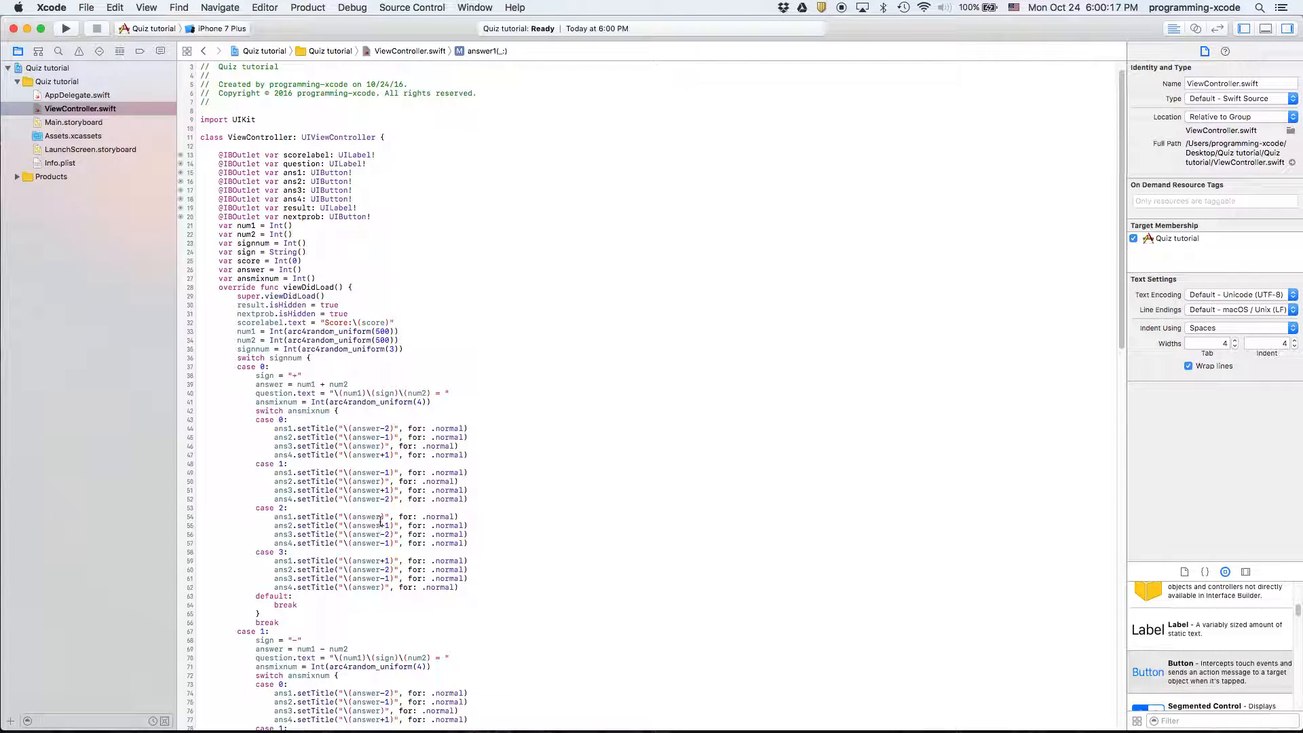
pyautogui.scroll(-3)
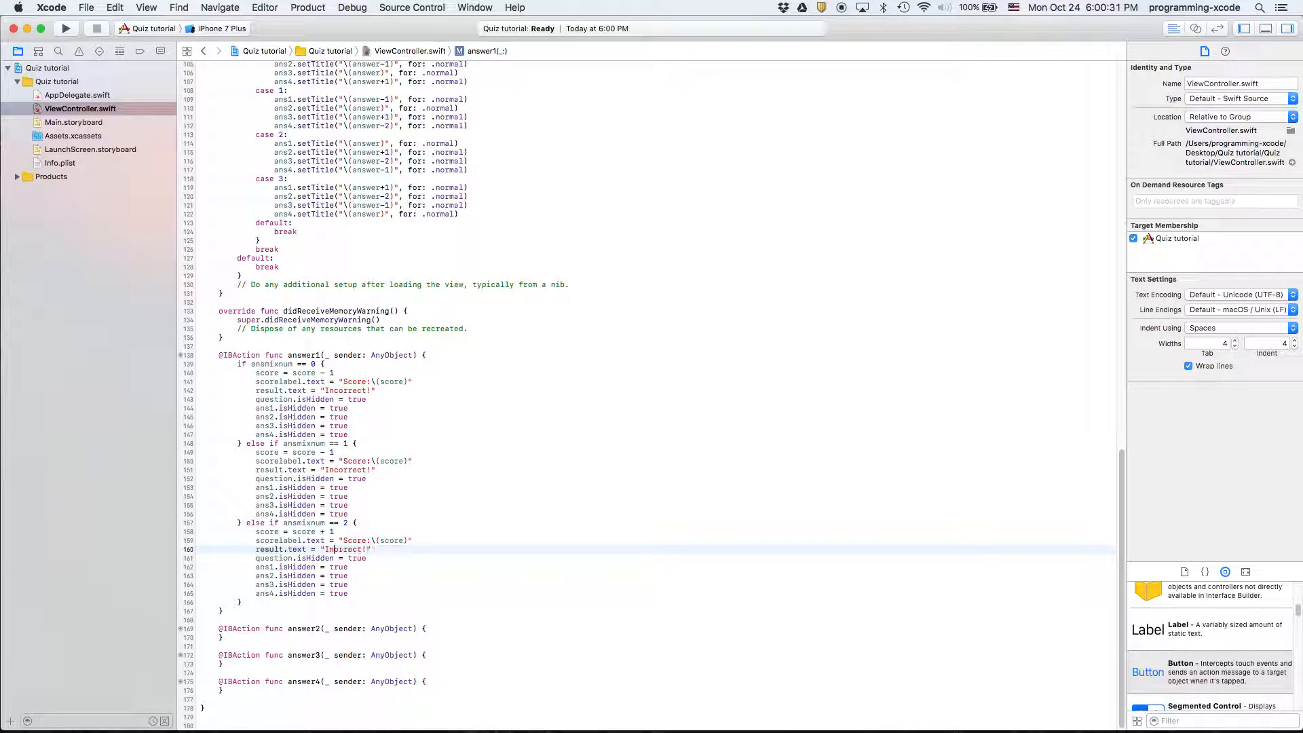
pyautogui.write('Correct')
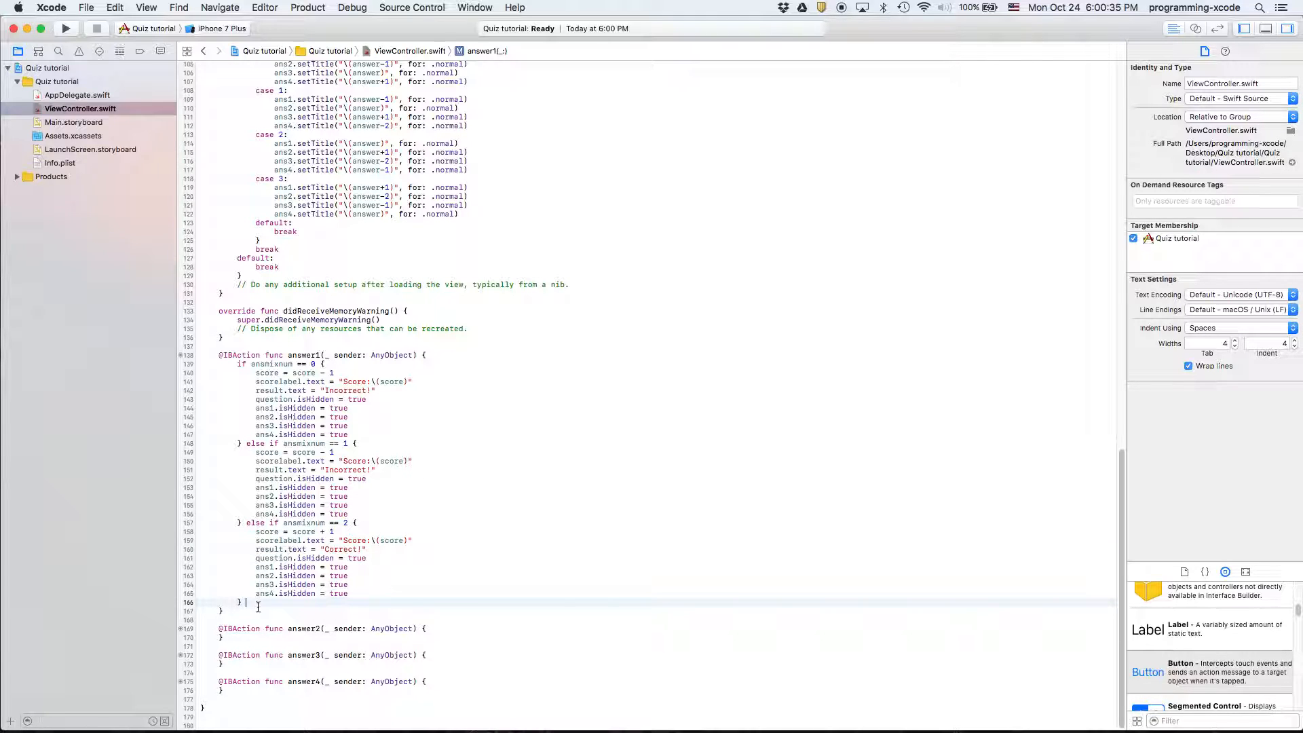
pyautogui.write('} else if ansmixnum == 1 {')
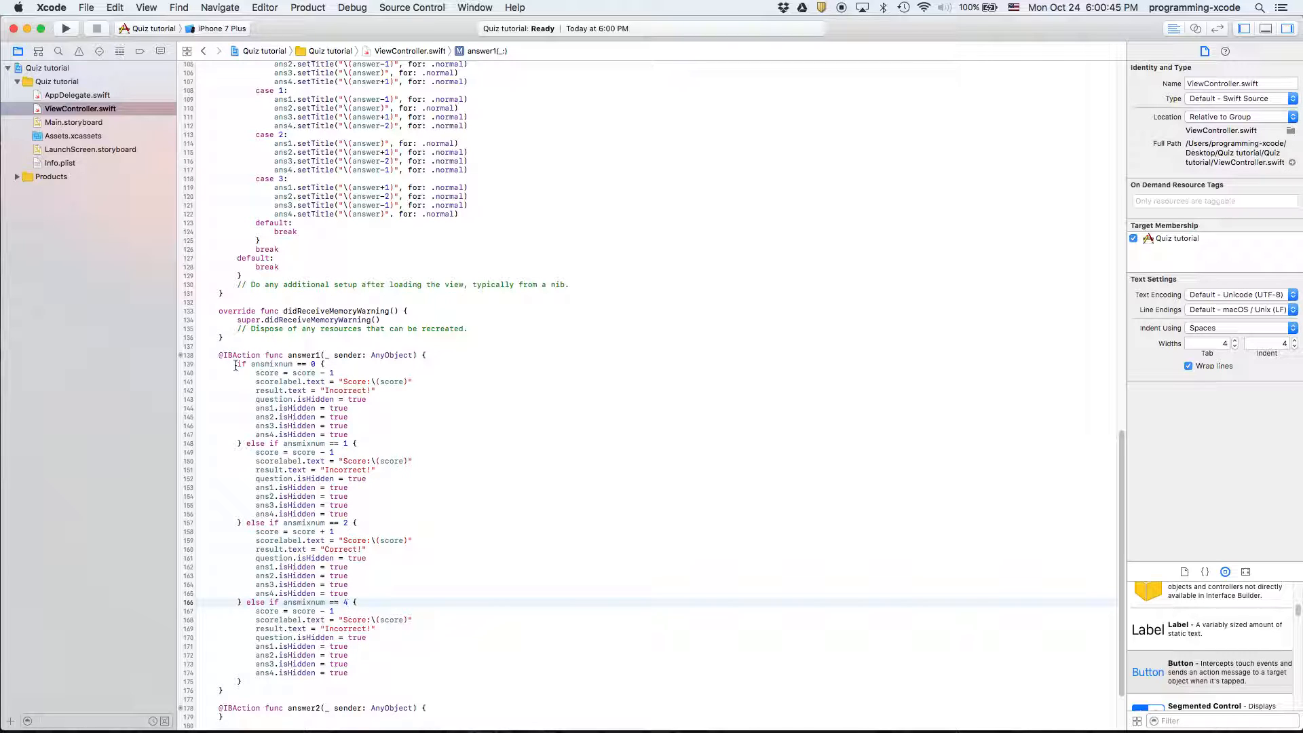
# - Copy answer1's if/else chain into answer2 and change which branch counts as correct
pyautogui.moveTo(235, 364); pyautogui.dragTo(247, 682)
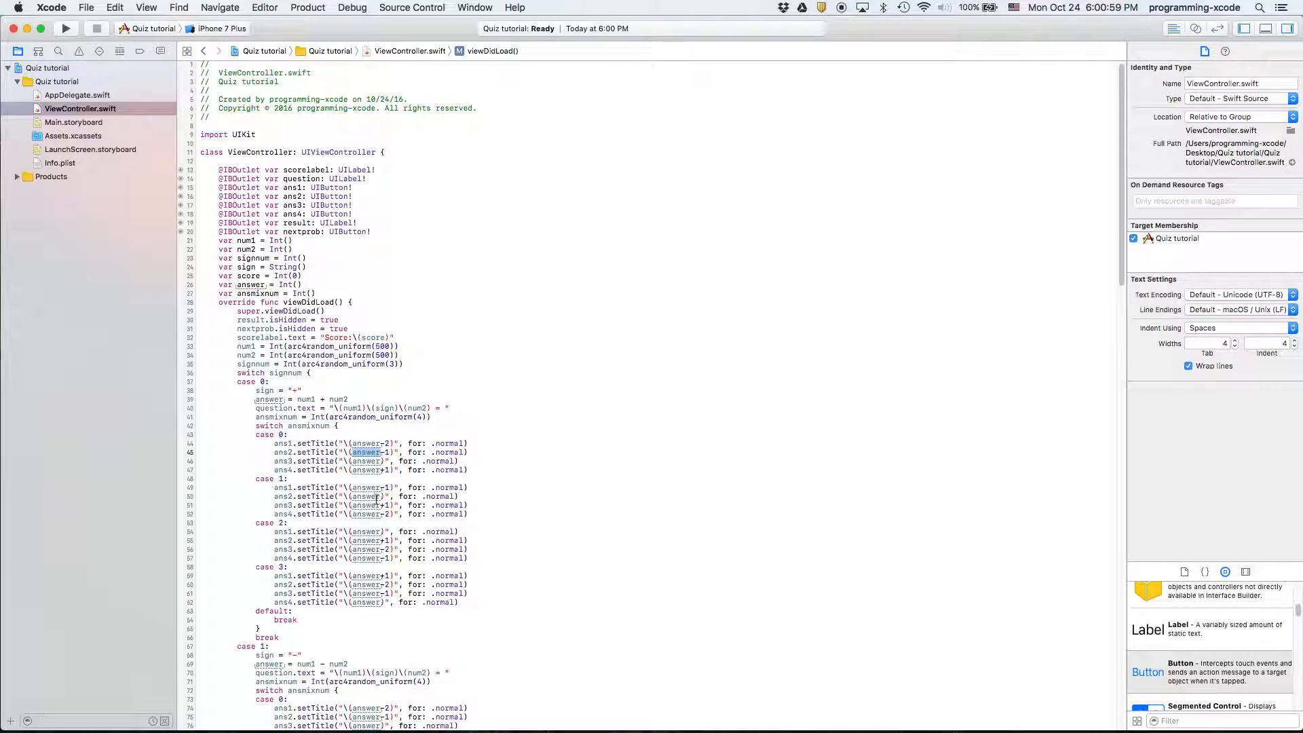
pyautogui.click(367, 497)
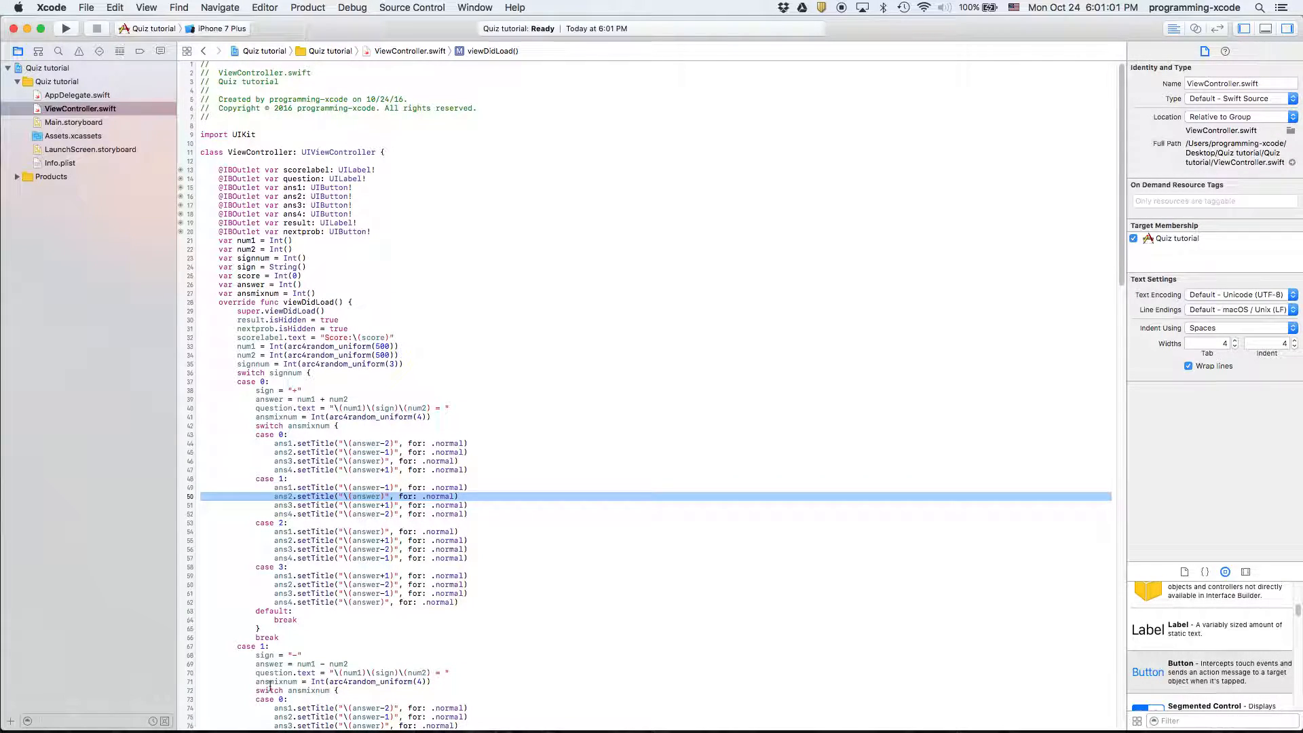
pyautogui.scroll(-3)
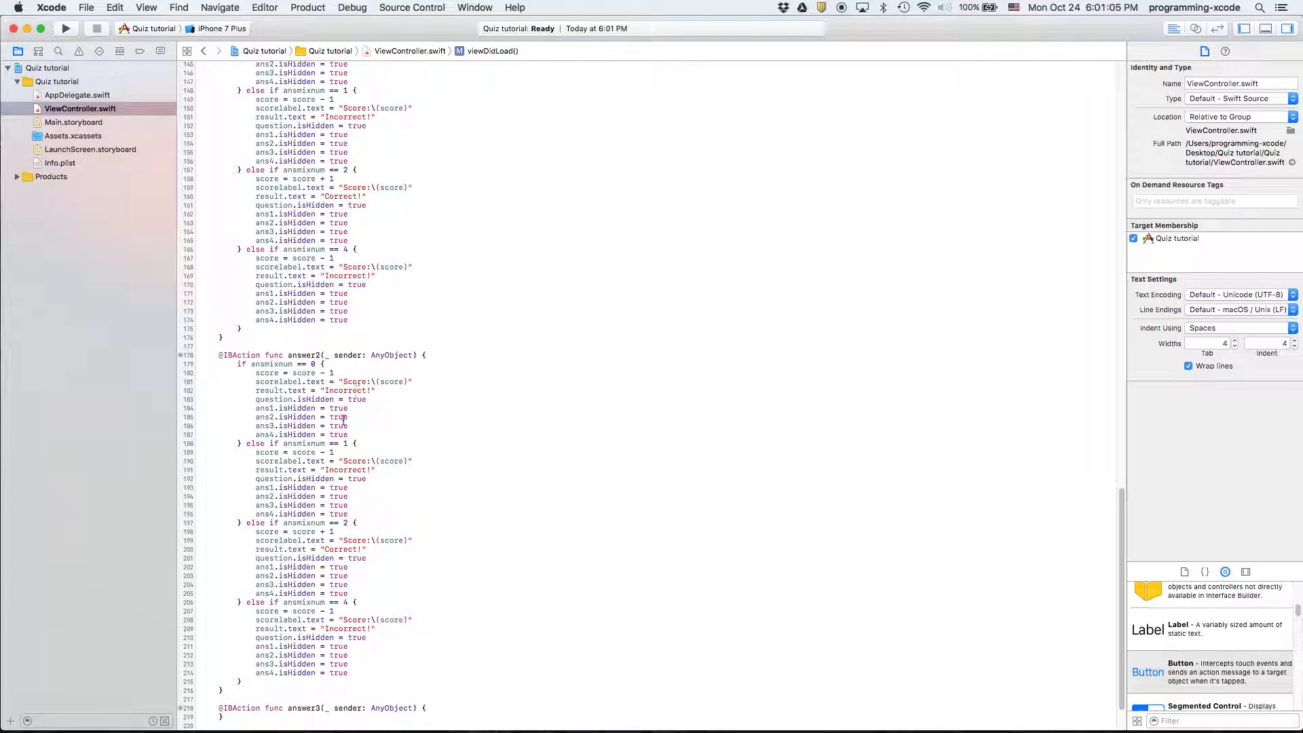
pyautogui.click(348, 443)
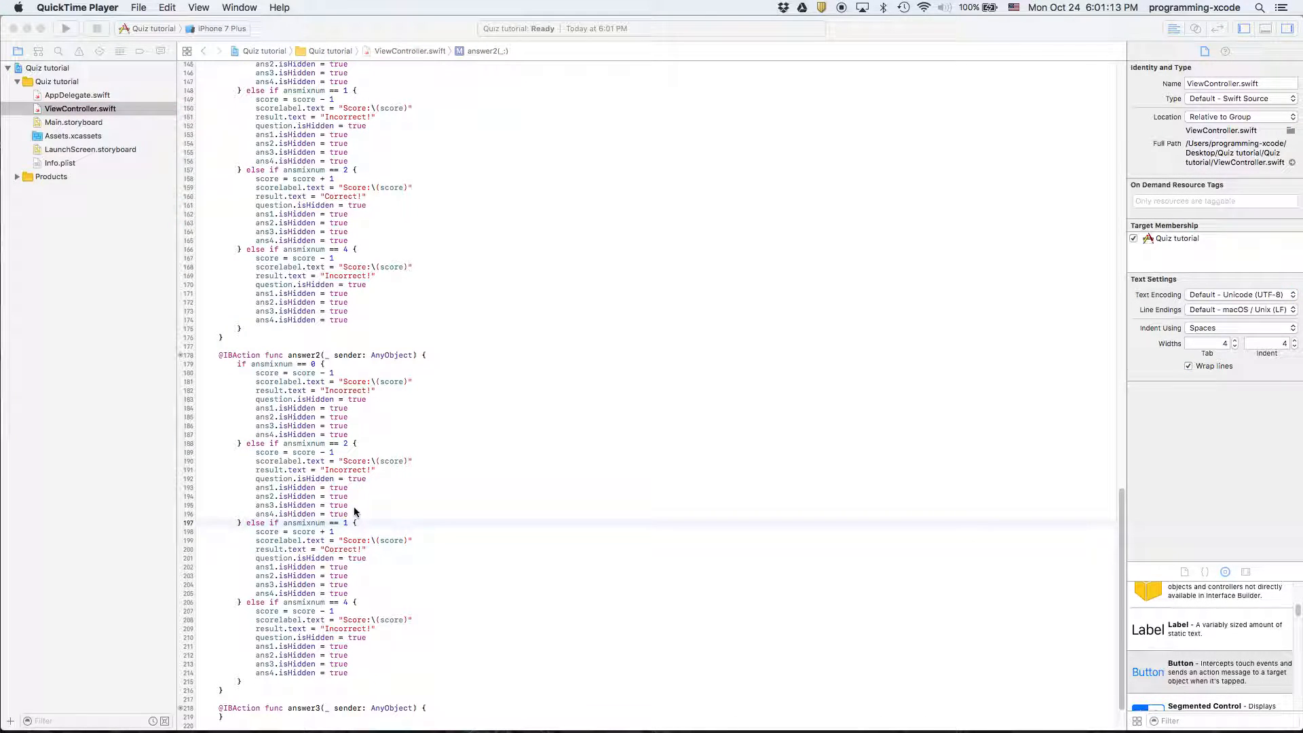
pyautogui.click(511, 478)
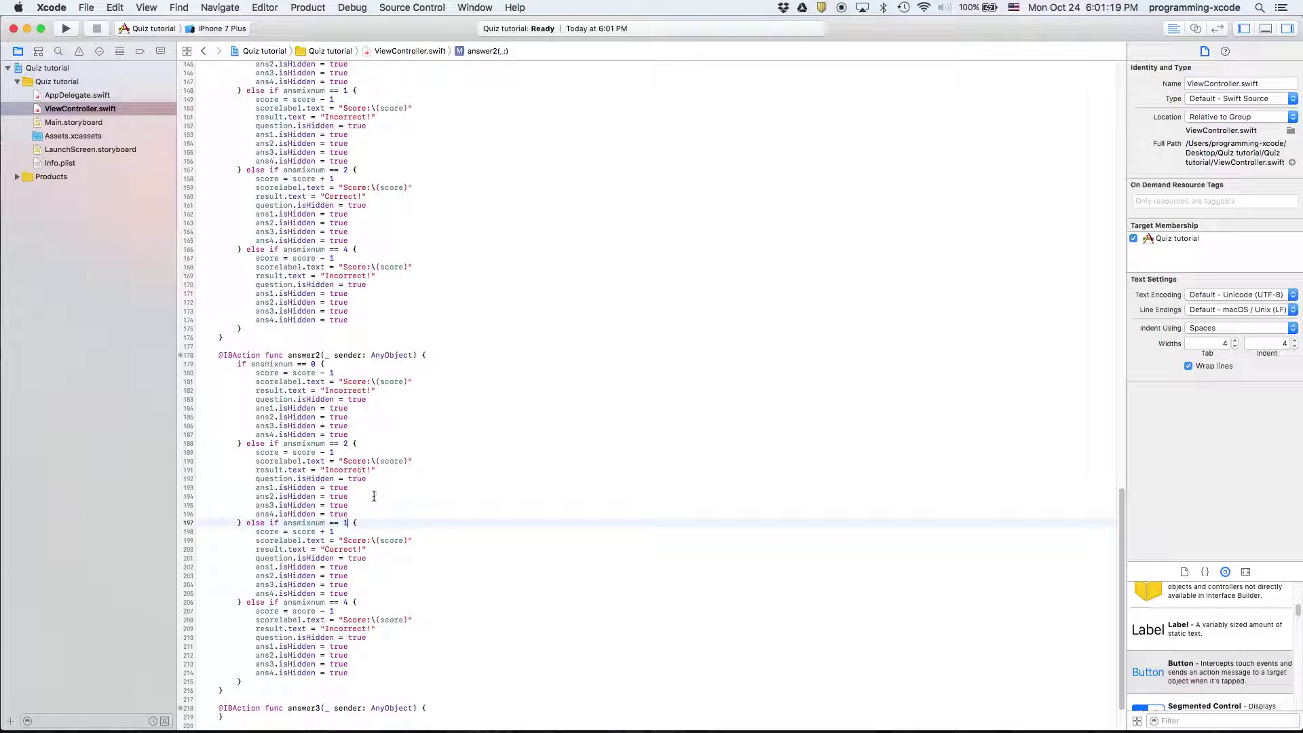
# - Paste the chain into answer3 and answer4, editing each ansmixnum comparison for its position
pyautogui.scroll(-3)
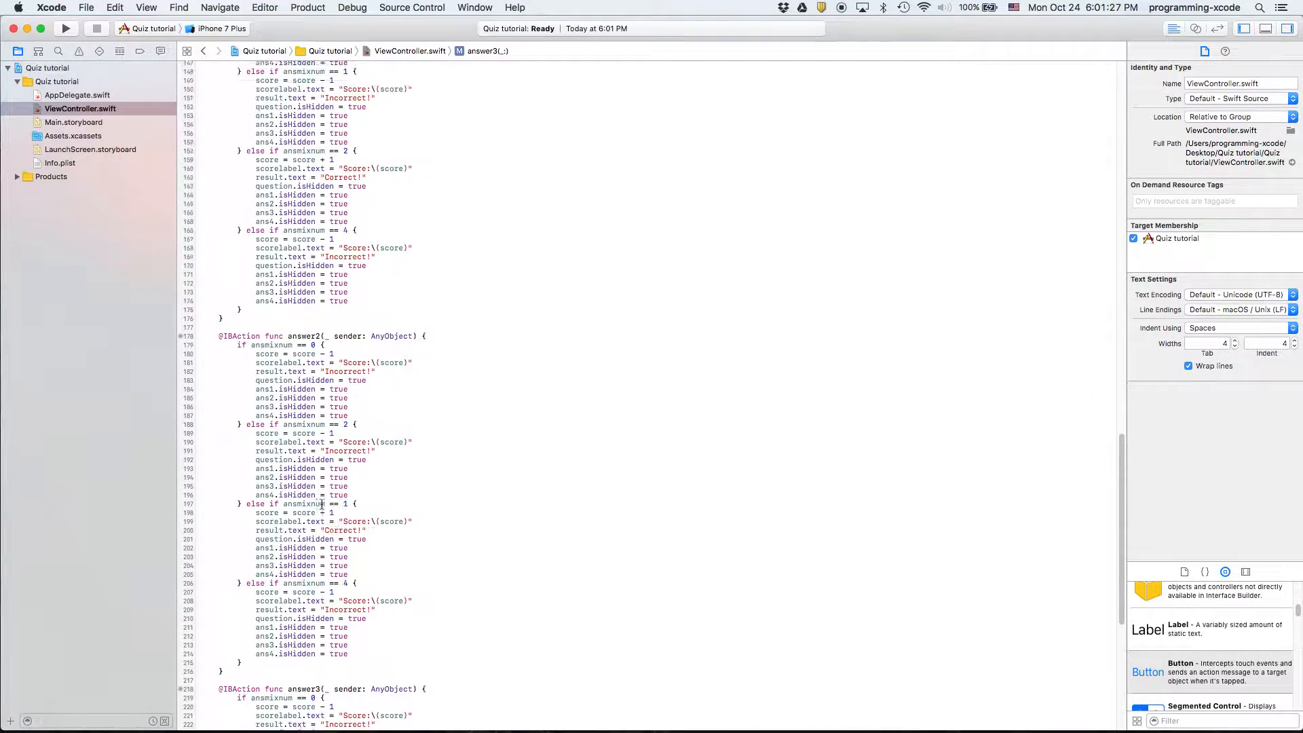
pyautogui.scroll(3)
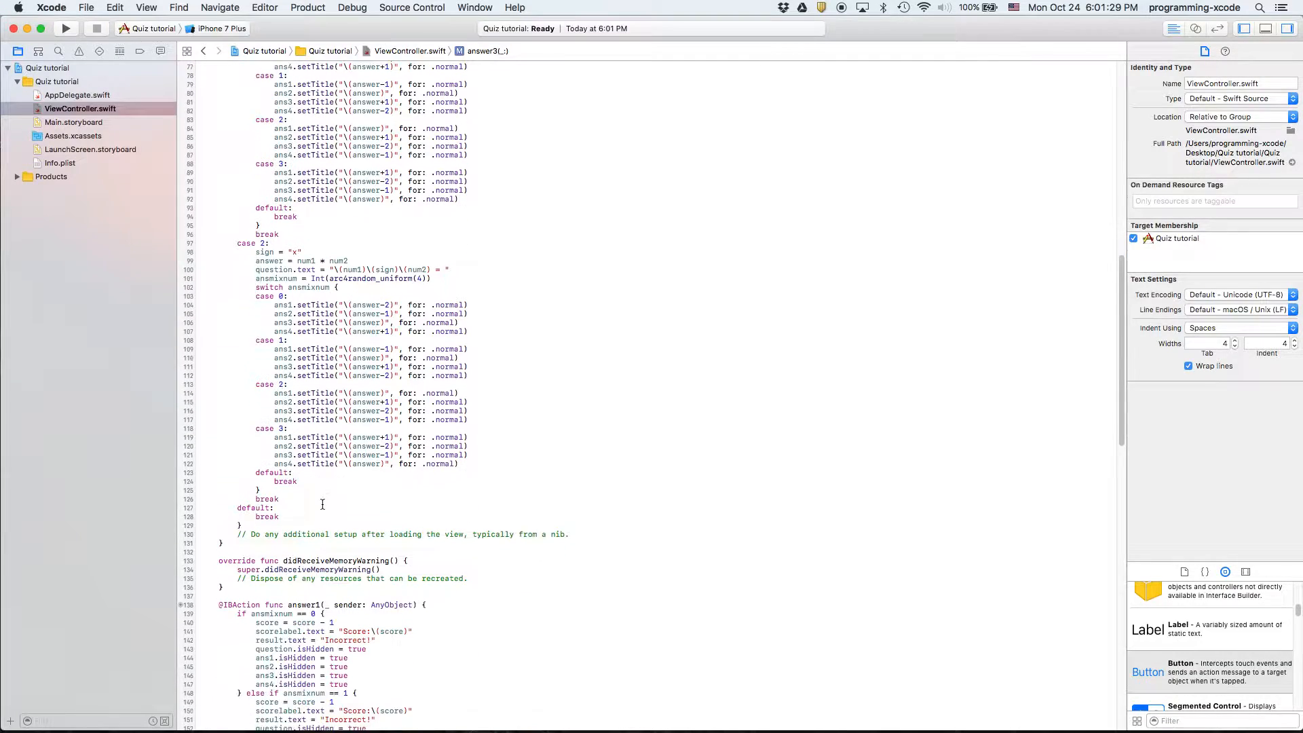
pyautogui.scroll(-3)
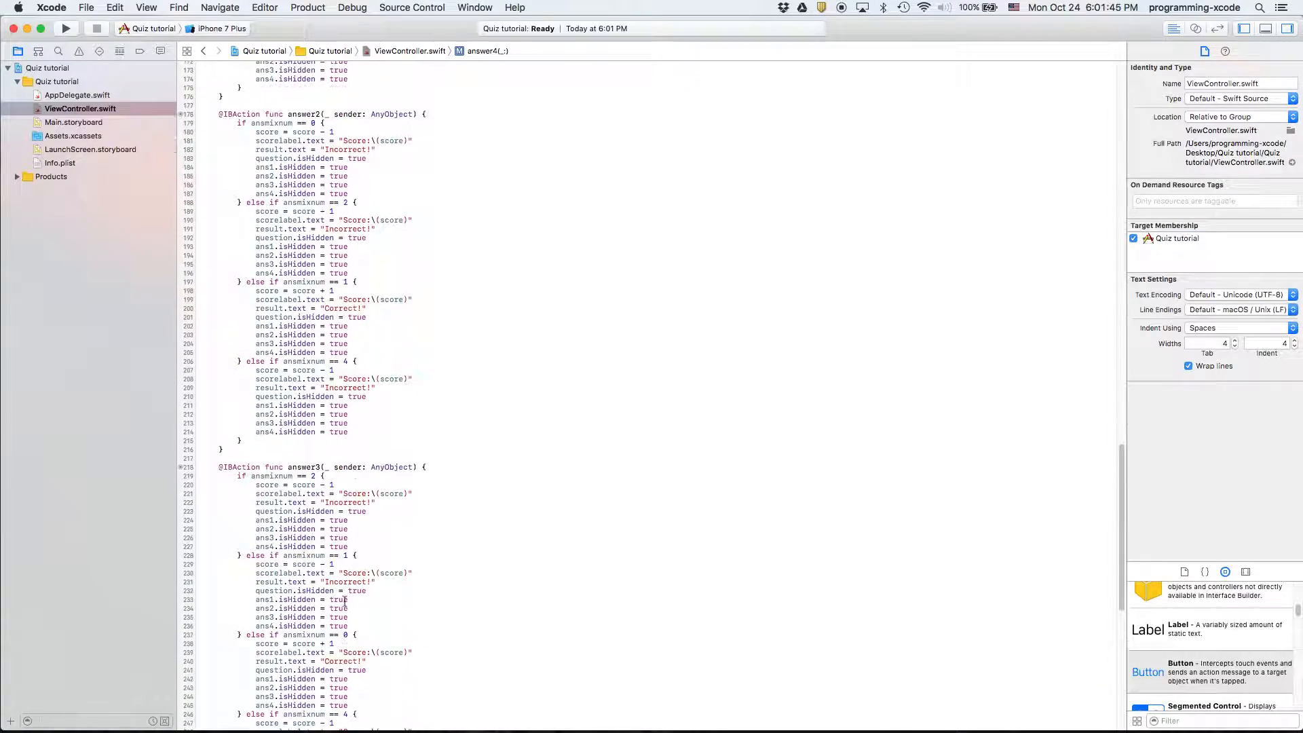
pyautogui.scroll(-3)
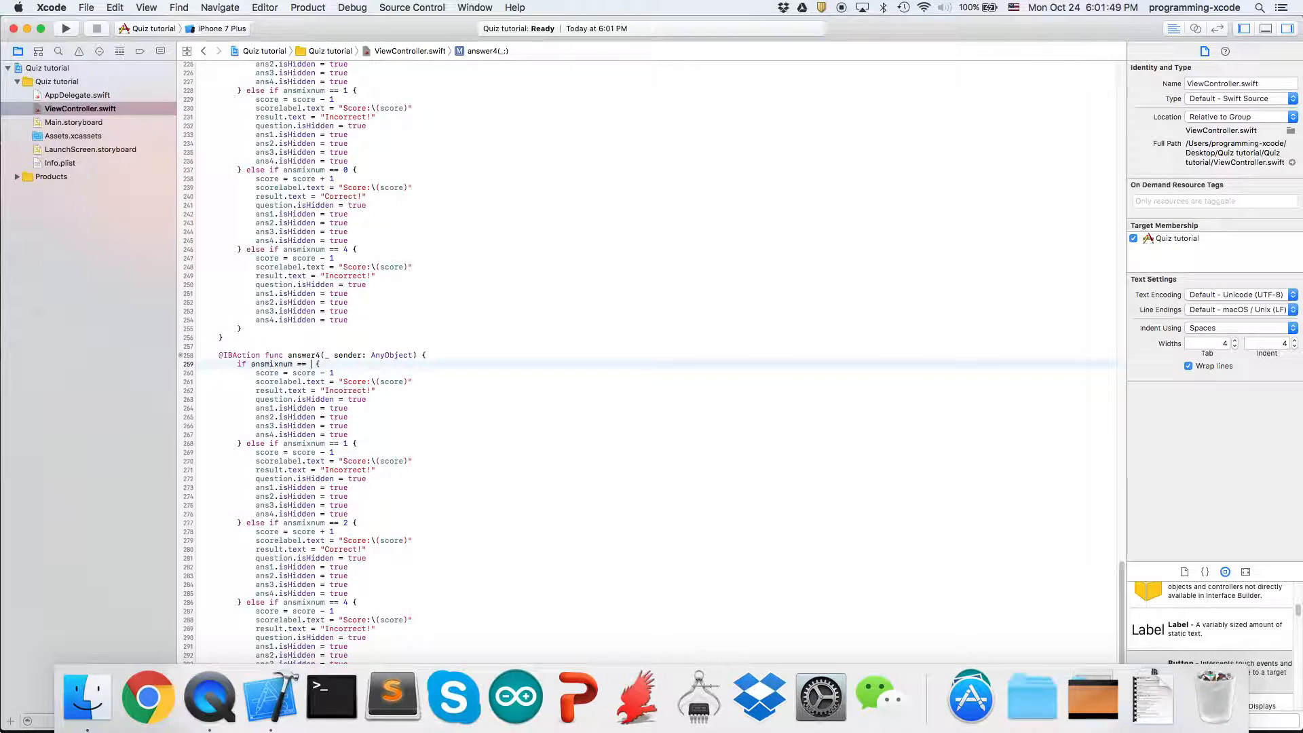
pyautogui.write('4')
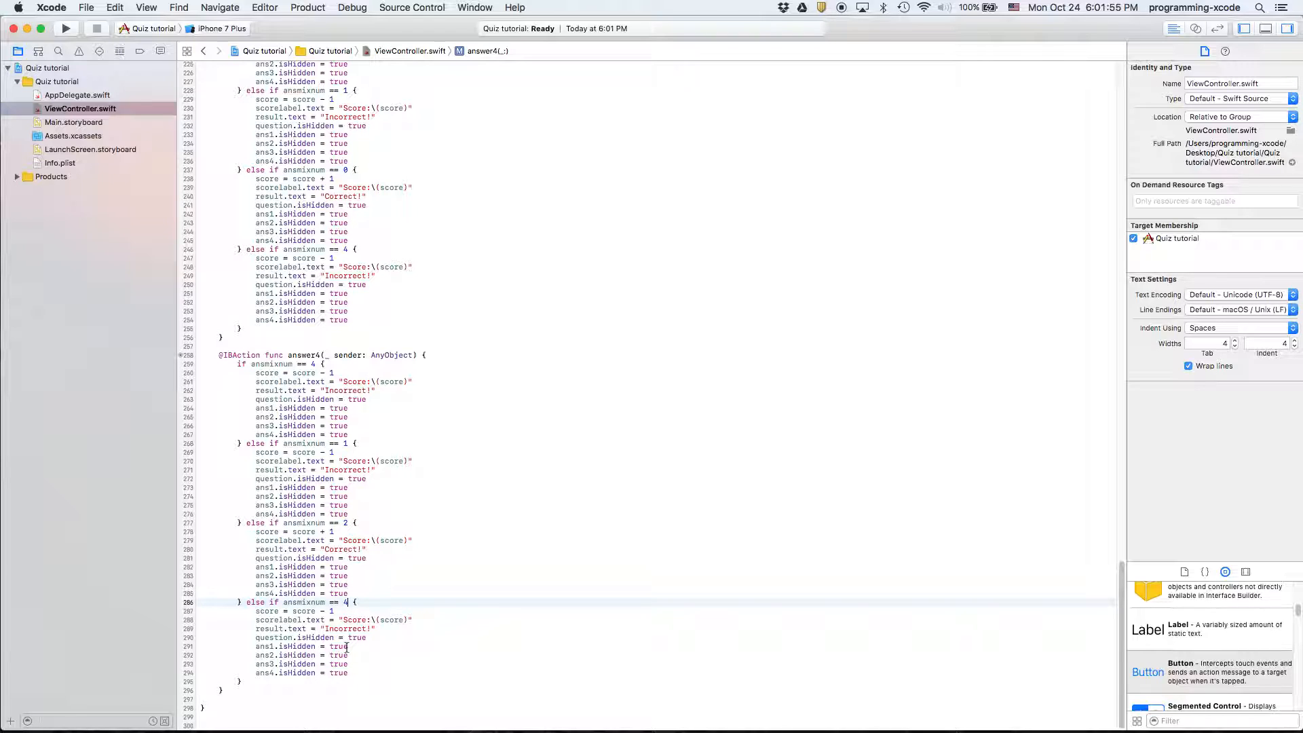
pyautogui.press('Backspace')
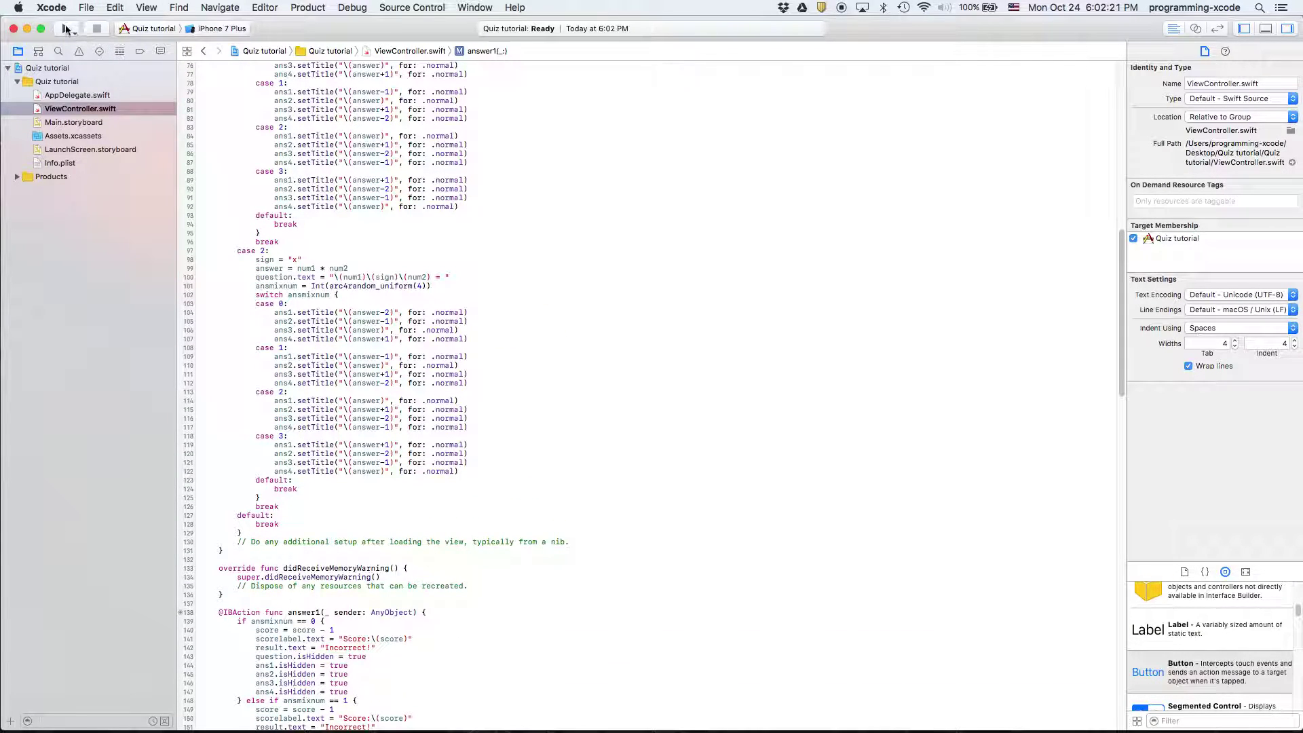
# - Run the quiz on the iPhone 7 Plus simulator and pick 360 for 343+17
pyautogui.click(65, 29)
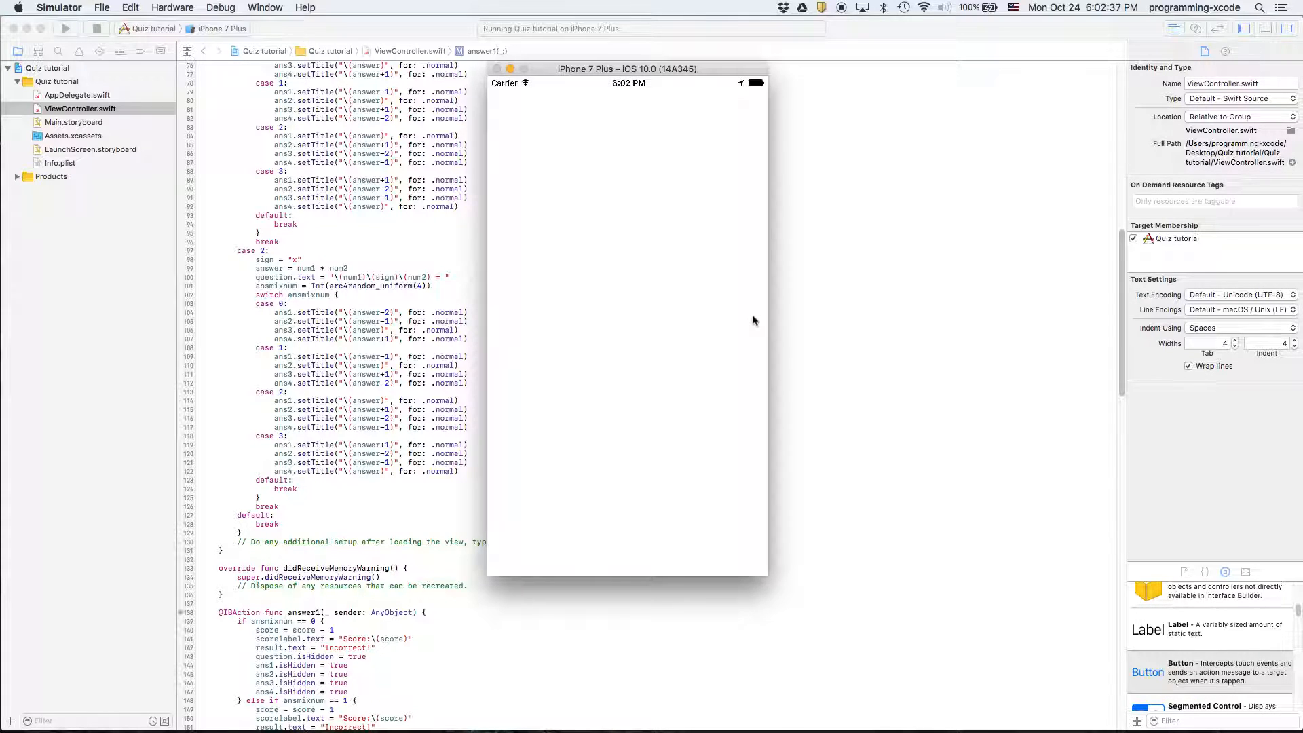
pyautogui.moveTo(747, 320)
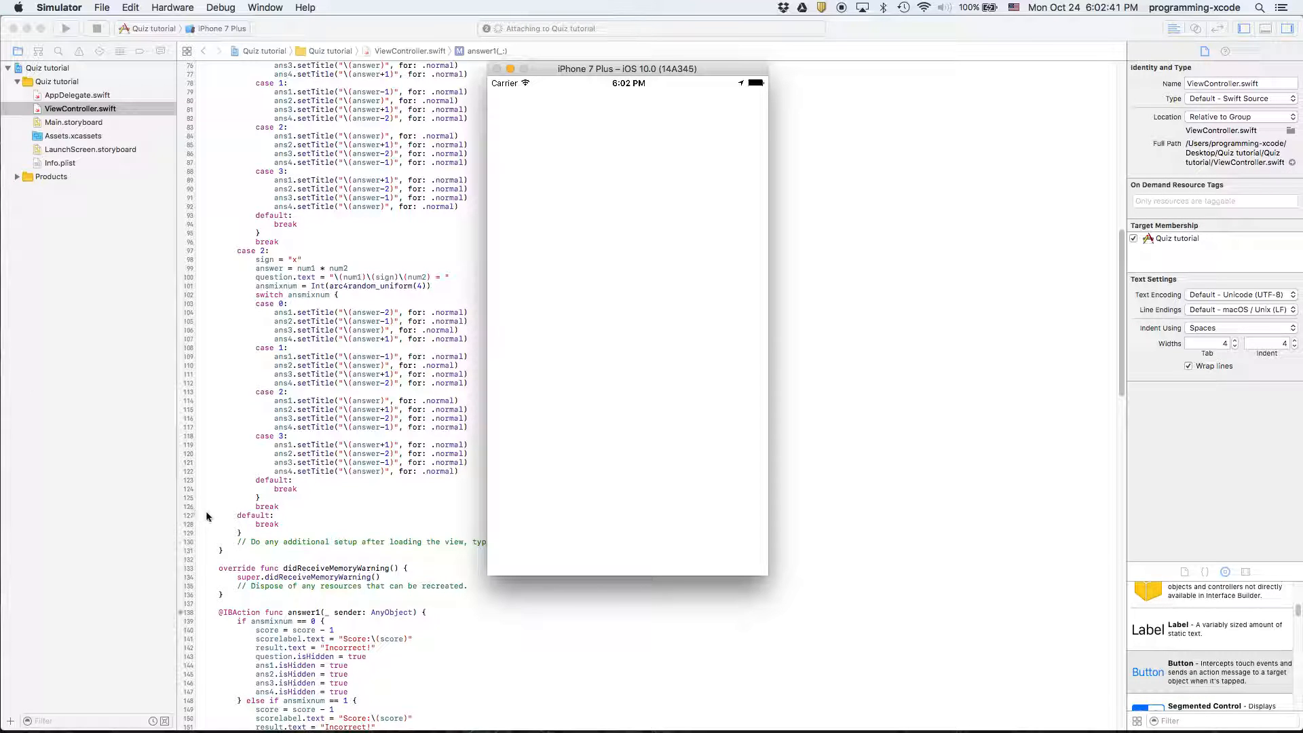
pyautogui.click(65, 27)
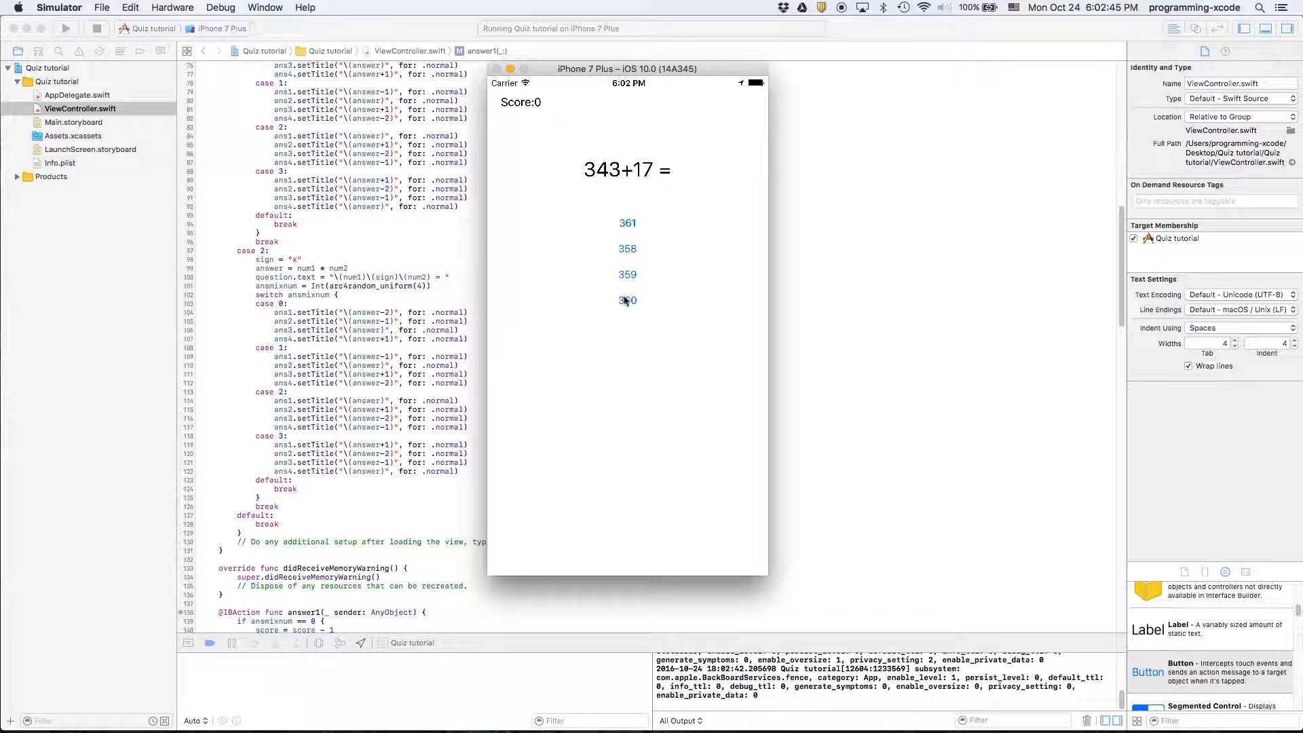
pyautogui.click(627, 300)
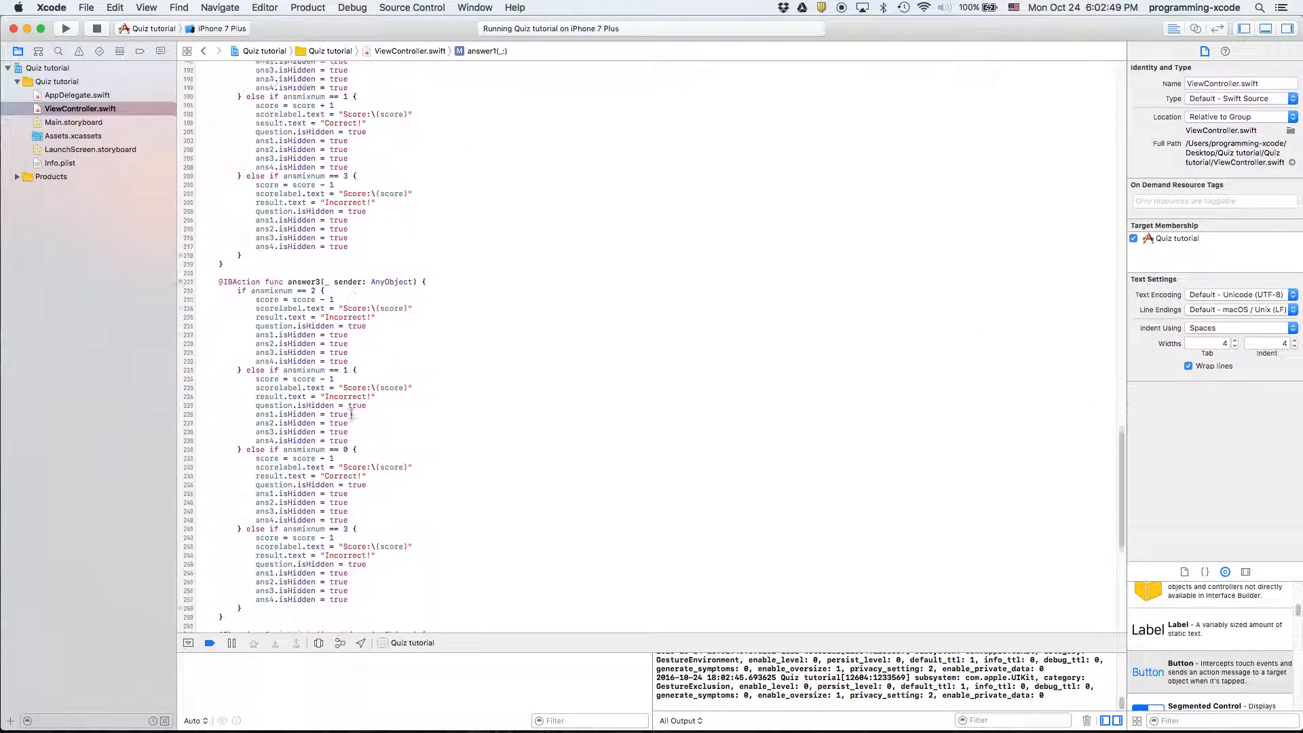
# - In answer4, add result.isHidden = false and nextprob.isHidden = false
pyautogui.scroll(-3)
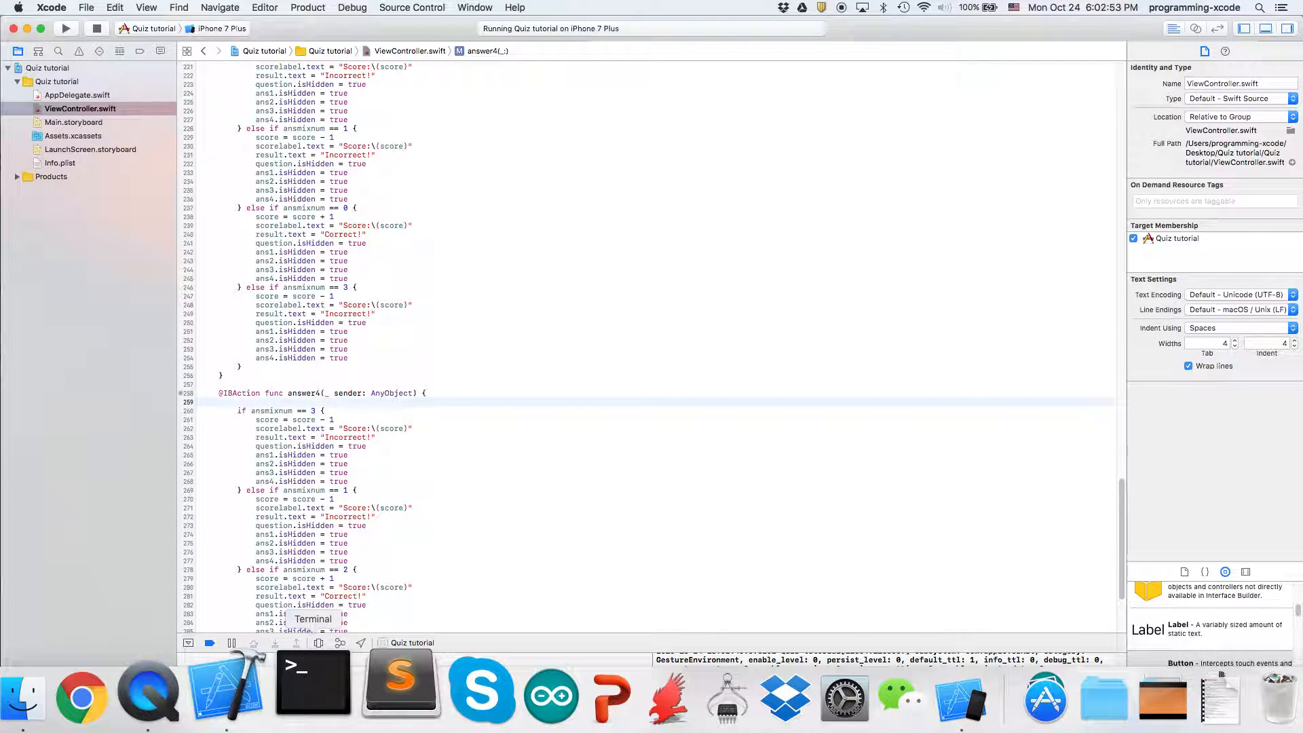
pyautogui.write('result.')
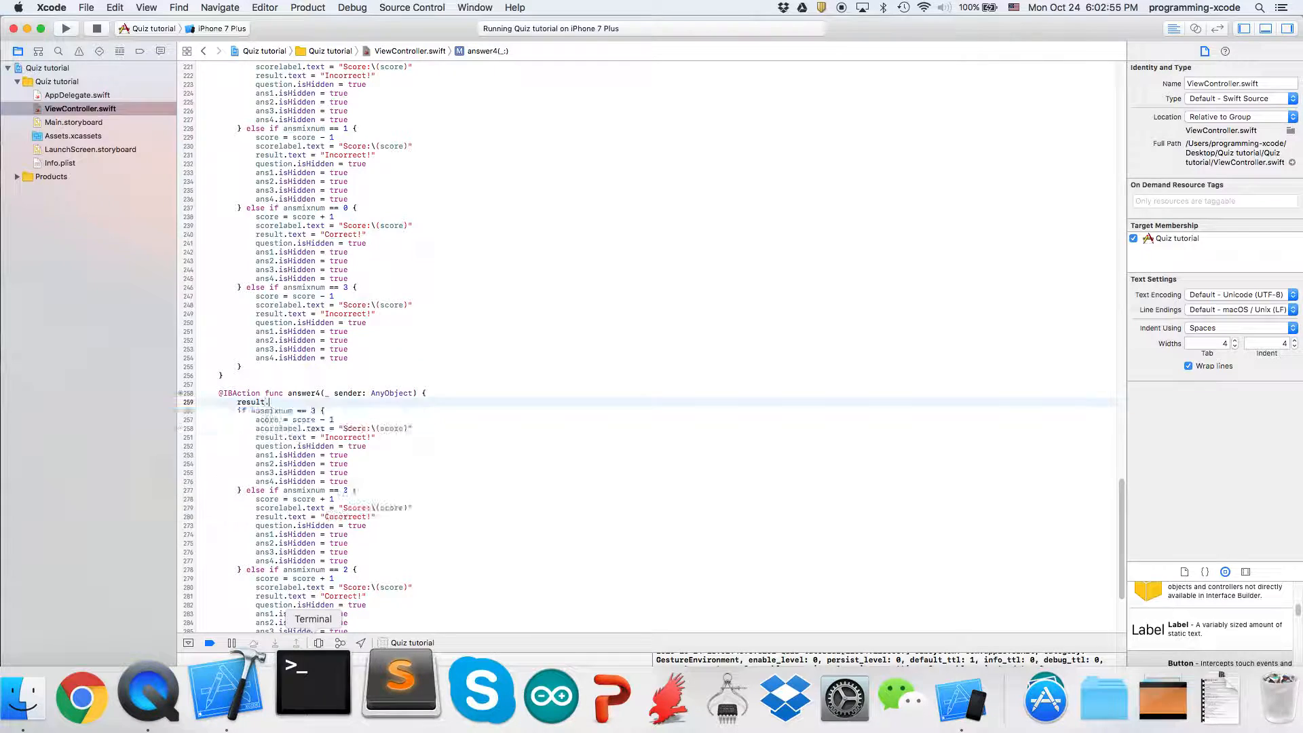
pyautogui.write('isHidden =')
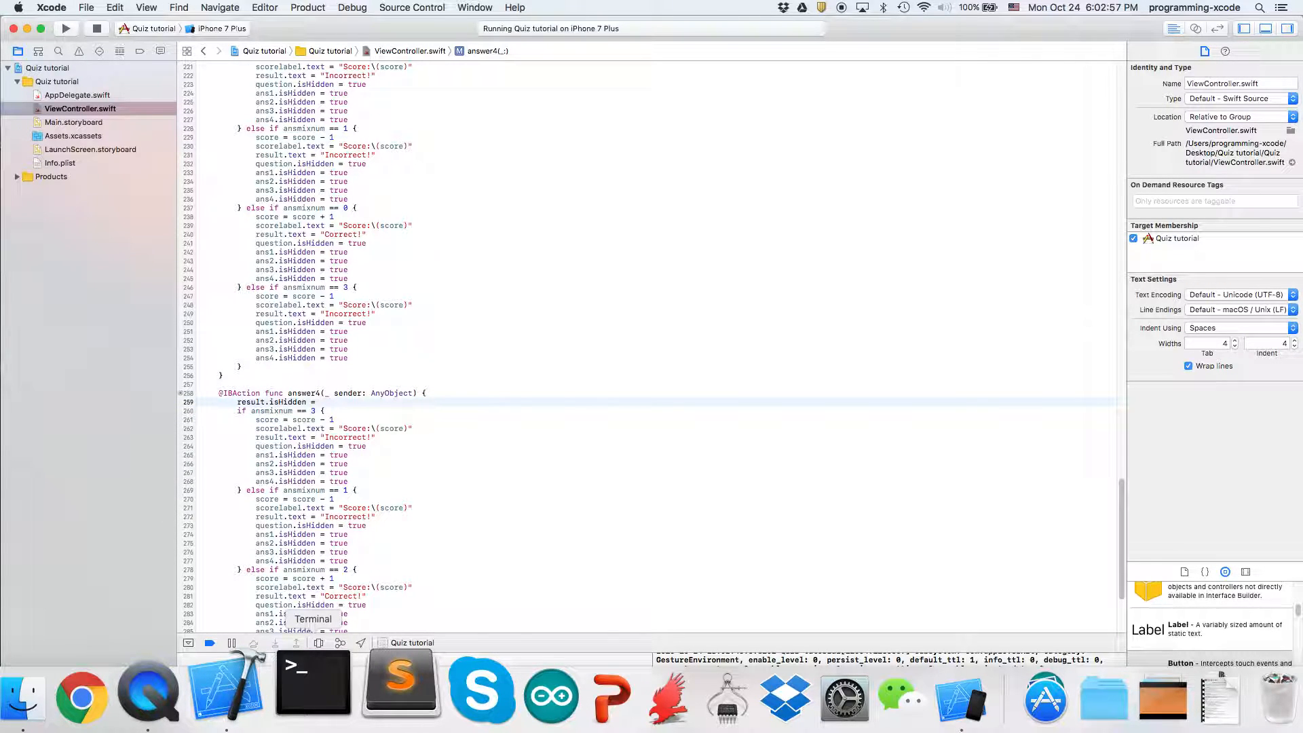
pyautogui.write('false')
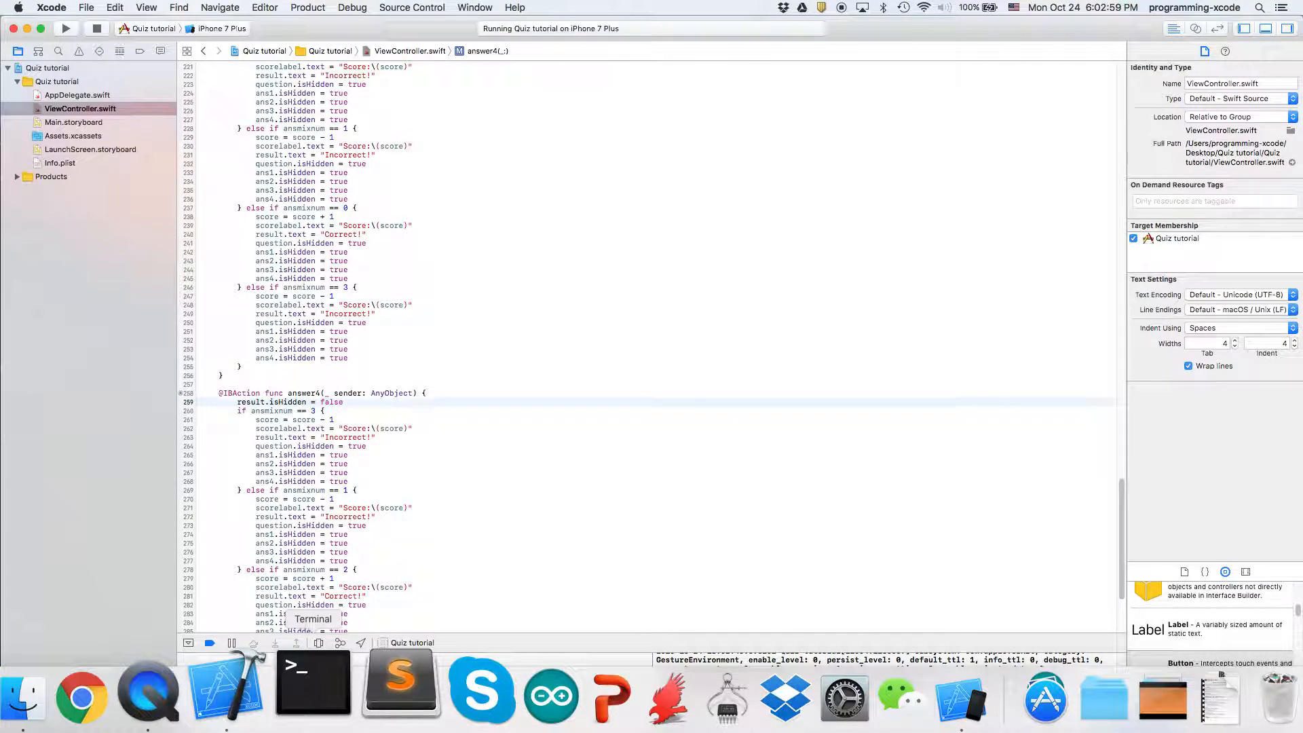
pyautogui.write('nextprob.isHidden =')
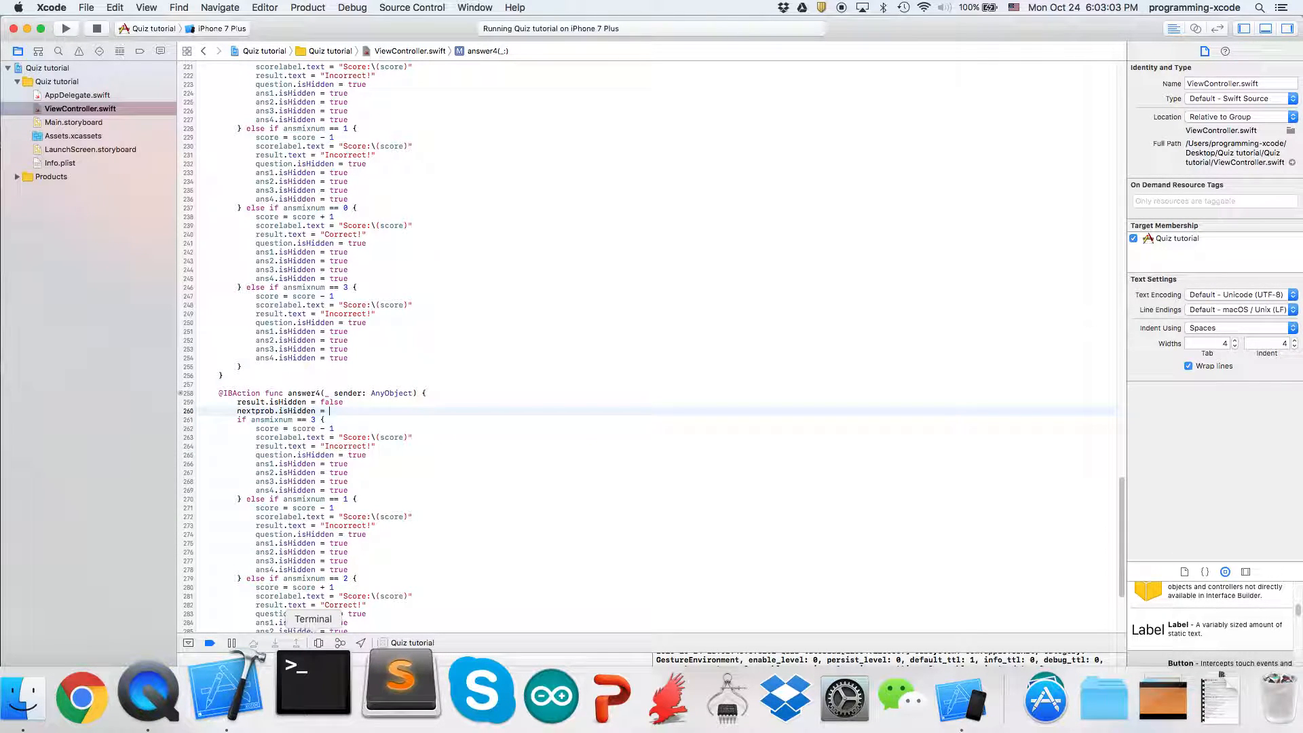
pyautogui.write('fa')
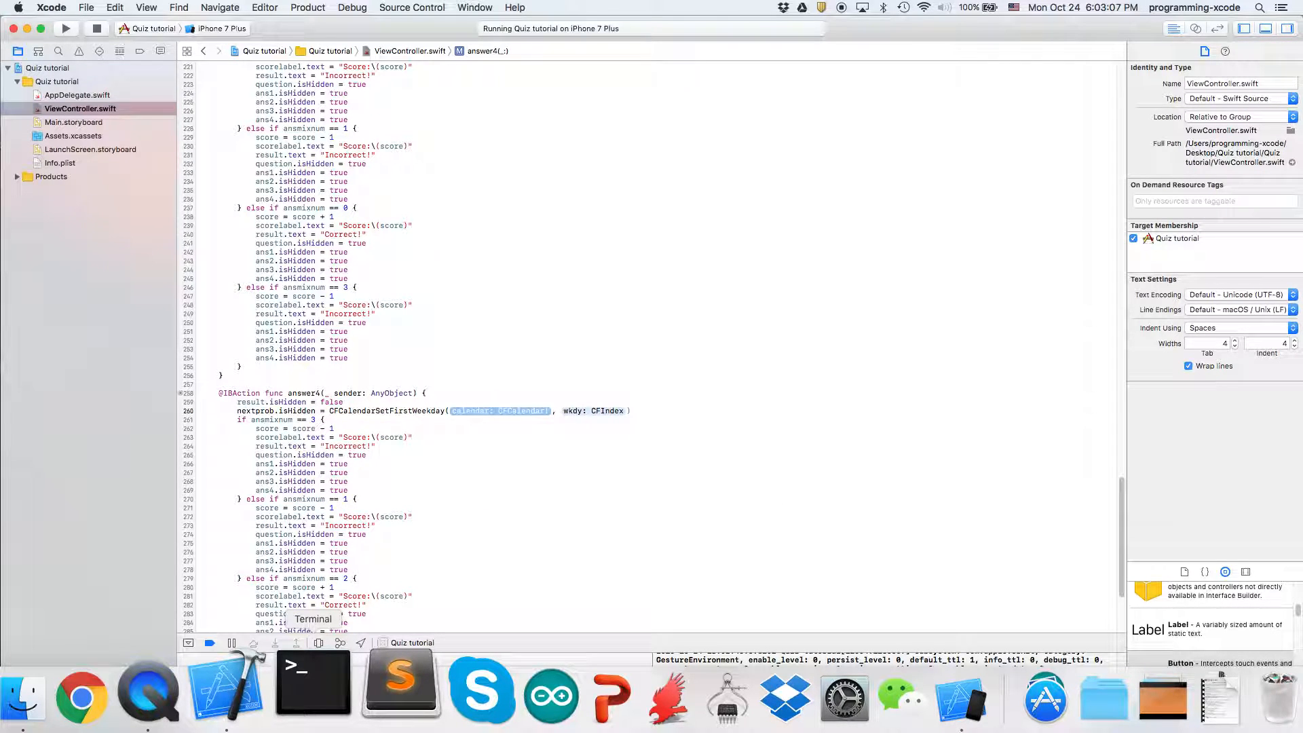
pyautogui.write('falsew')
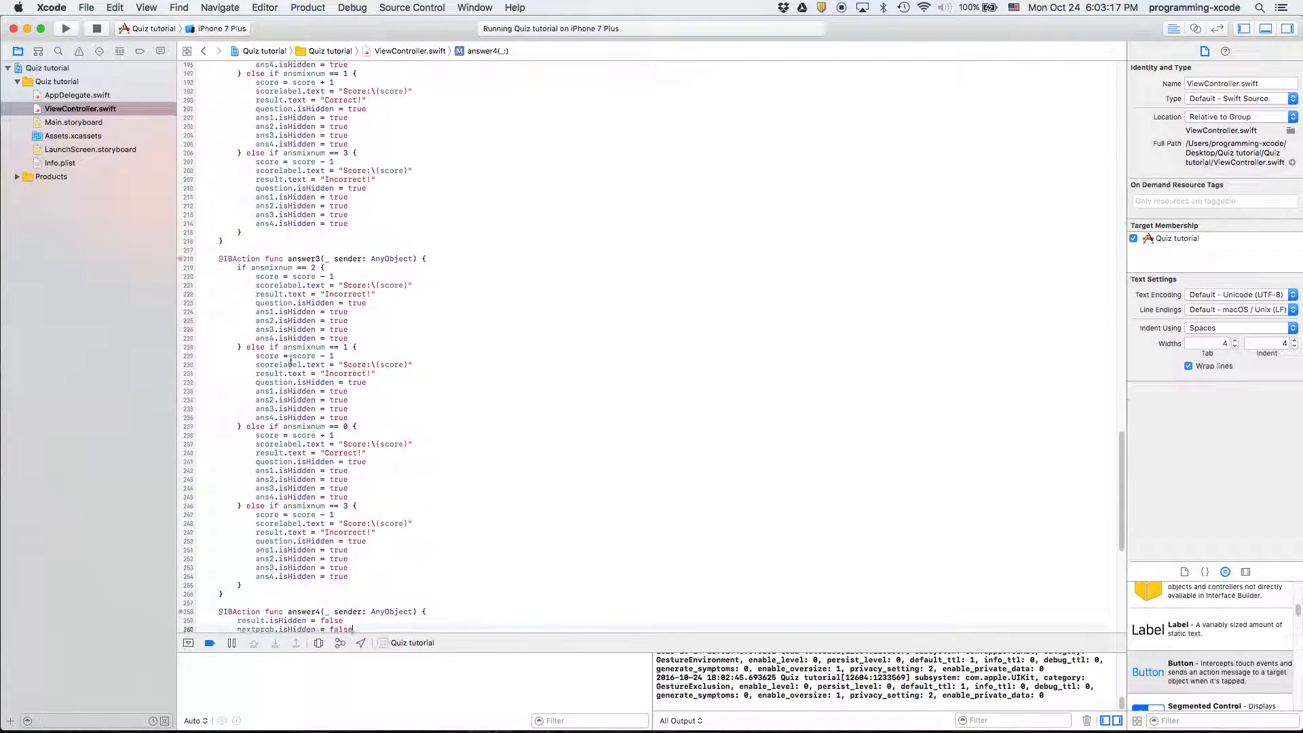
pyautogui.scroll(-3)
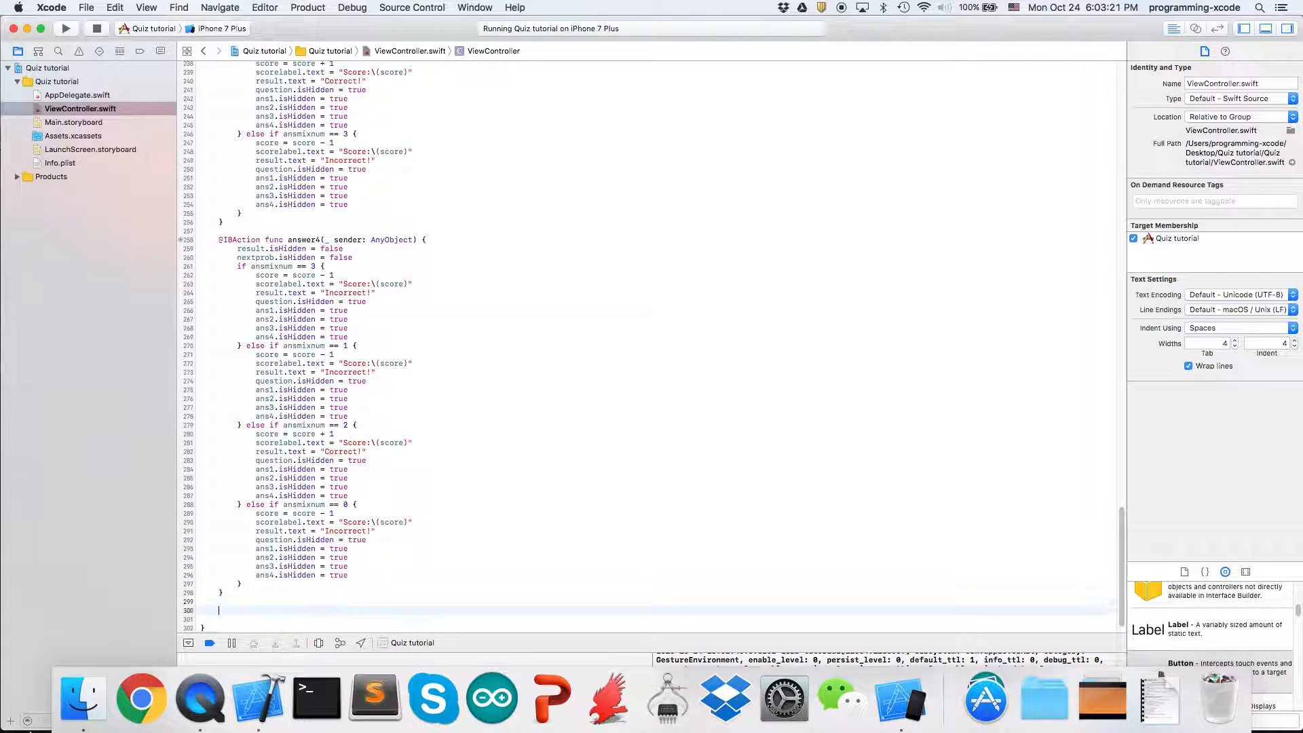
pyautogui.write('@IBAction')
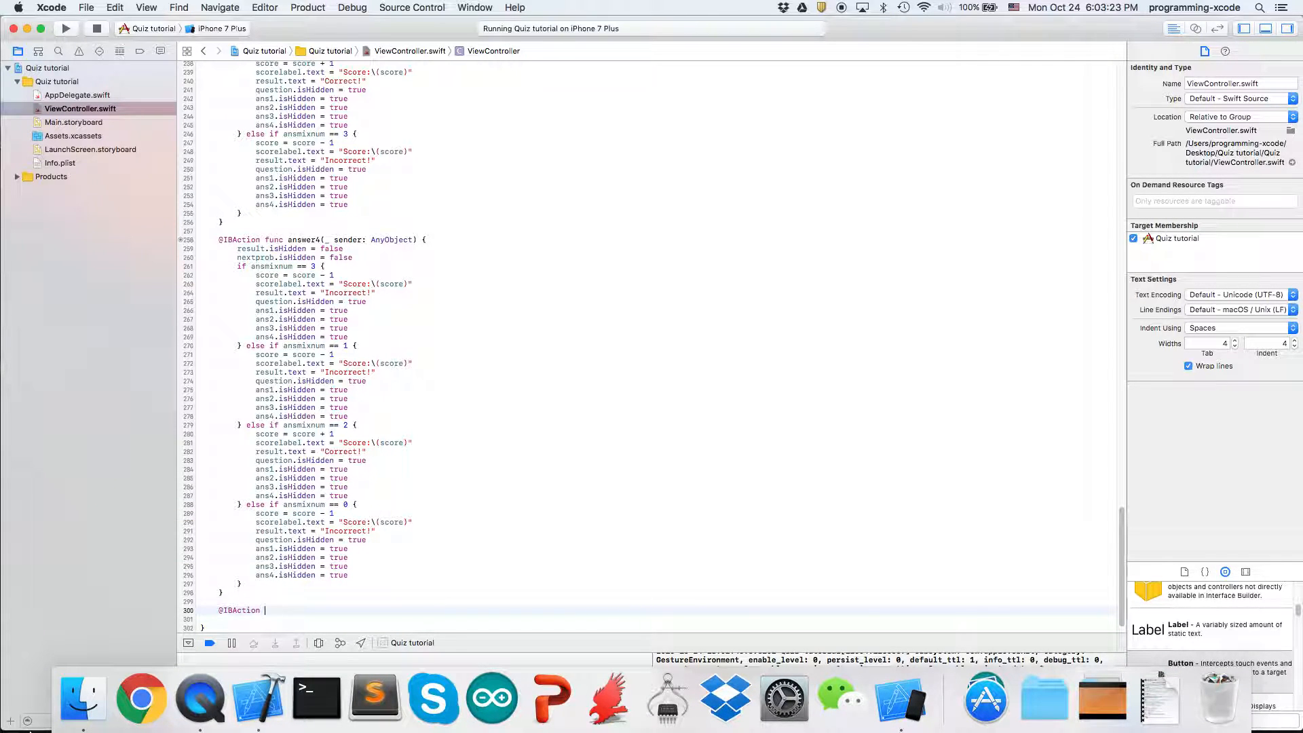
pyautogui.write('func nextproblem(')
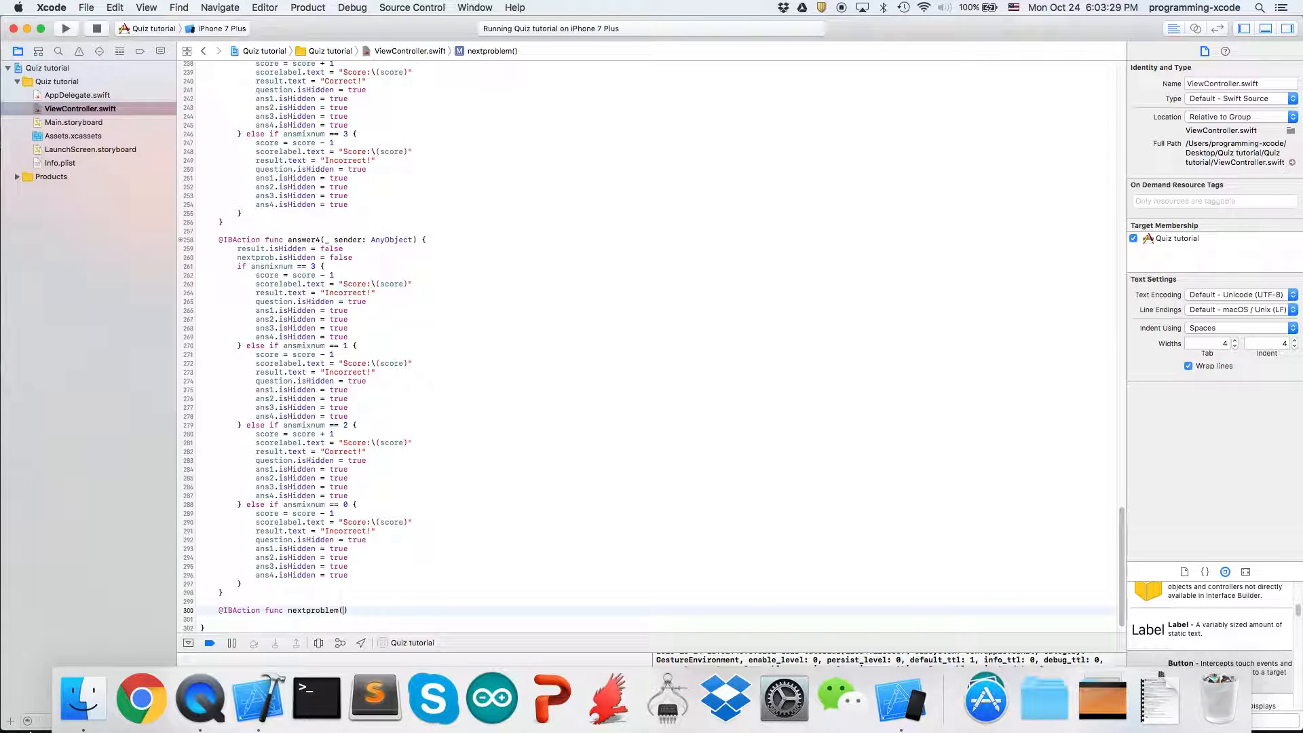
pyautogui.write('_ sender')
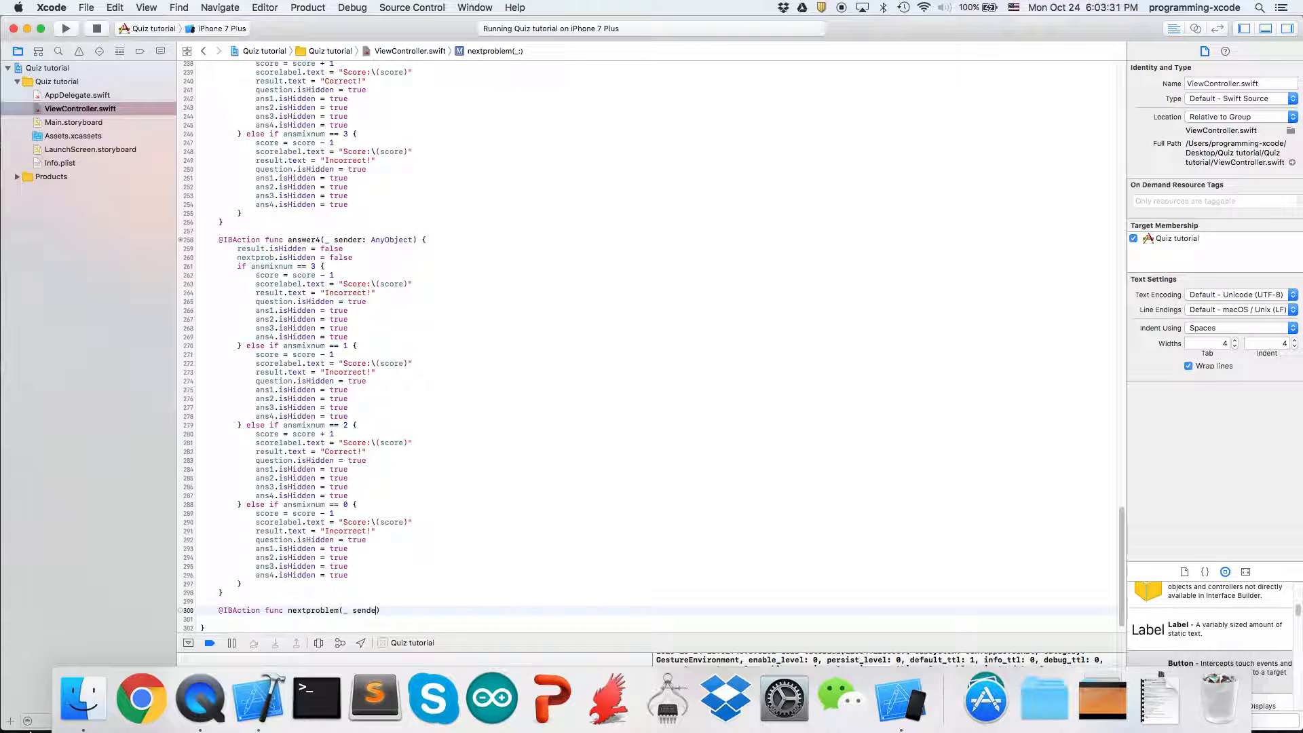
pyautogui.write('An')
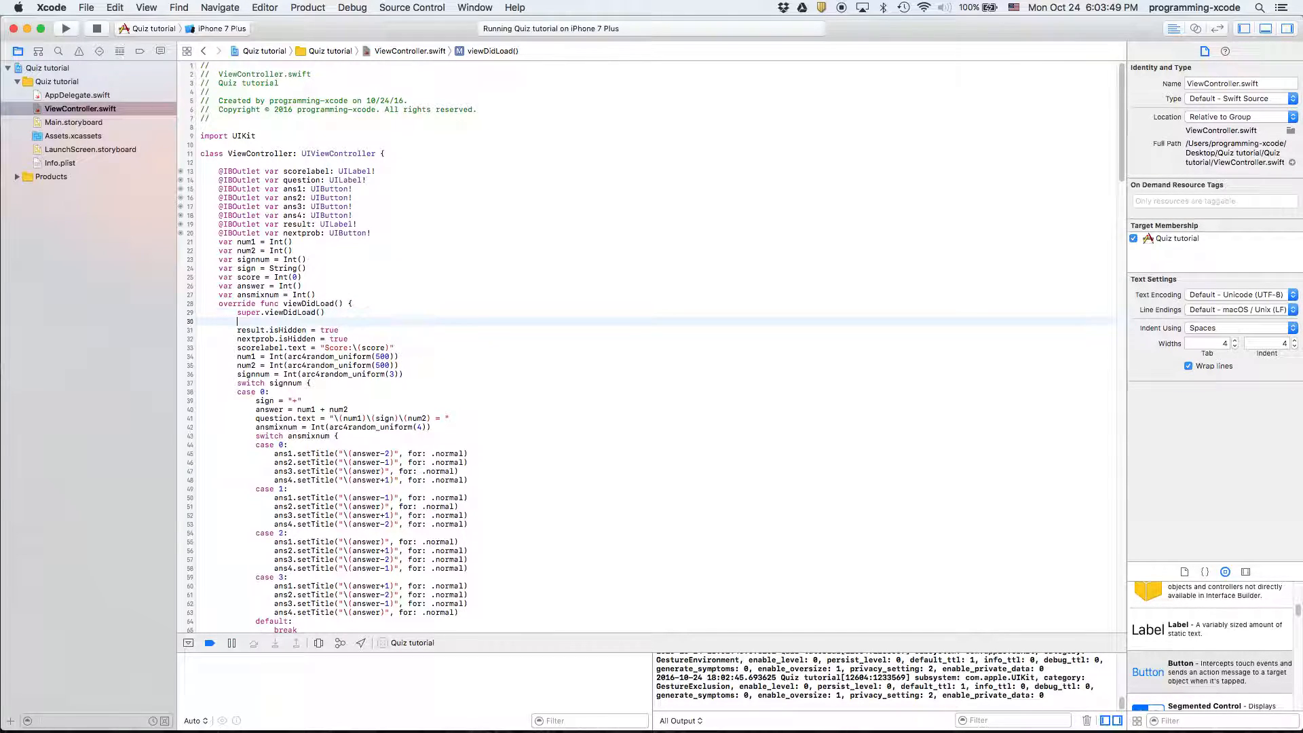
# - In viewDidLoad, set question and ans1–ans4 isHidden = false
pyautogui.write('question.isHidden = fal')
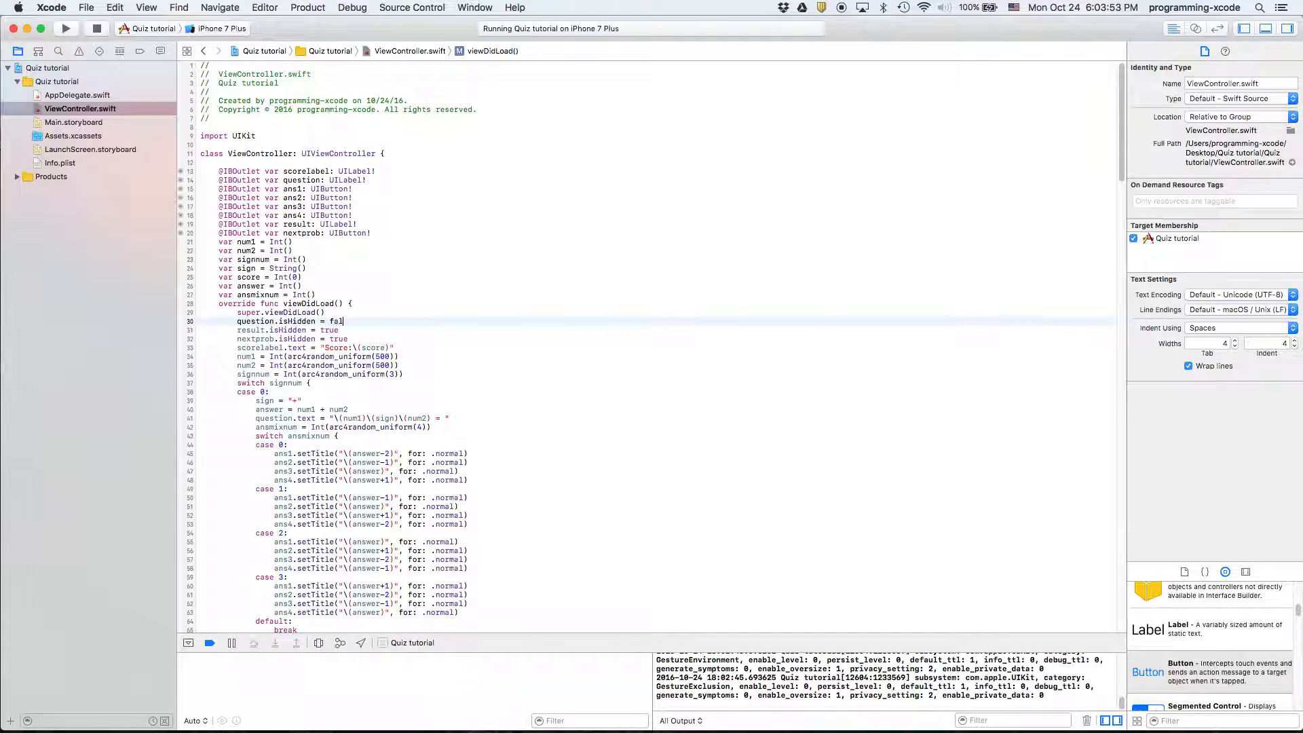
pyautogui.write('ans1.isHidden = false')
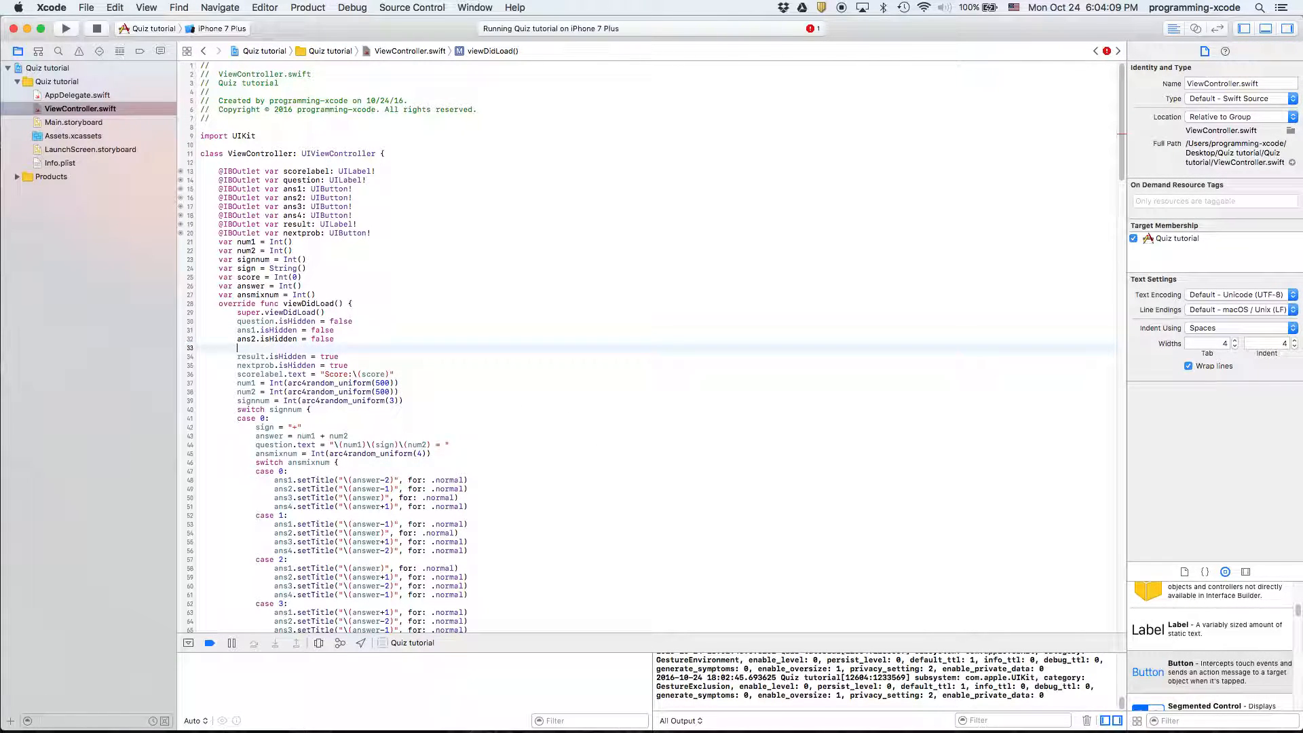
pyautogui.write('ans3')
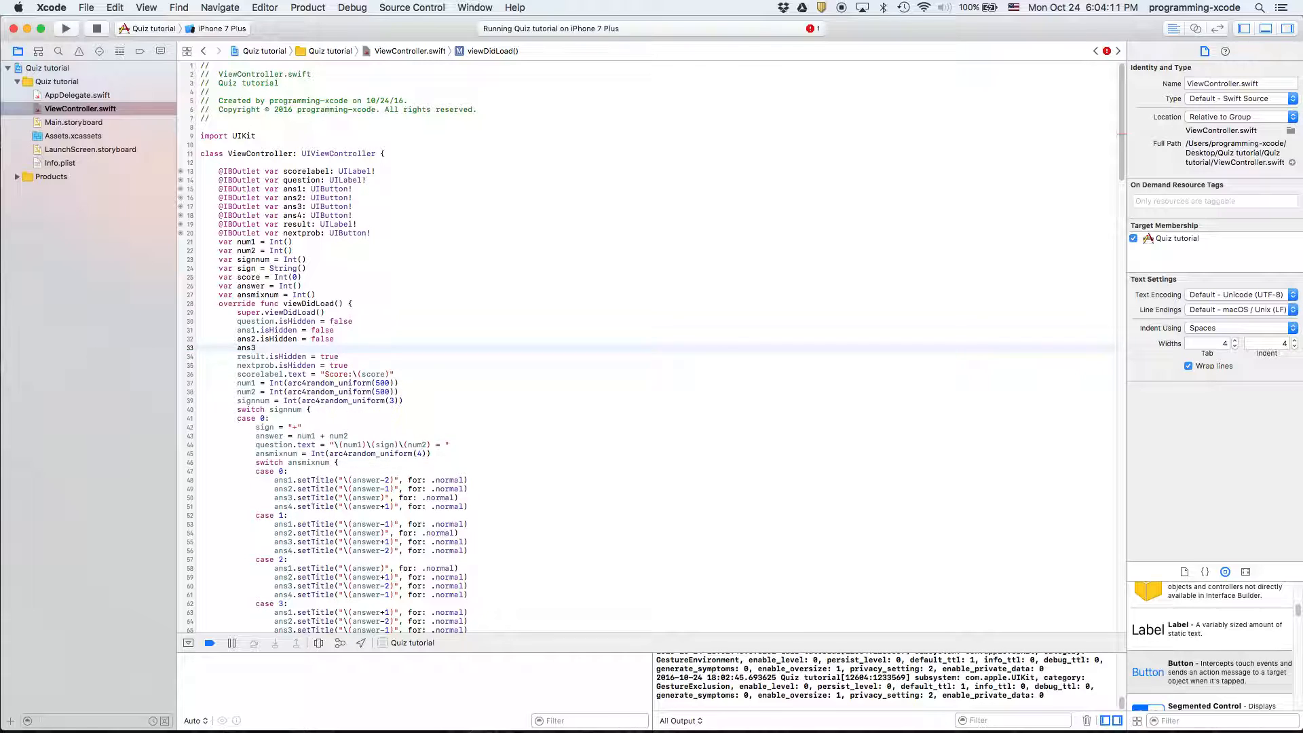
pyautogui.write('.isHidden = fa')
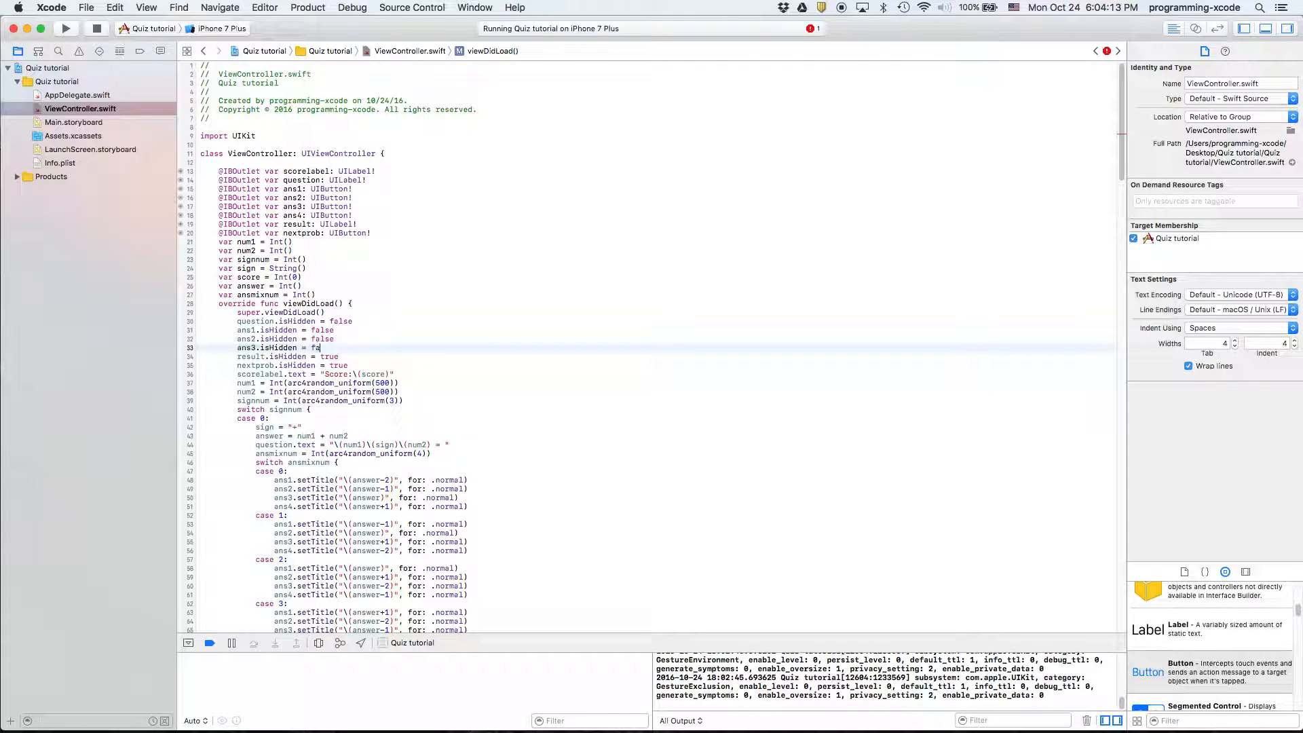
pyautogui.write('ans4.isHidden')
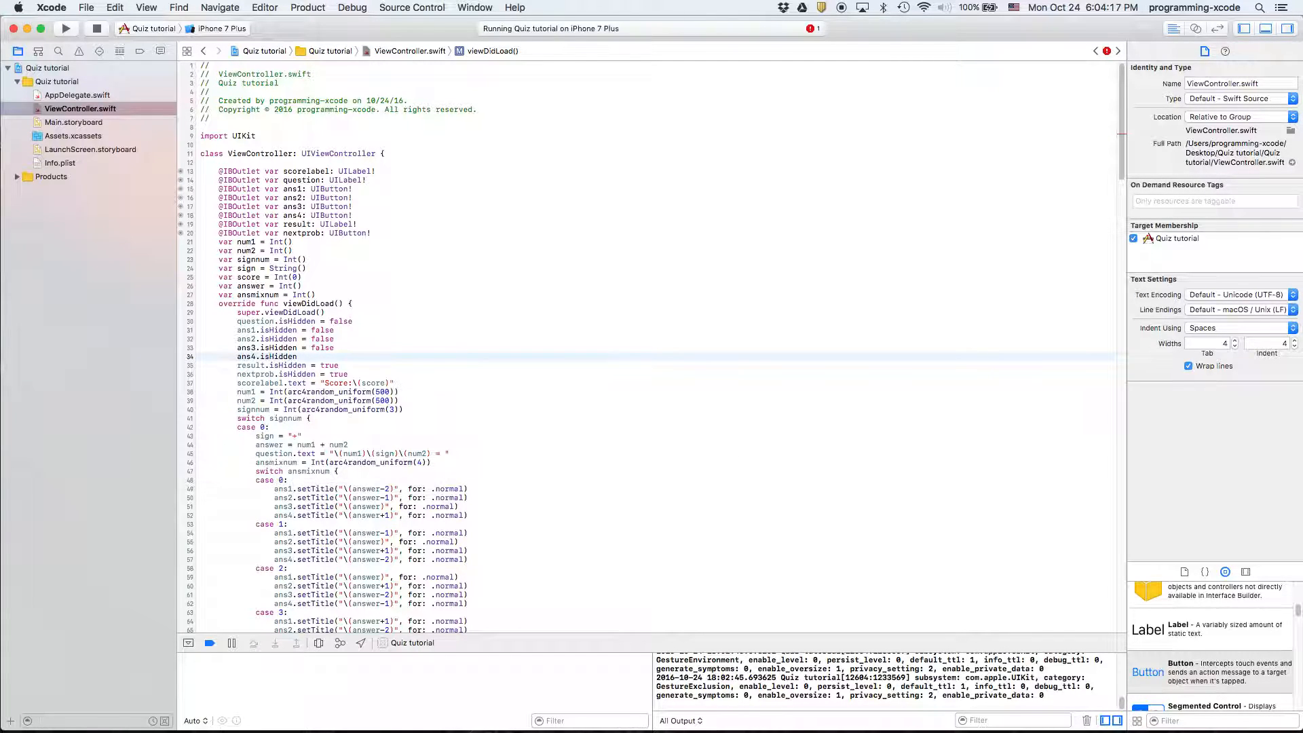
pyautogui.write('ff')
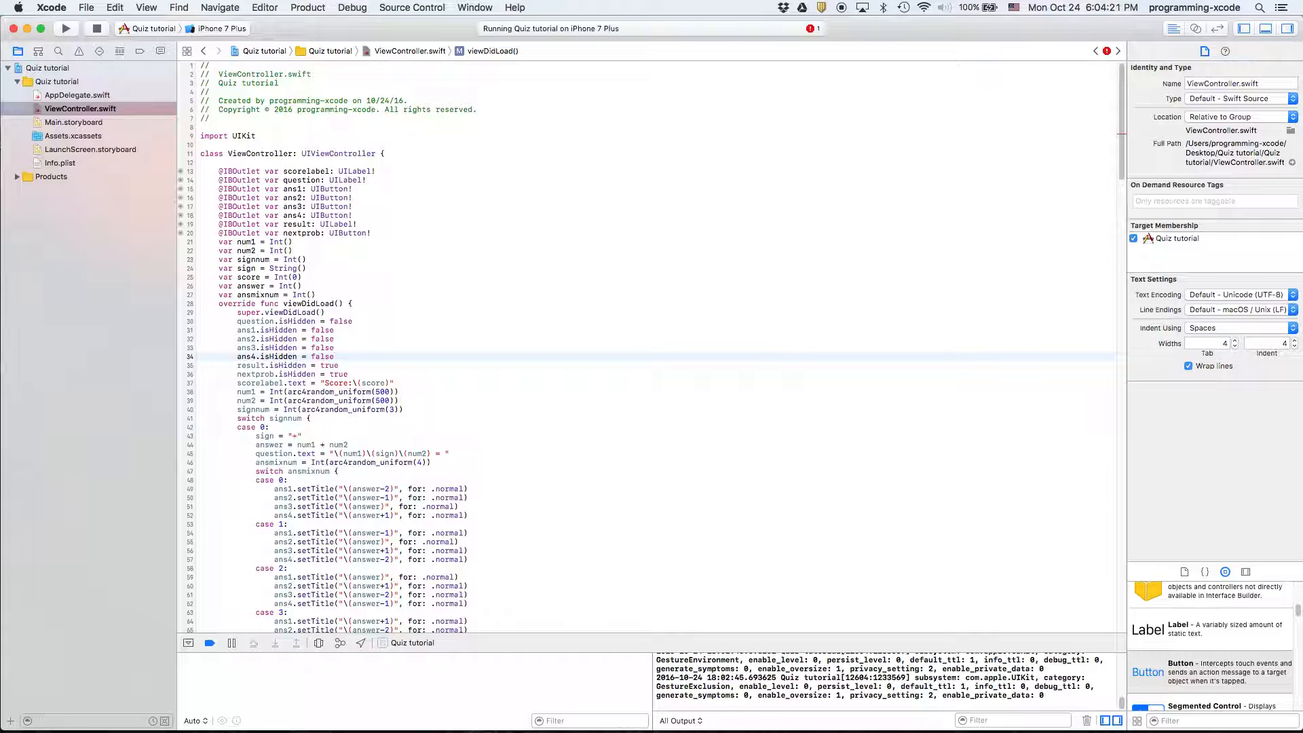
# - Review the answer functions and rebuild the quiz app
pyautogui.click(334, 356)
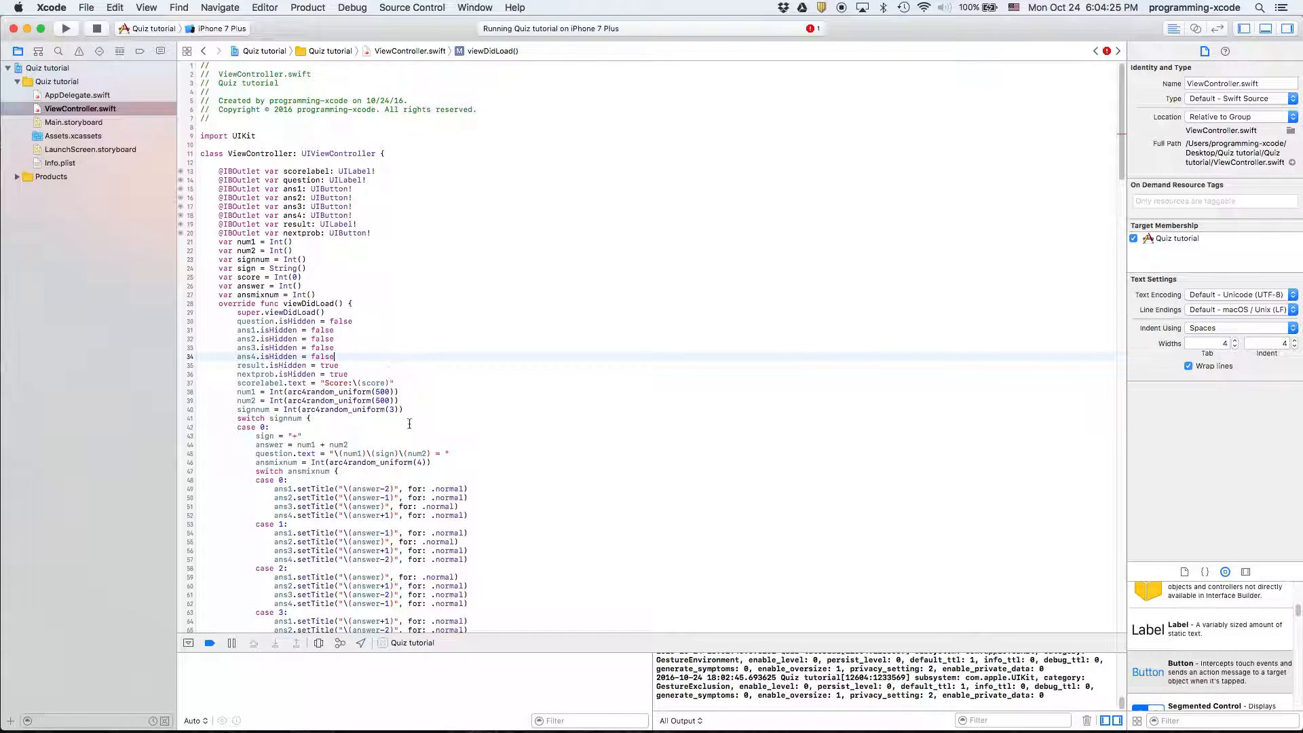
pyautogui.scroll(-3)
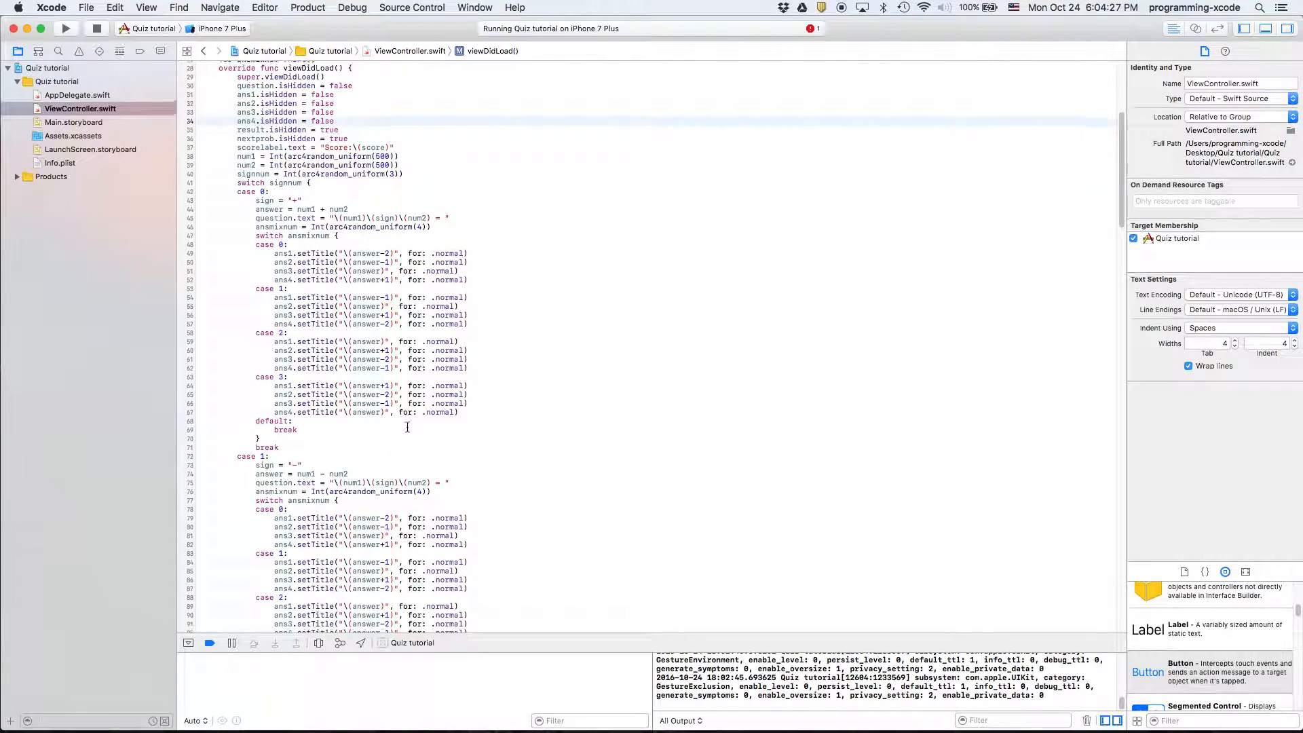
pyautogui.scroll(-3)
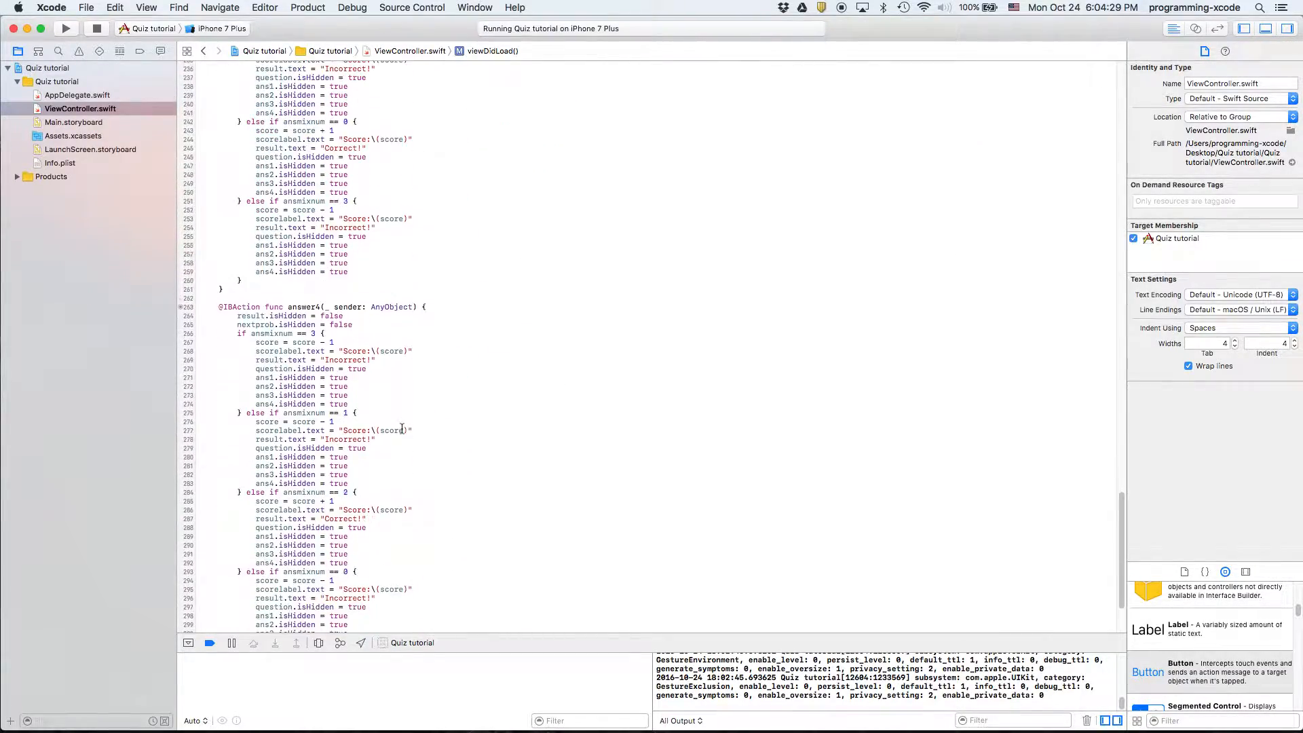
pyautogui.scroll(-3)
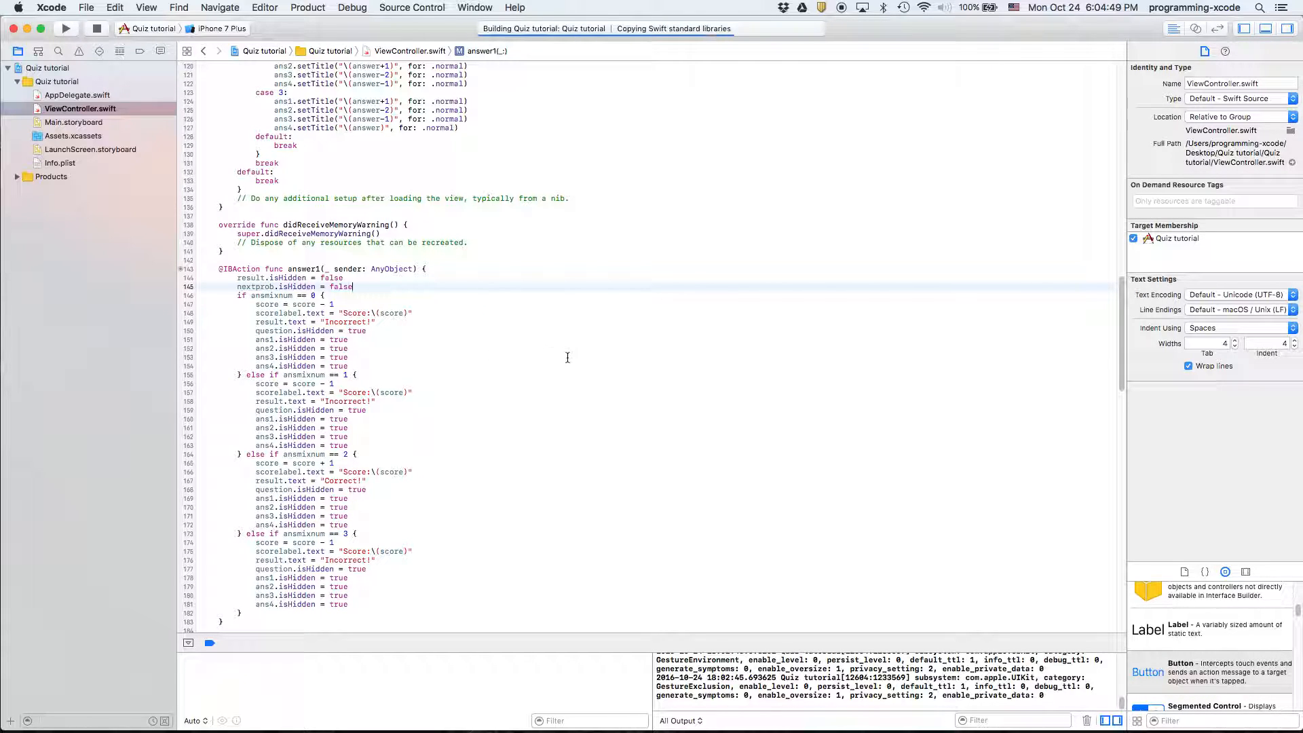
# - Answer 447x273 with 122031, getting Incorrect! and Score:-1, then request the next problem
pyautogui.click(65, 28)
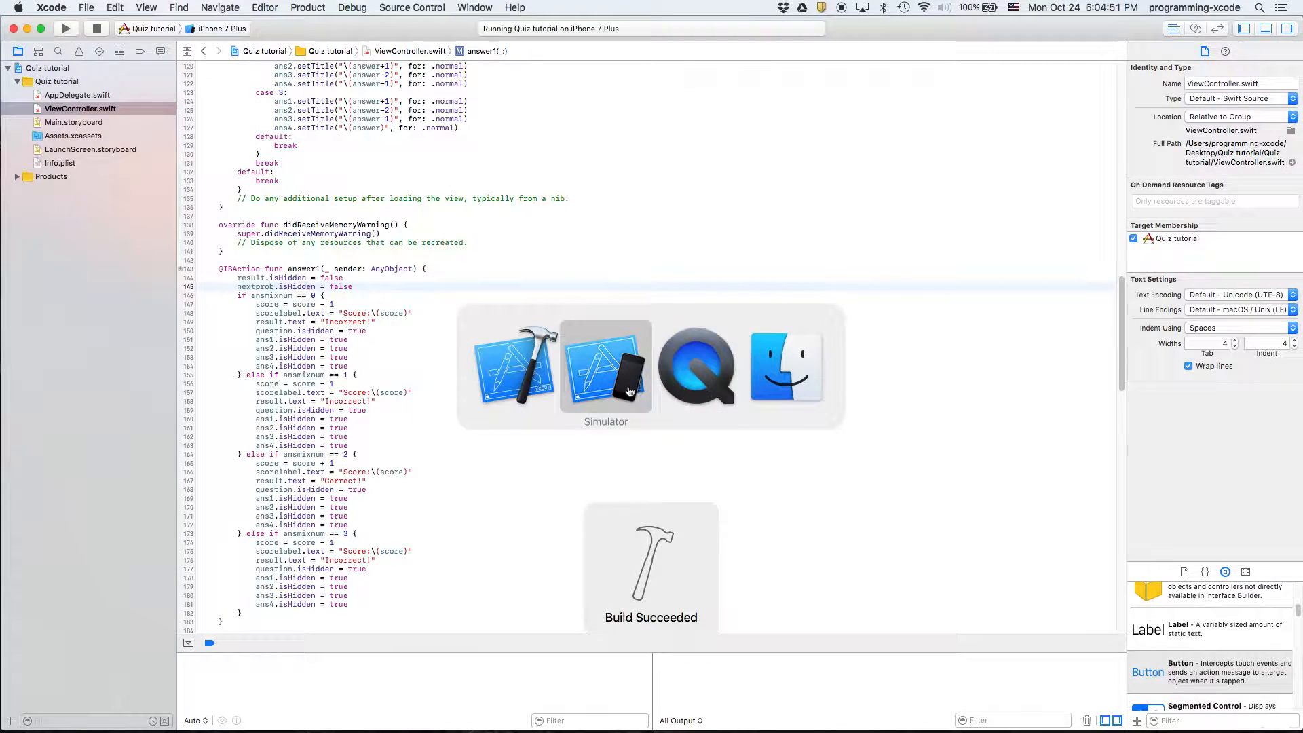
pyautogui.click(606, 366)
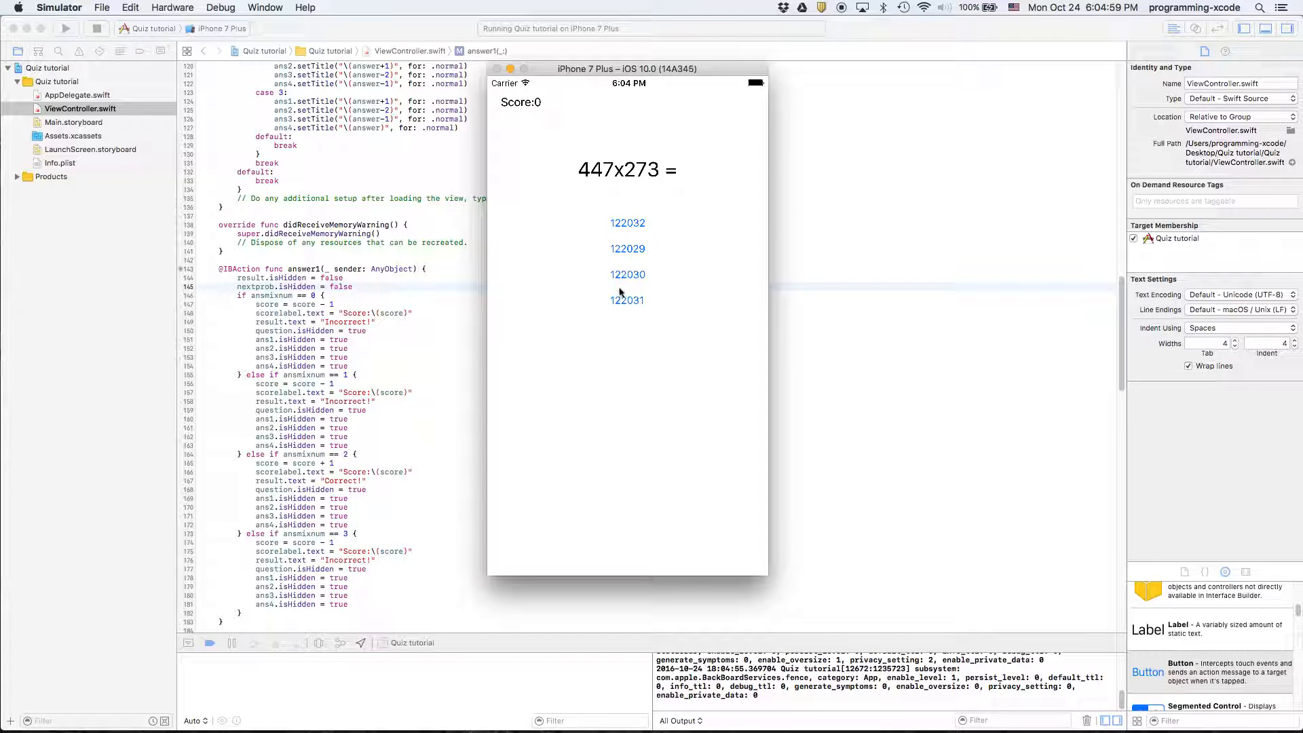
pyautogui.moveTo(622, 310)
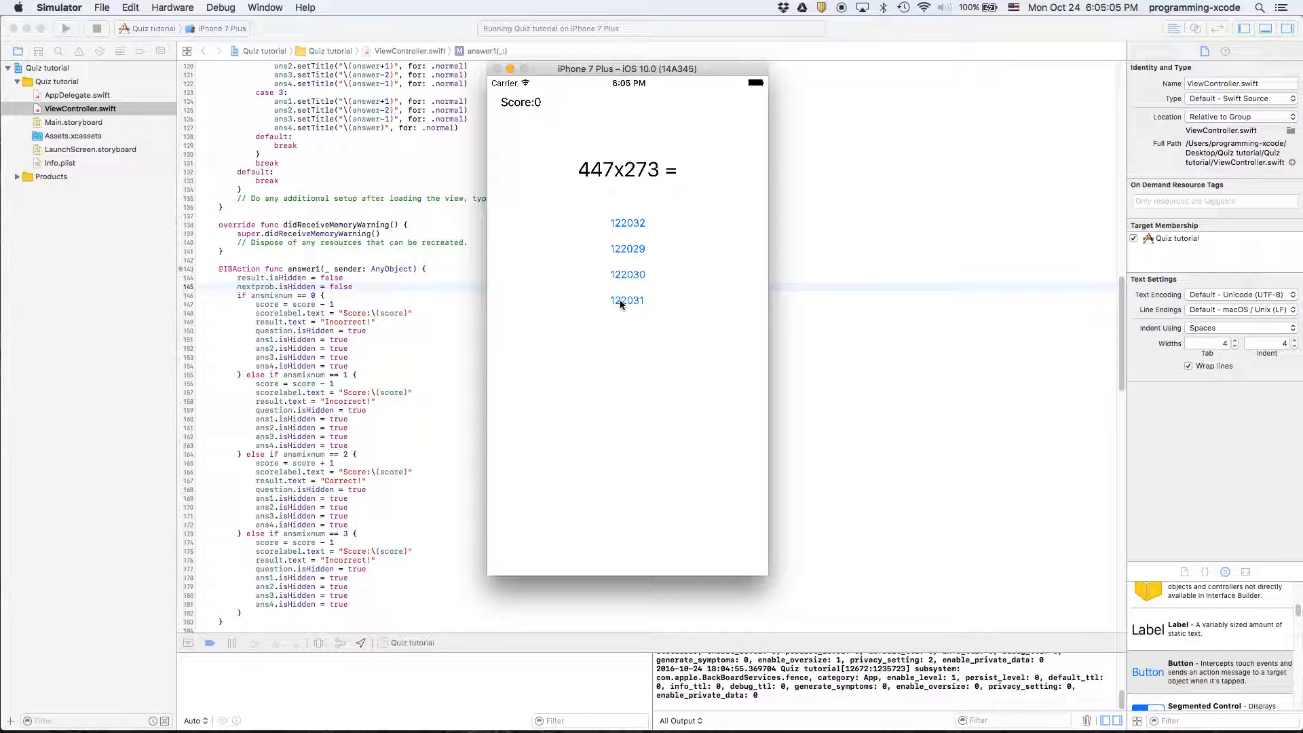
pyautogui.click(627, 300)
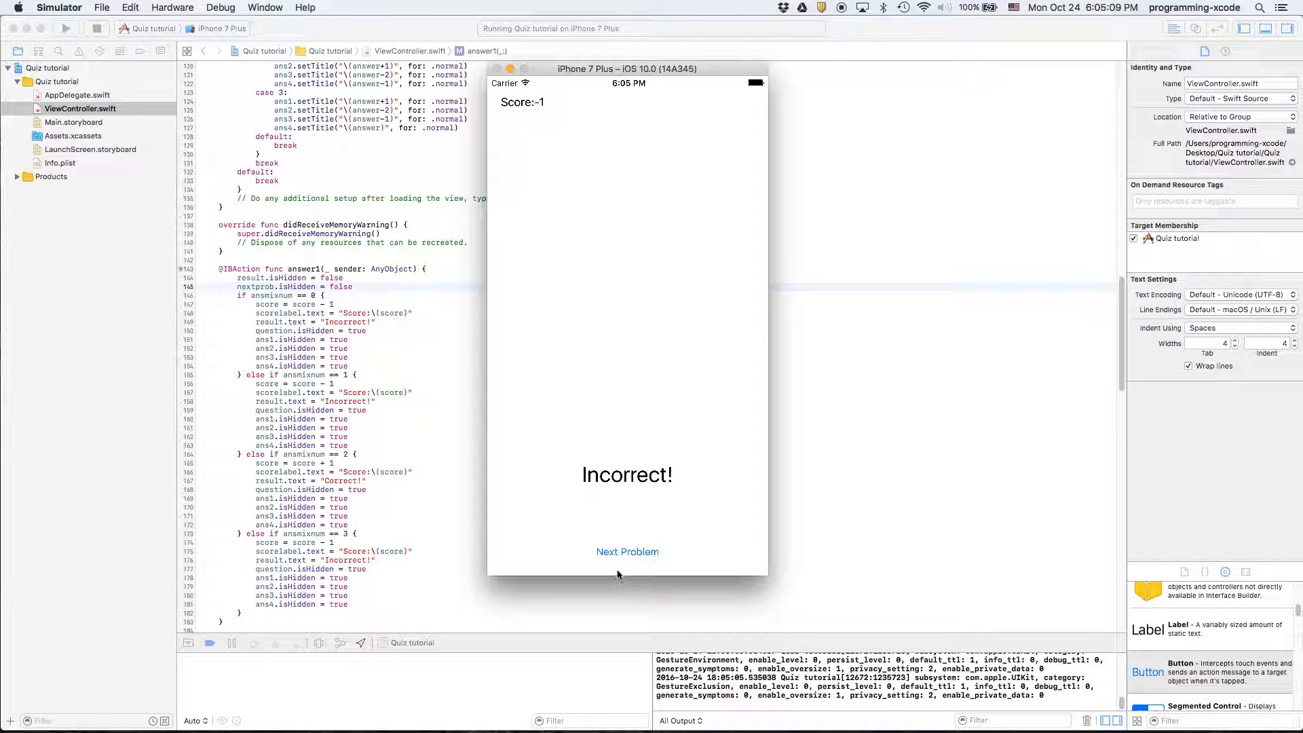
pyautogui.moveTo(630, 568)
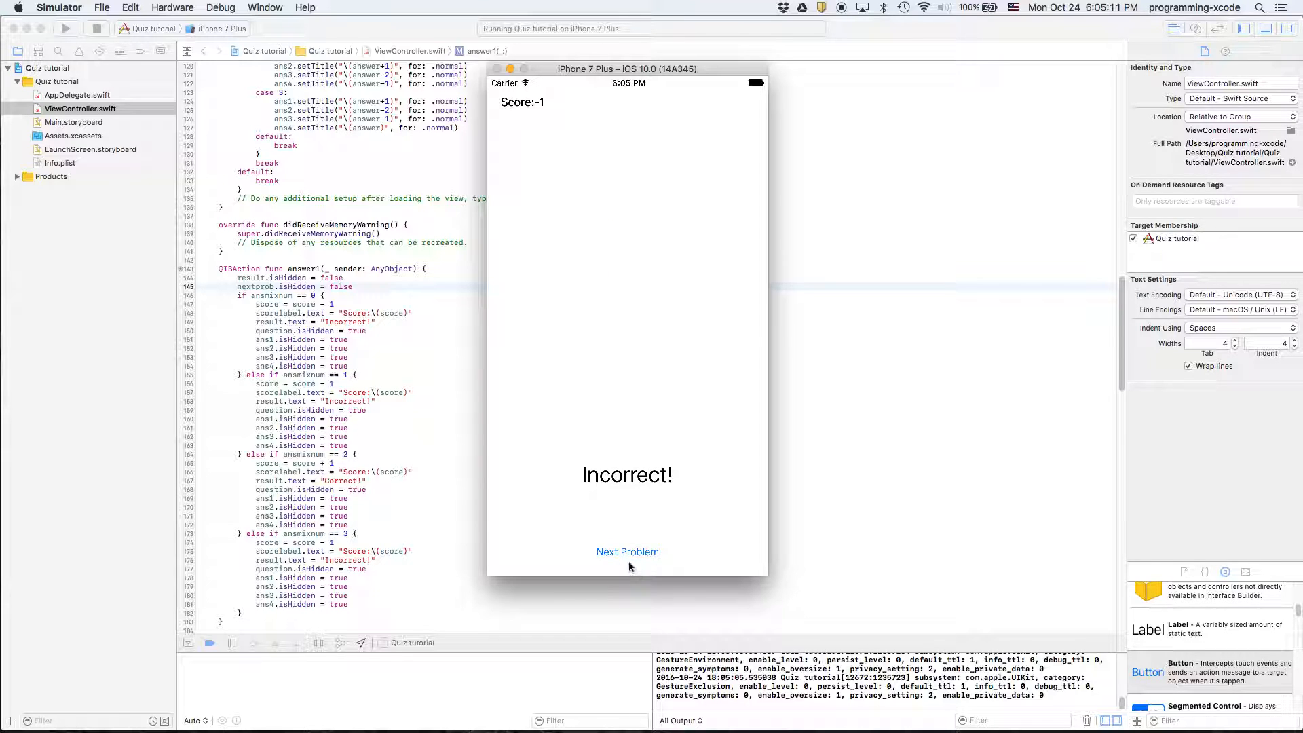
pyautogui.click(627, 551)
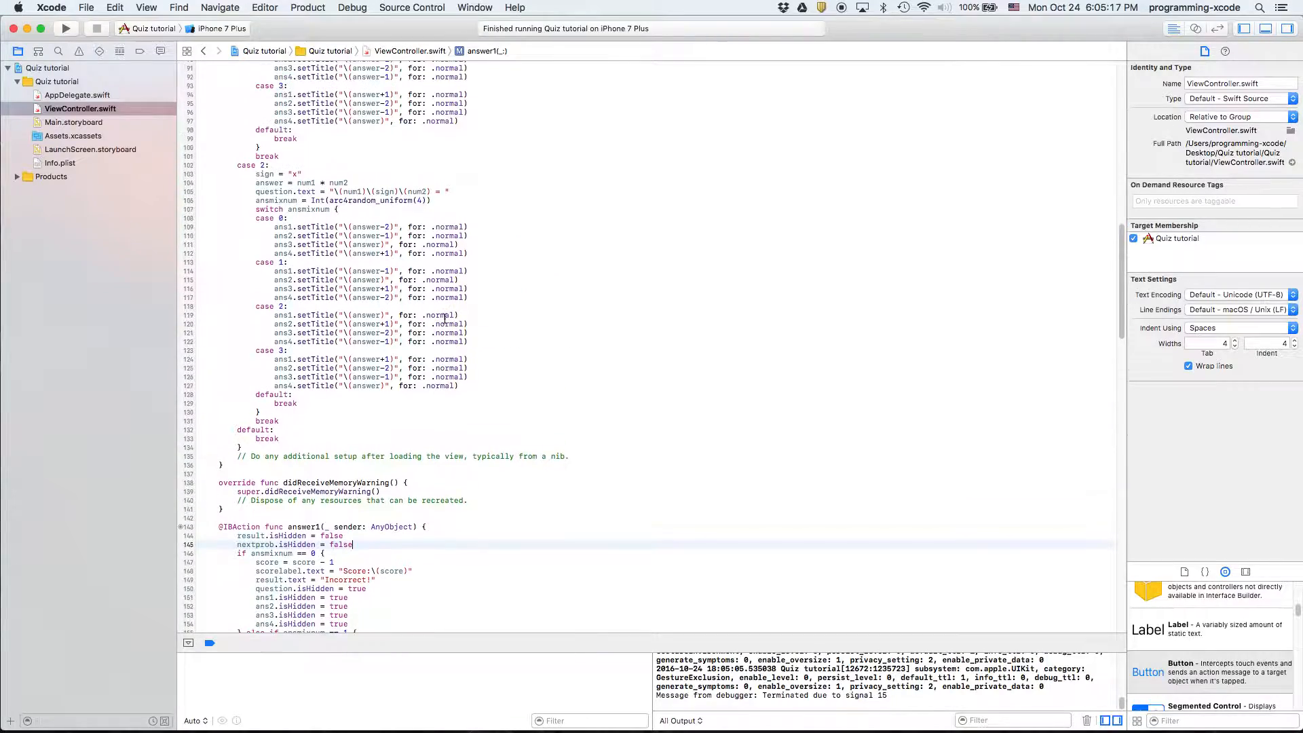
# - Run the Quiz tutorial app again on the iPhone 7 Plus simulator
pyautogui.scroll(3)
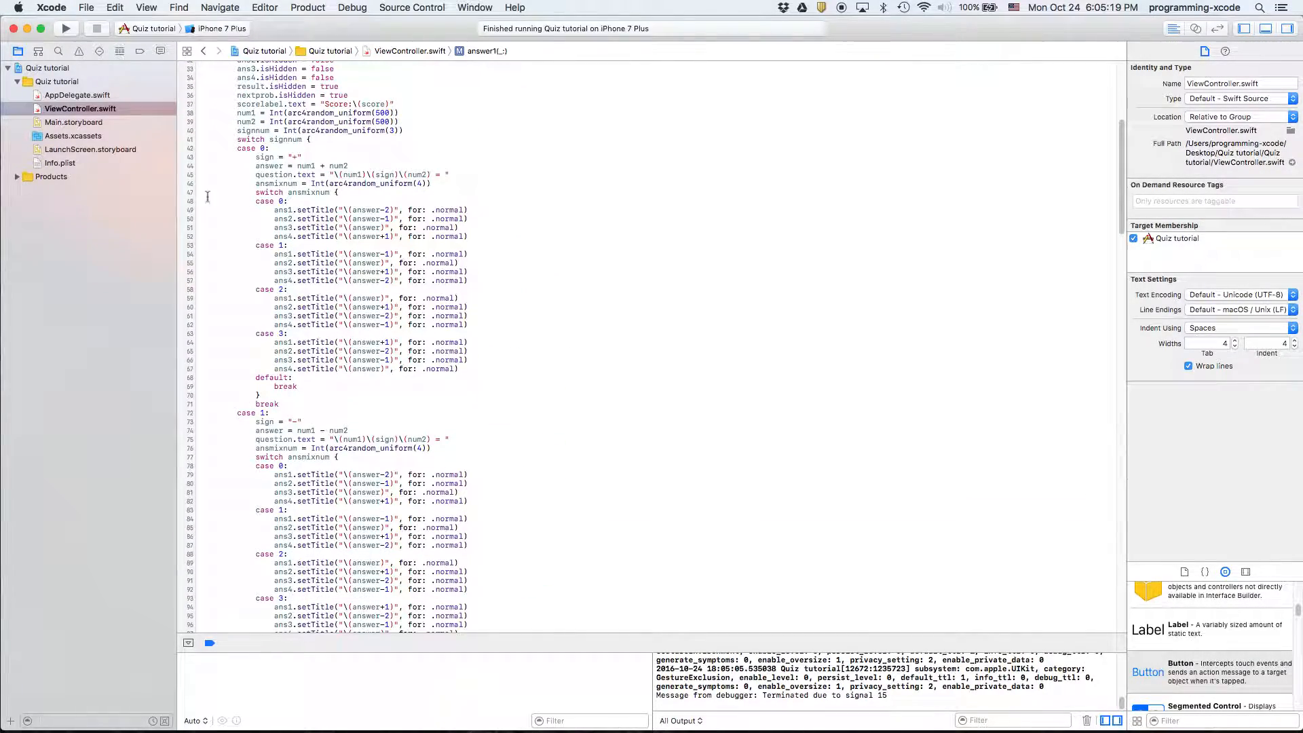
pyautogui.click(71, 122)
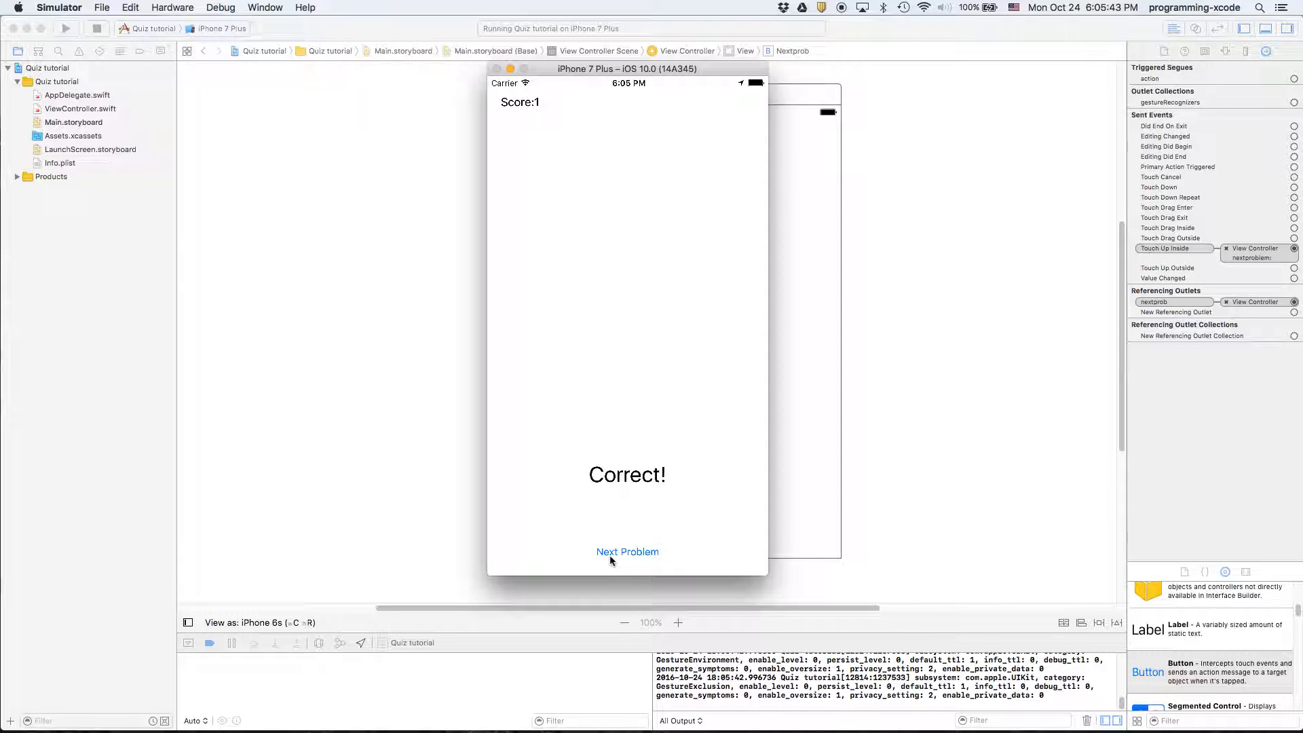
# - Answer 149x309 with 46041 and move on, exposing a correct multiplication marked Incorrect
pyautogui.click(627, 551)
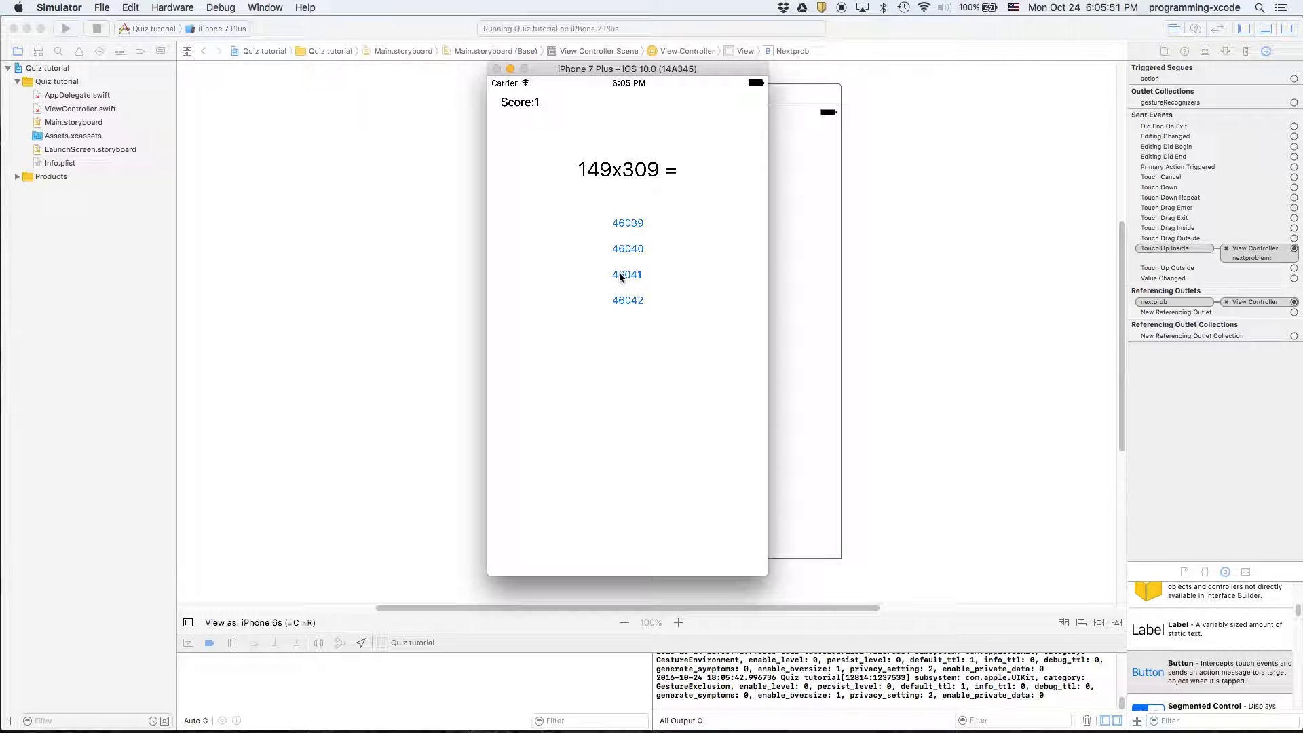
pyautogui.click(627, 274)
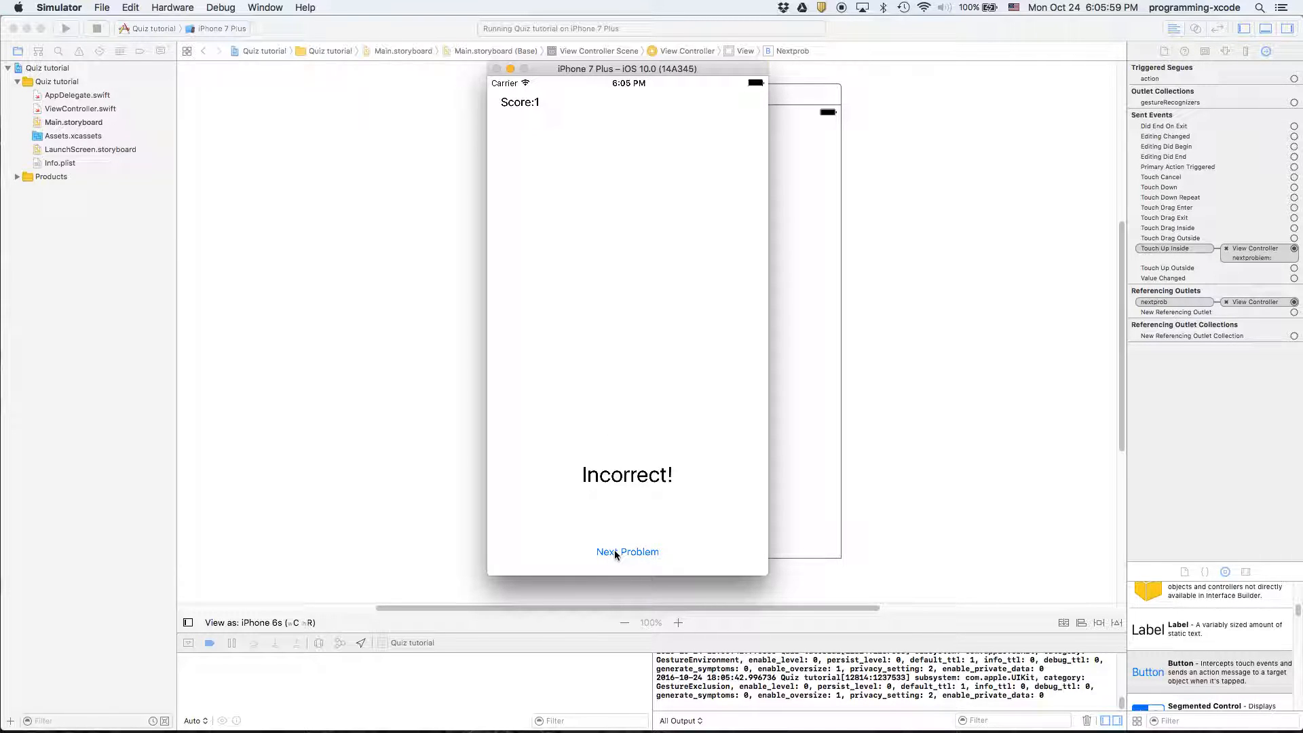
pyautogui.click(627, 551)
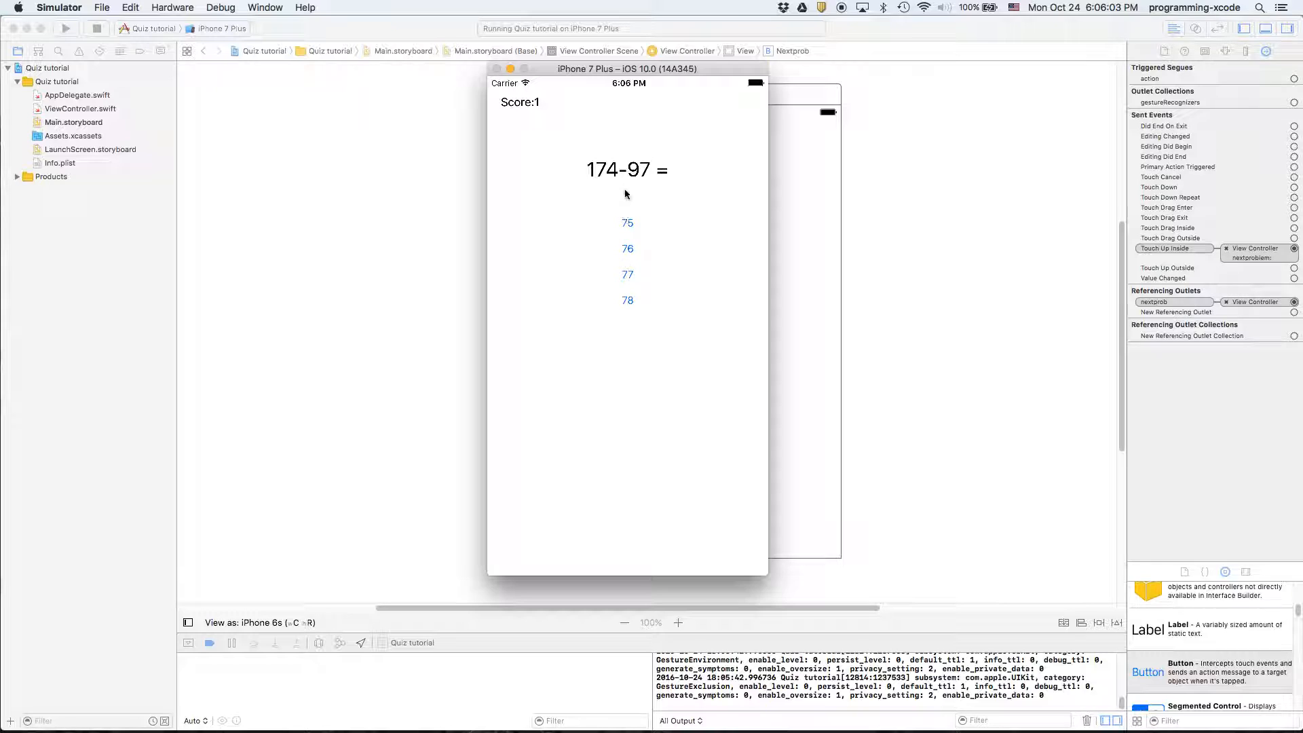
pyautogui.moveTo(641, 182)
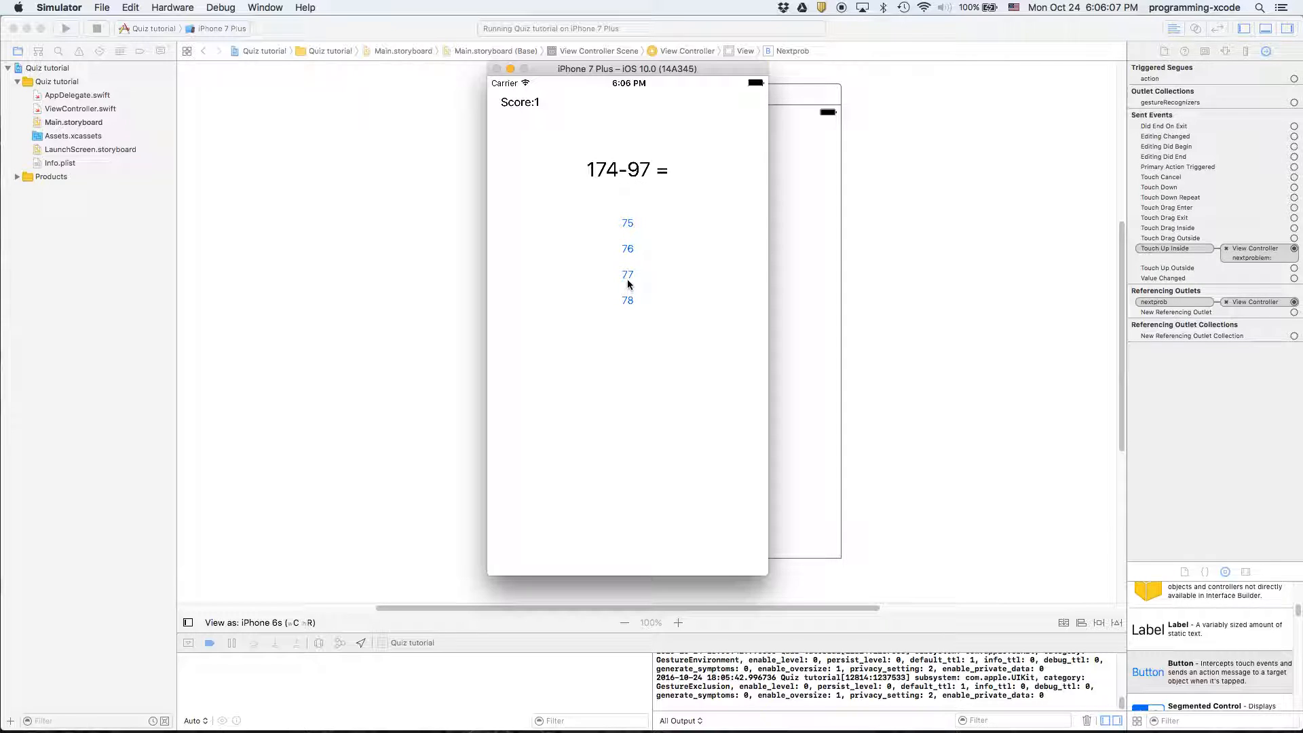
# - Answer 174-97 with 77, 127+315 with 442 and 373-196 with 177, raising the score to 4
pyautogui.click(627, 275)
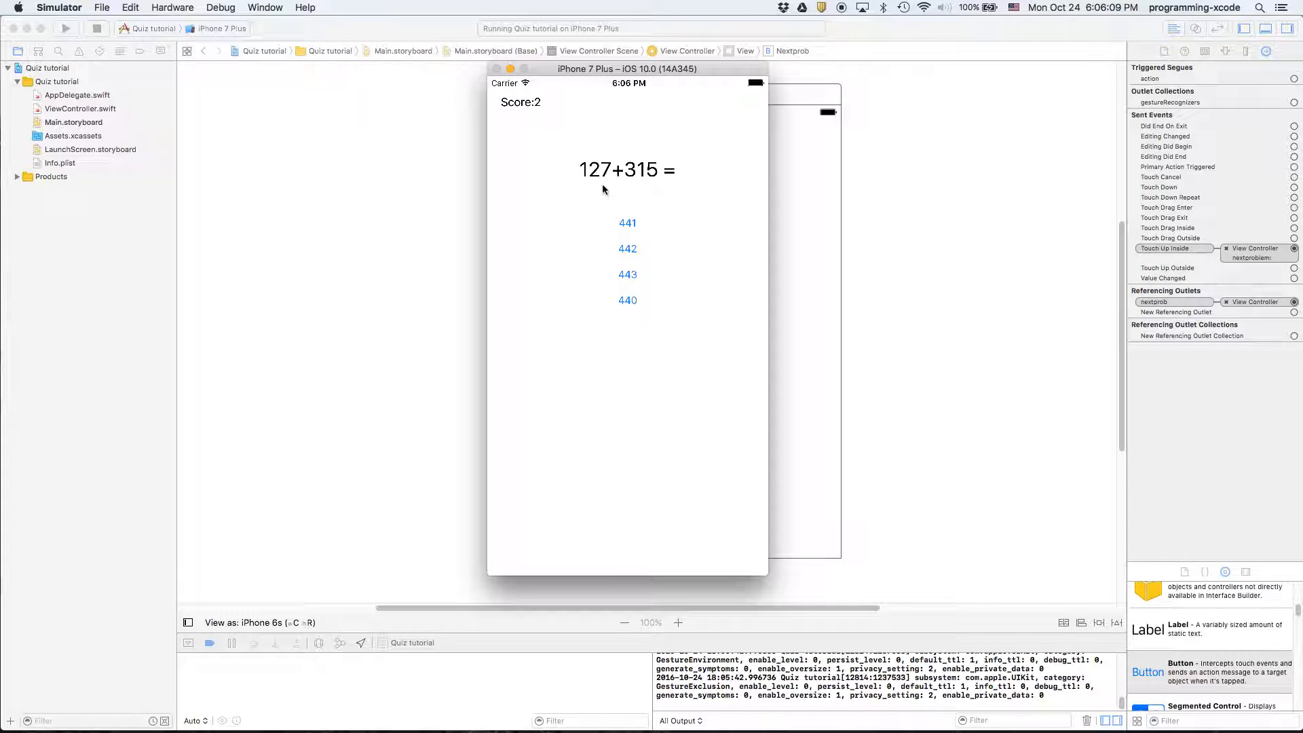
pyautogui.moveTo(598, 237)
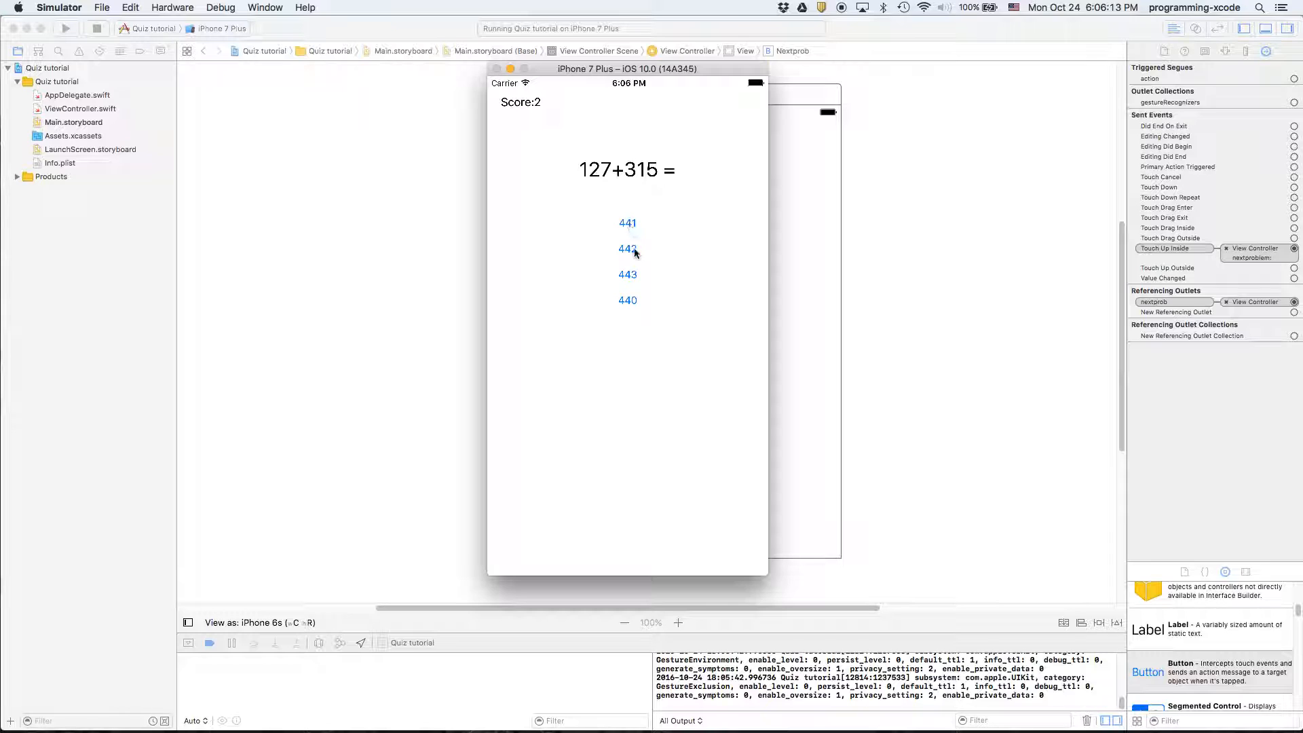
pyautogui.click(627, 249)
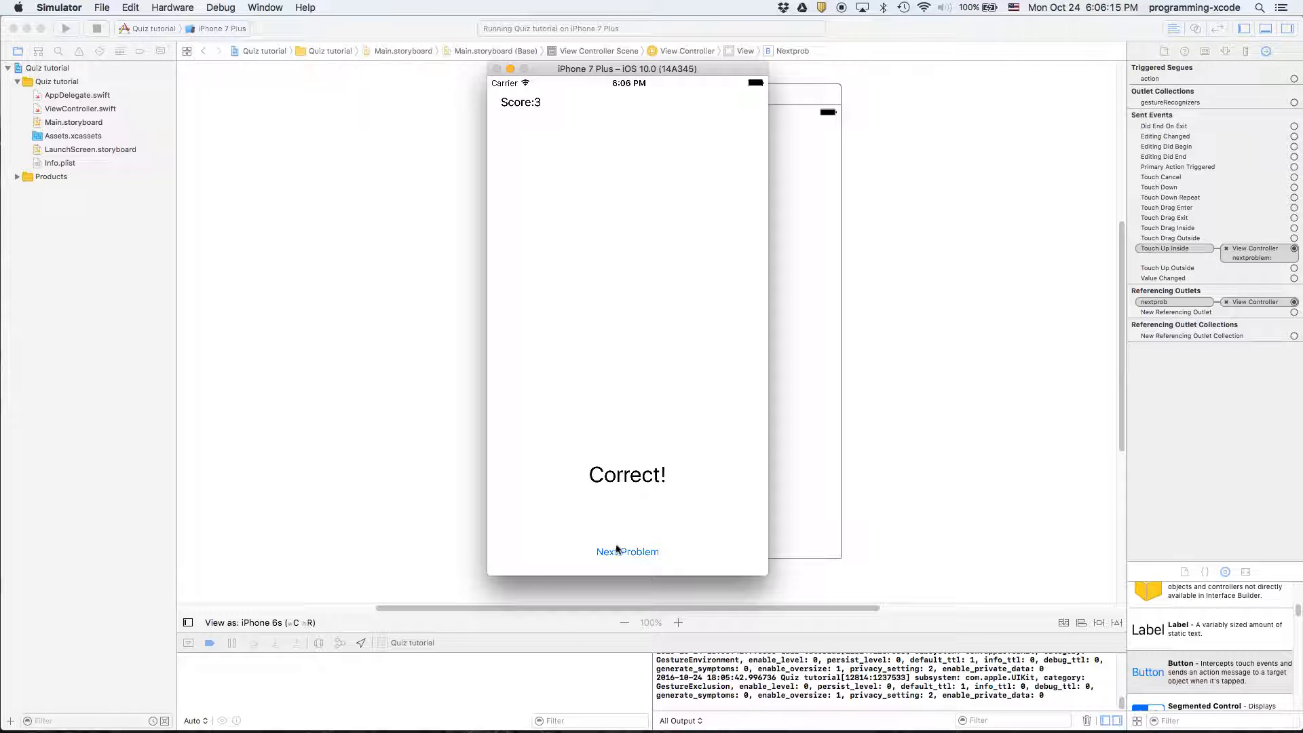
pyautogui.click(627, 552)
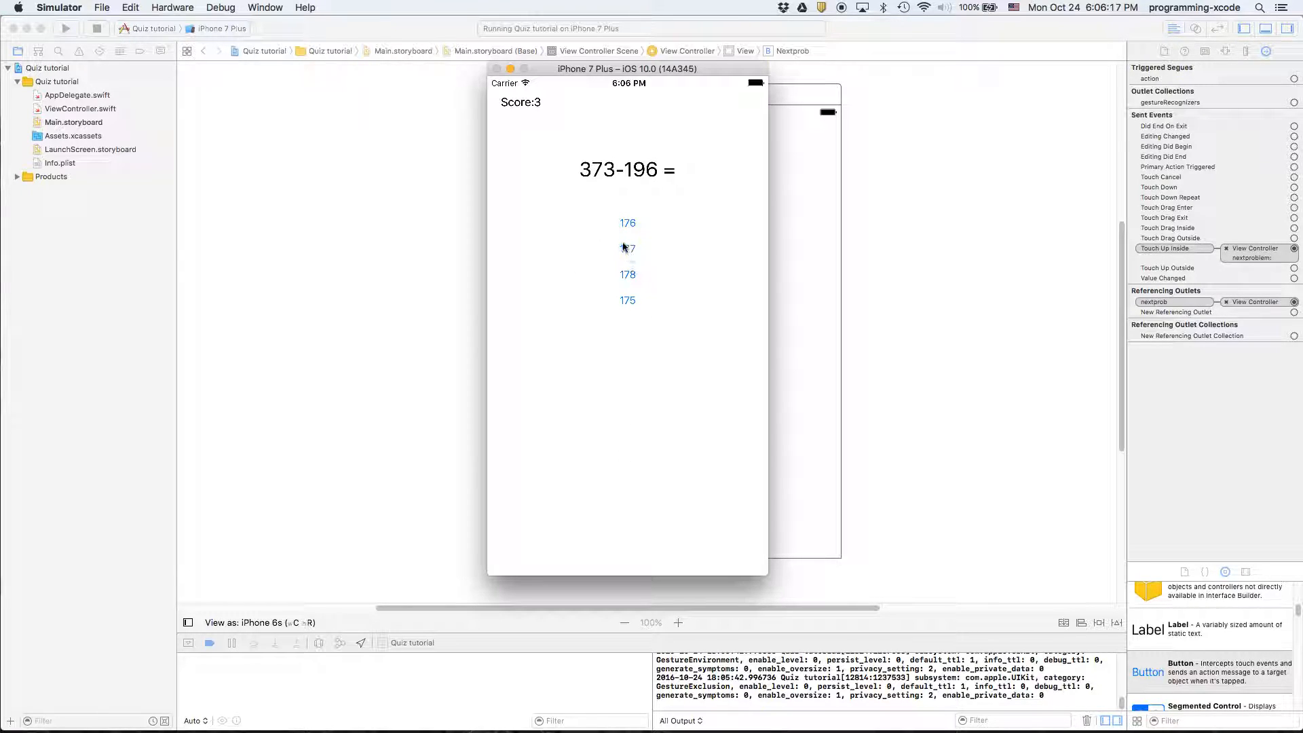
pyautogui.click(627, 248)
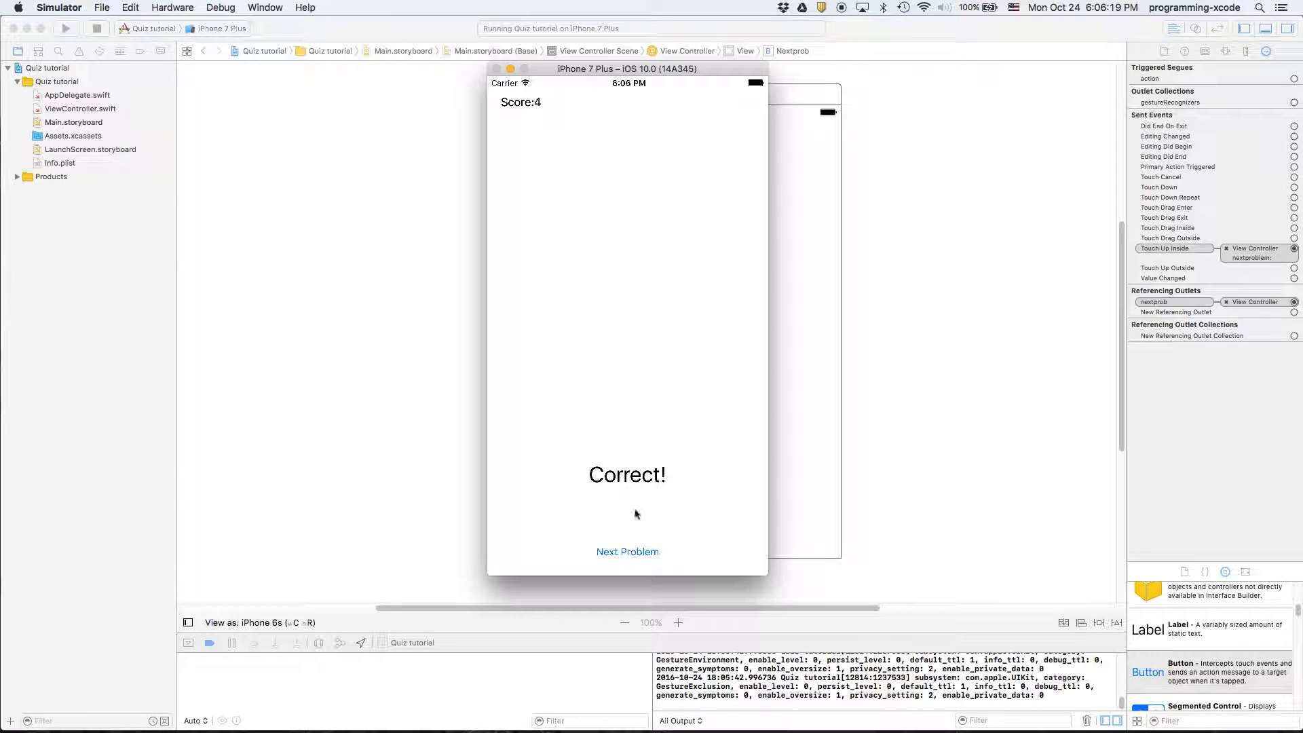
pyautogui.moveTo(649, 560)
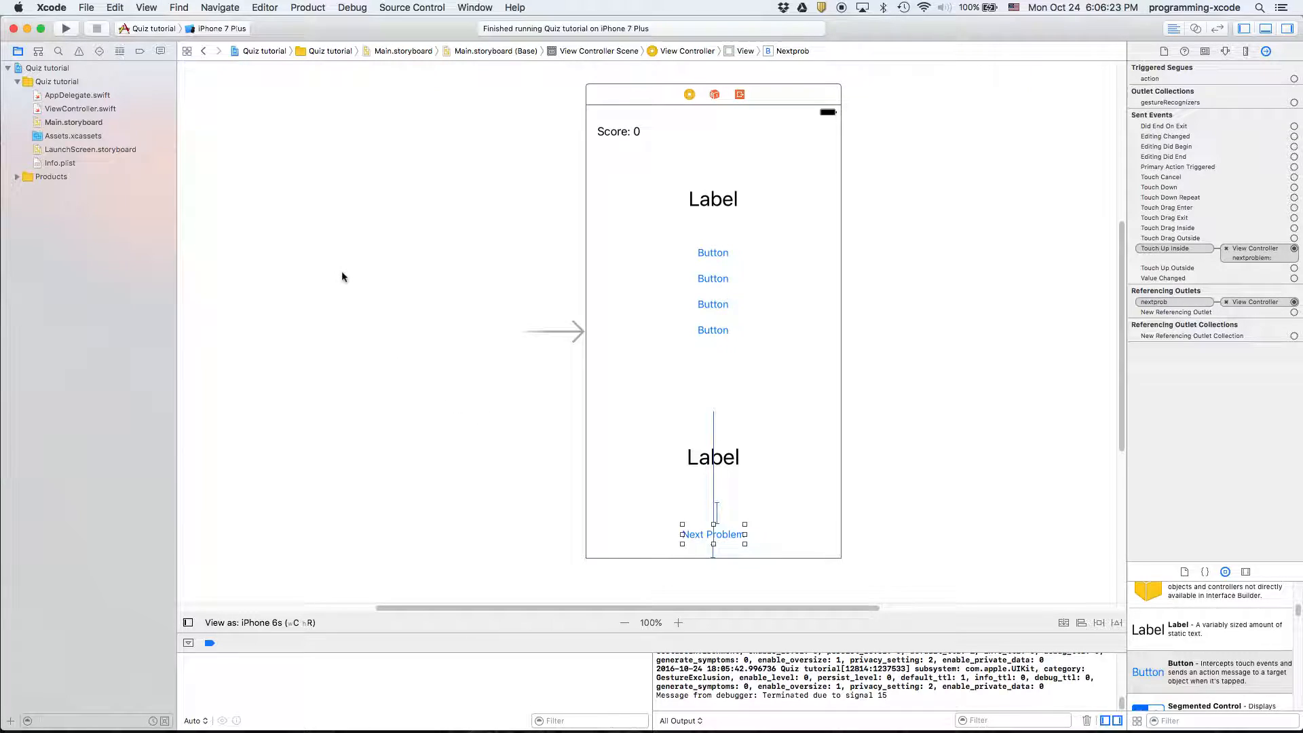
pyautogui.moveTo(690, 345)
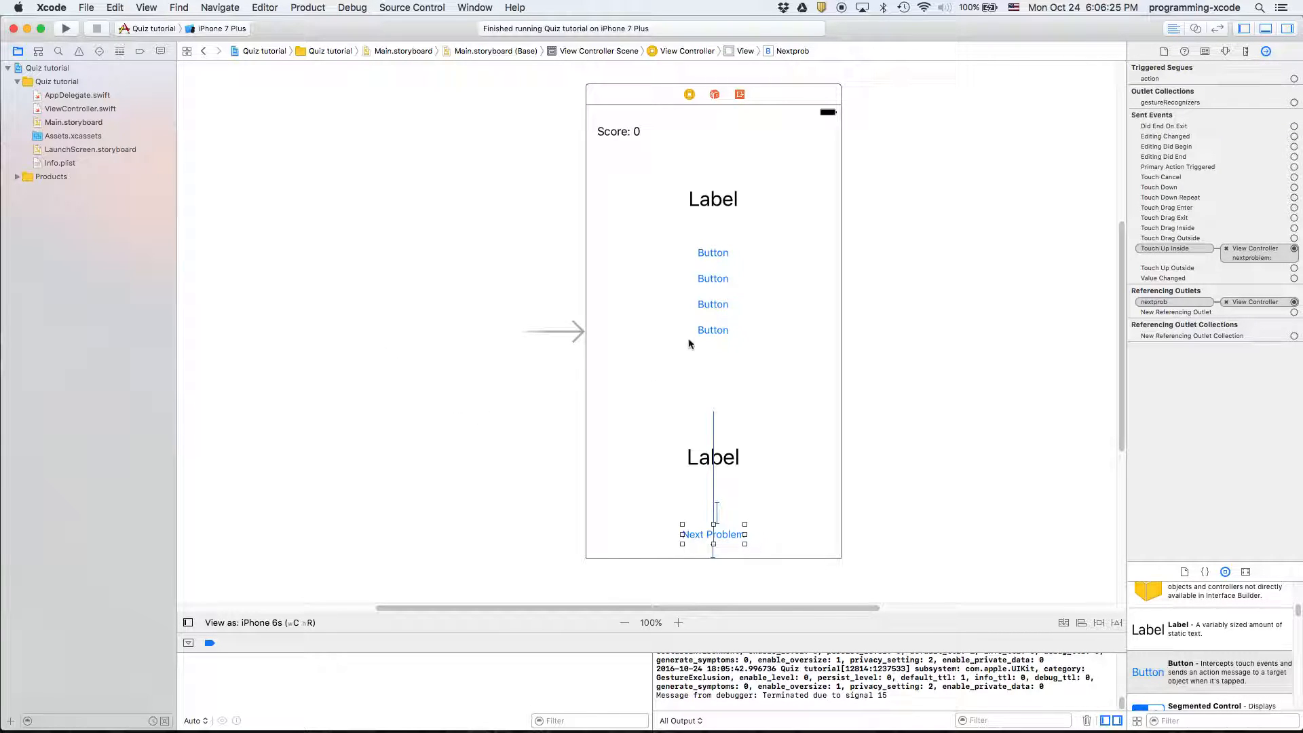
pyautogui.click(712, 304)
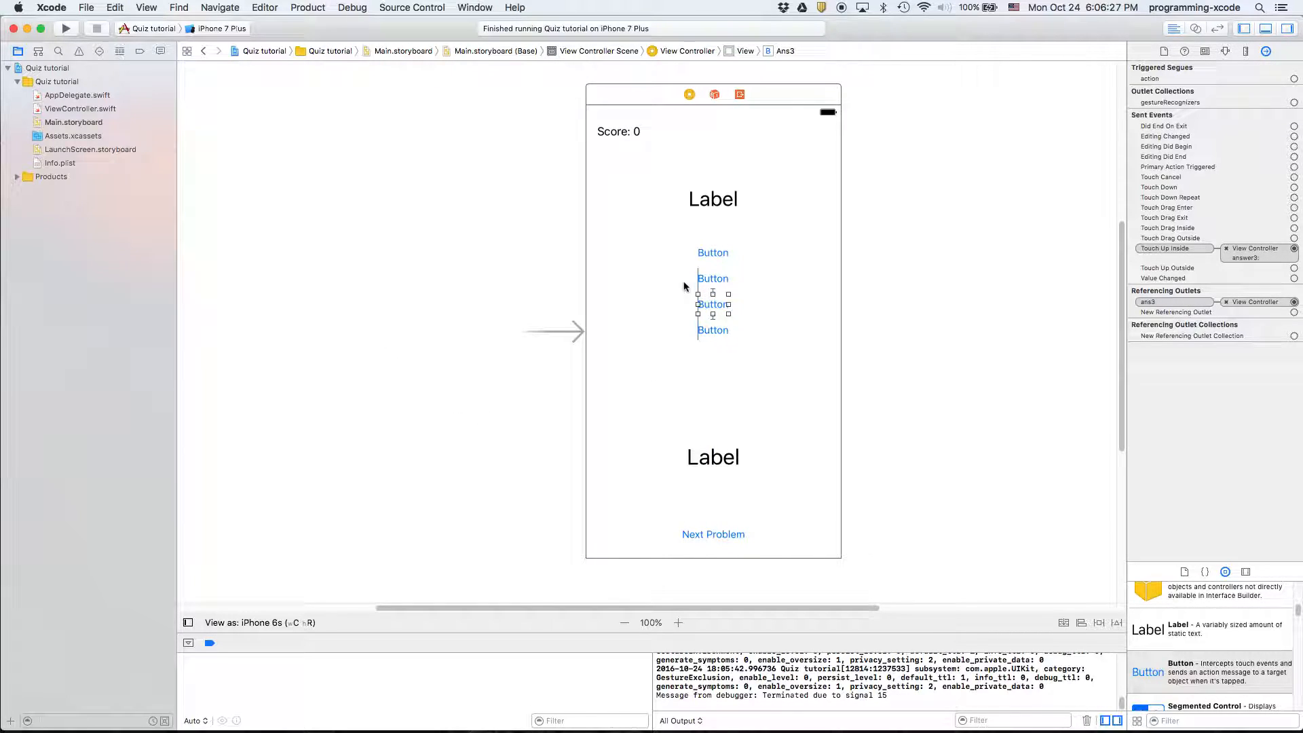
pyautogui.moveTo(725, 536)
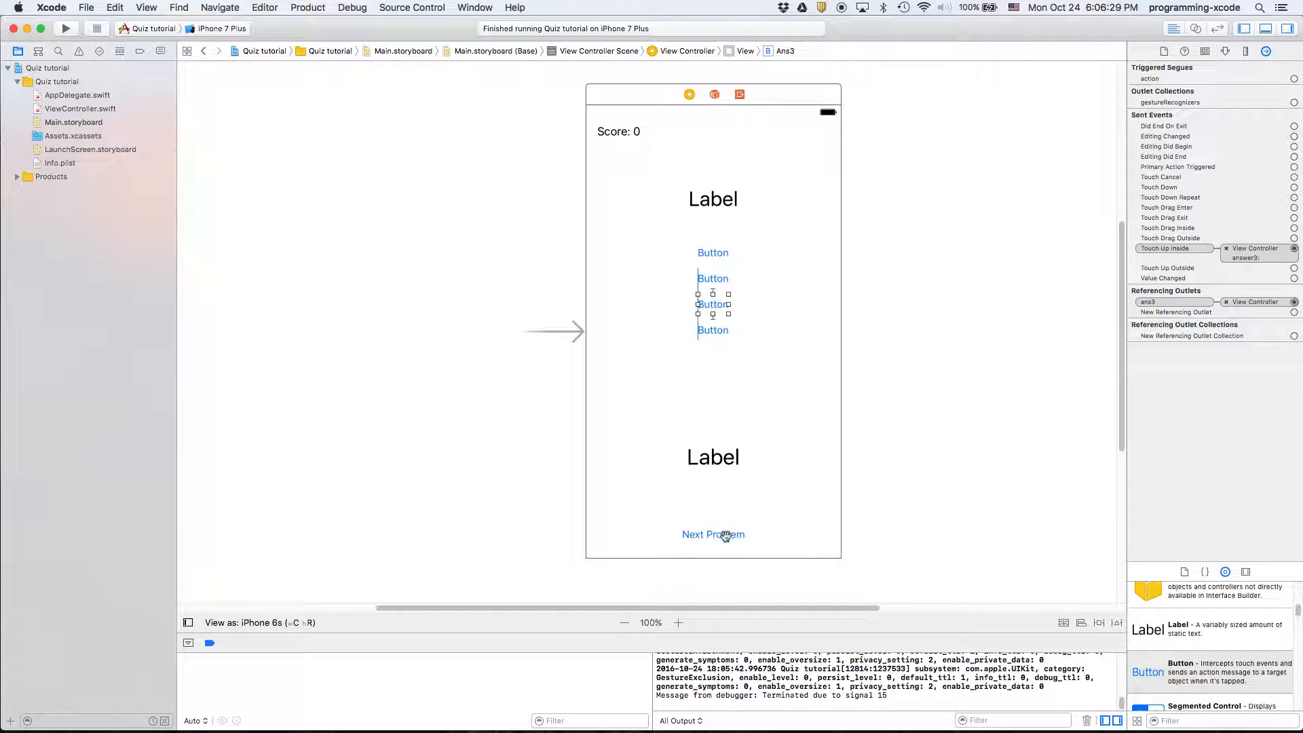
pyautogui.moveTo(694, 233)
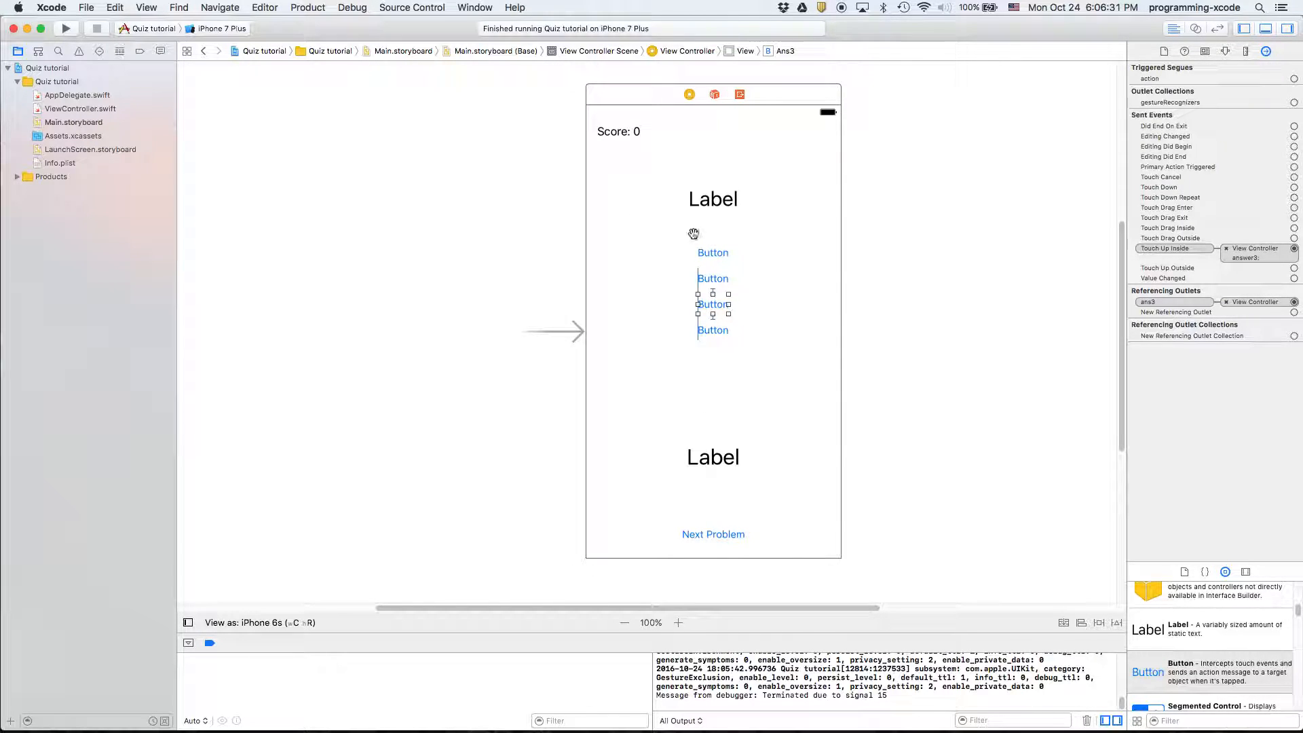
pyautogui.moveTo(945, 300)
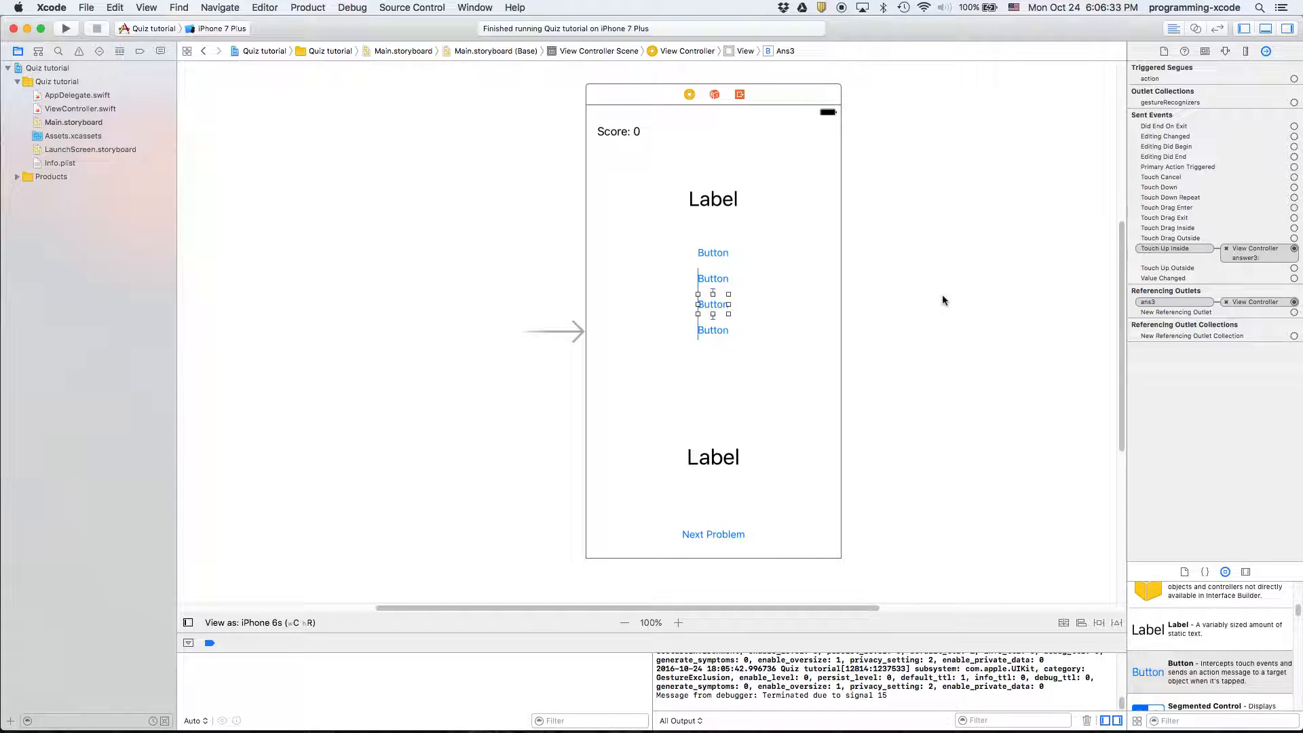
pyautogui.moveTo(964, 433)
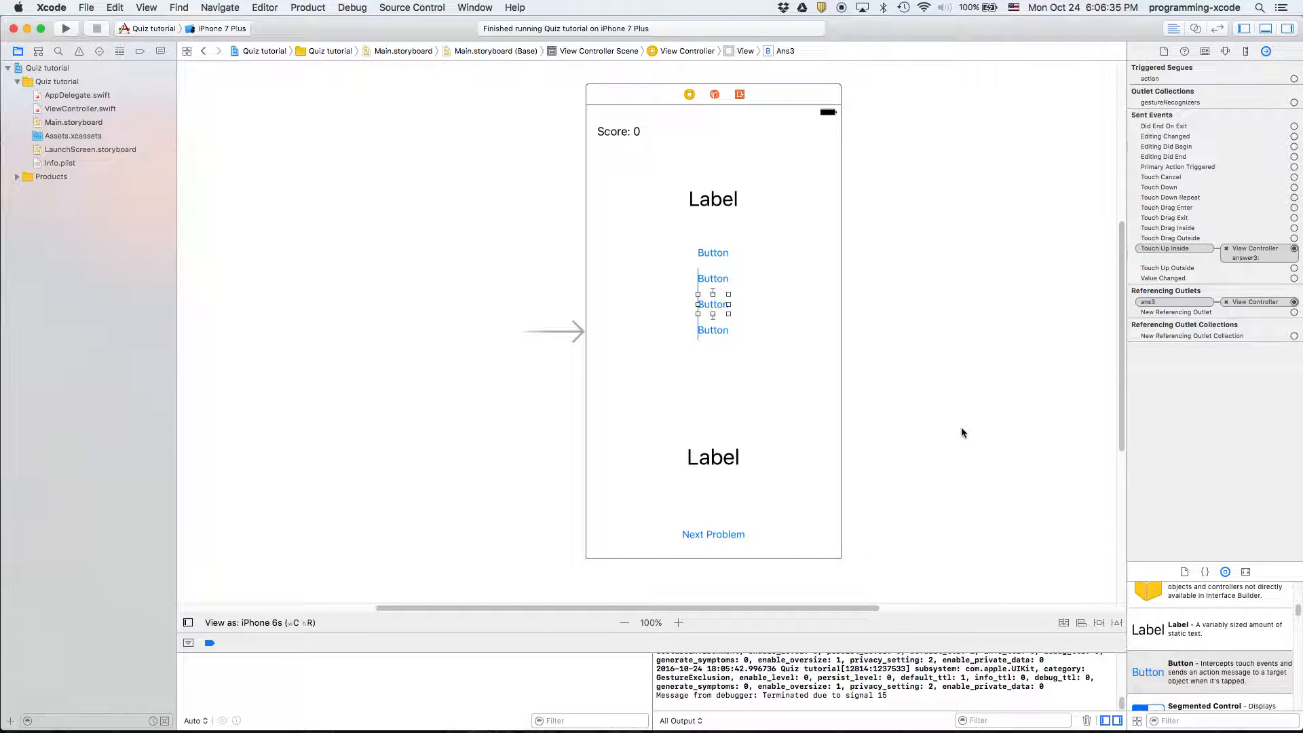
pyautogui.moveTo(891, 471)
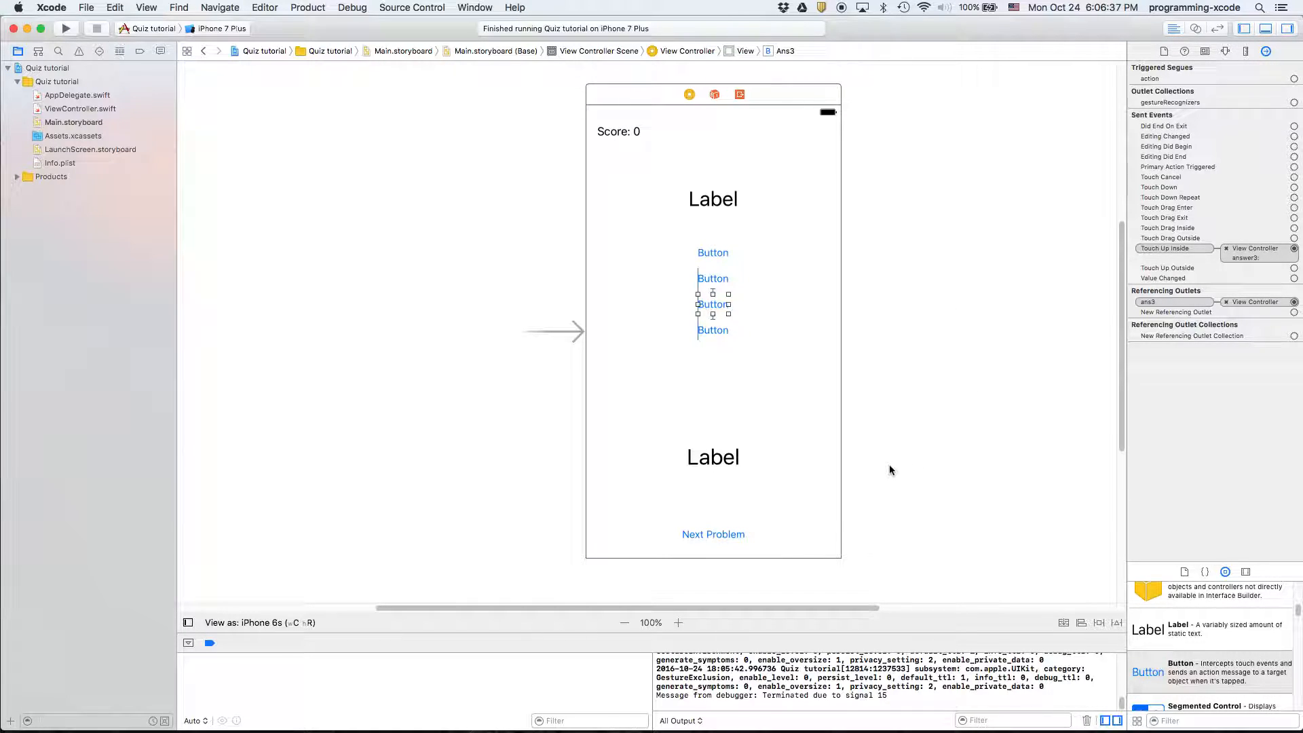
pyautogui.moveTo(728, 407)
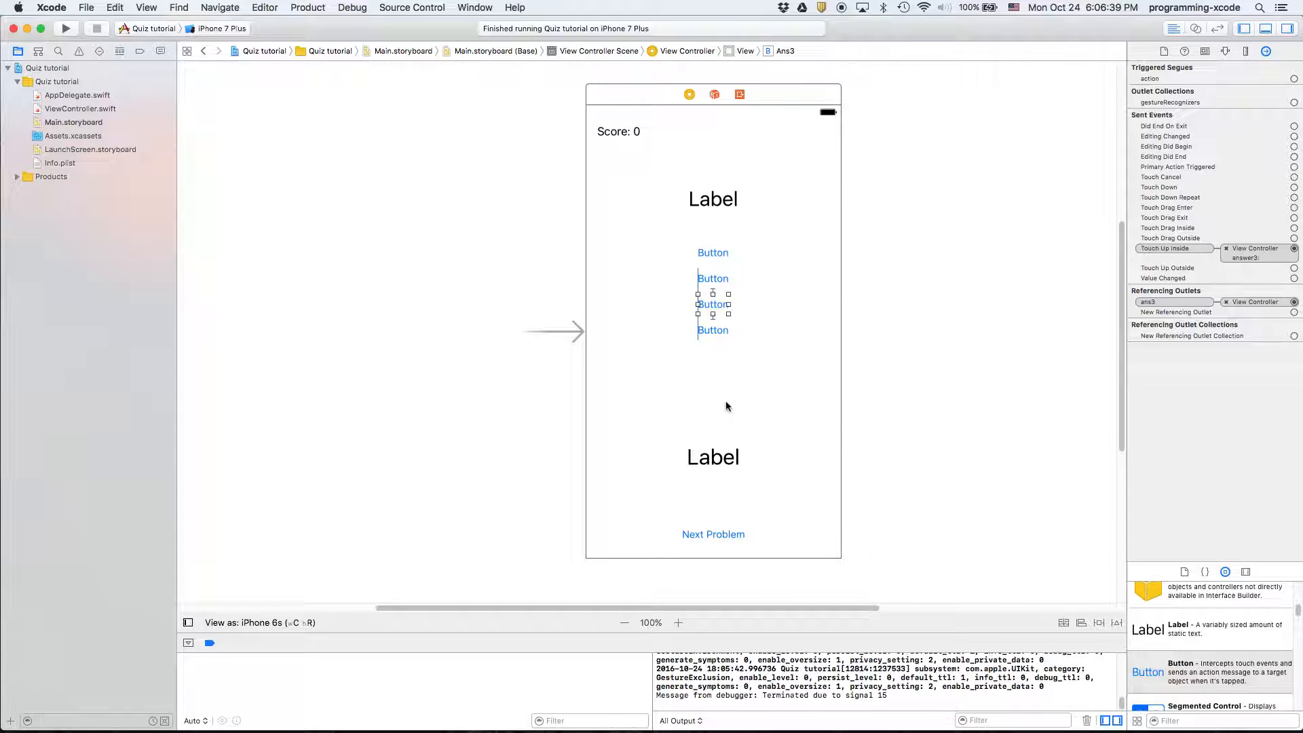
pyautogui.moveTo(704, 350)
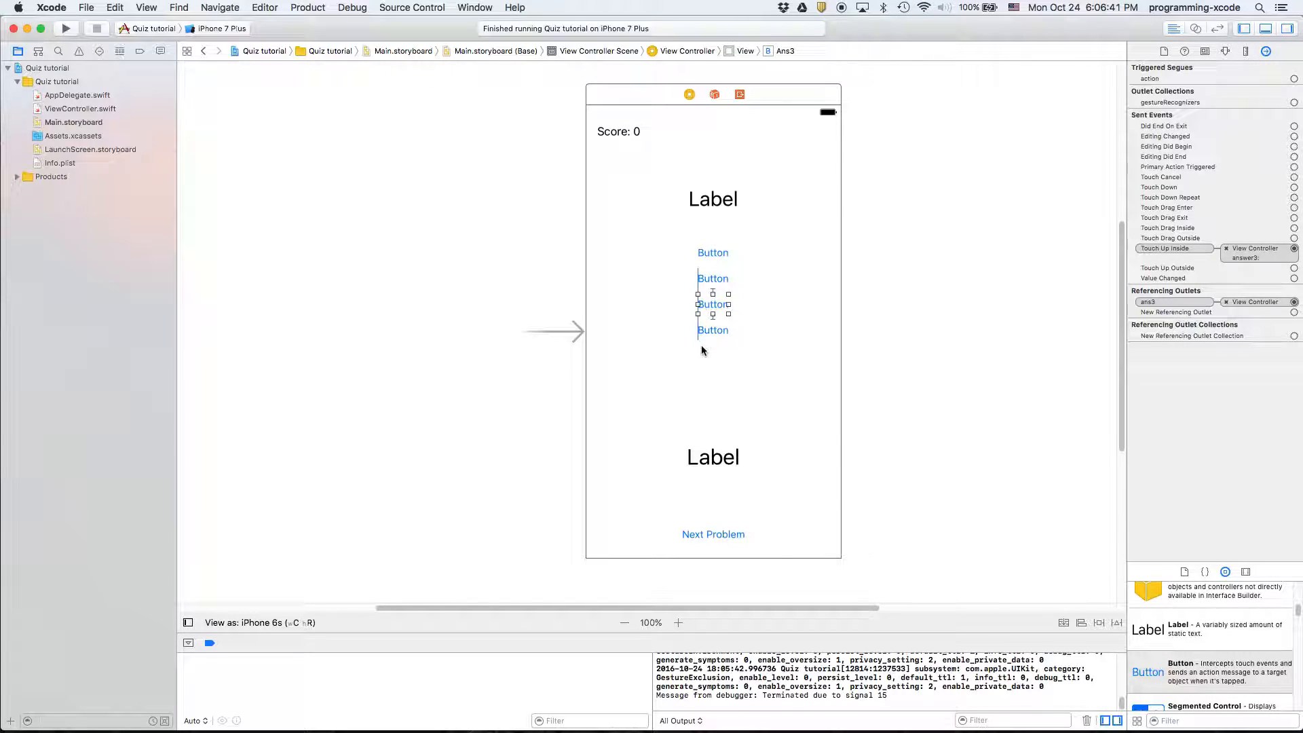
pyautogui.moveTo(701, 331)
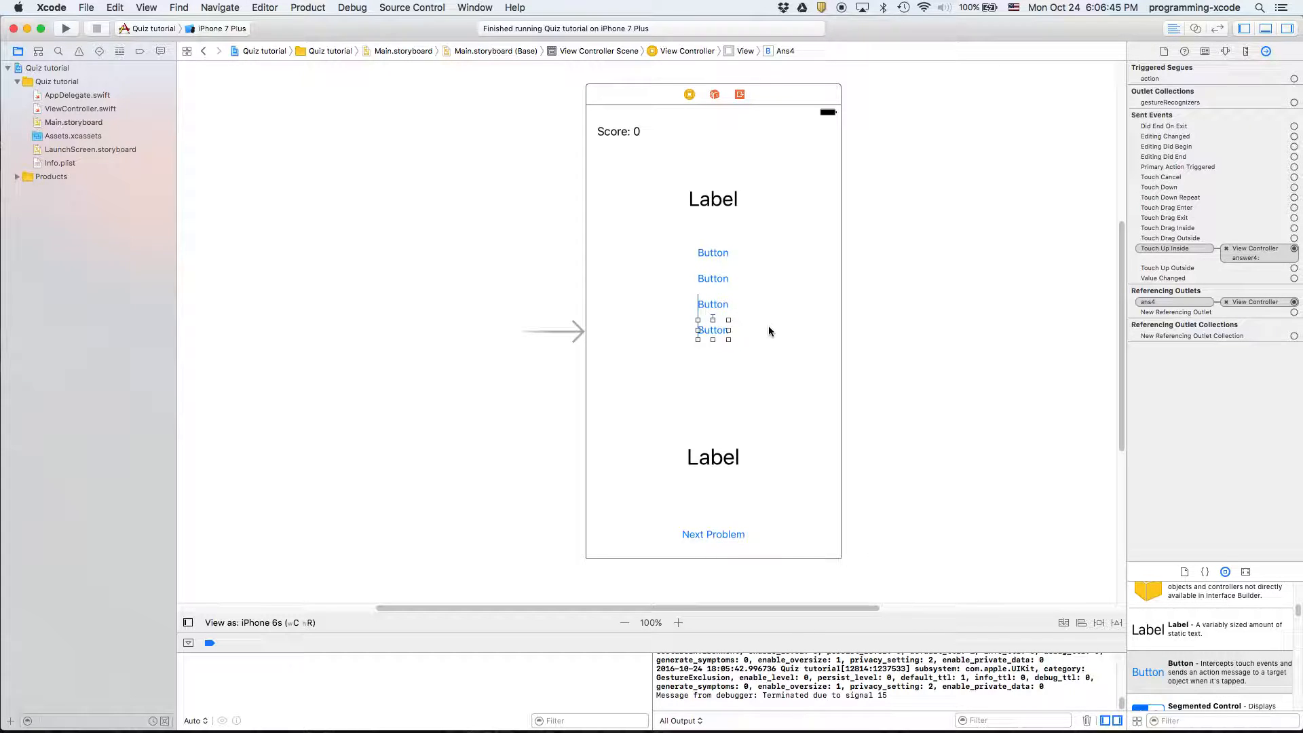
pyautogui.click(713, 198)
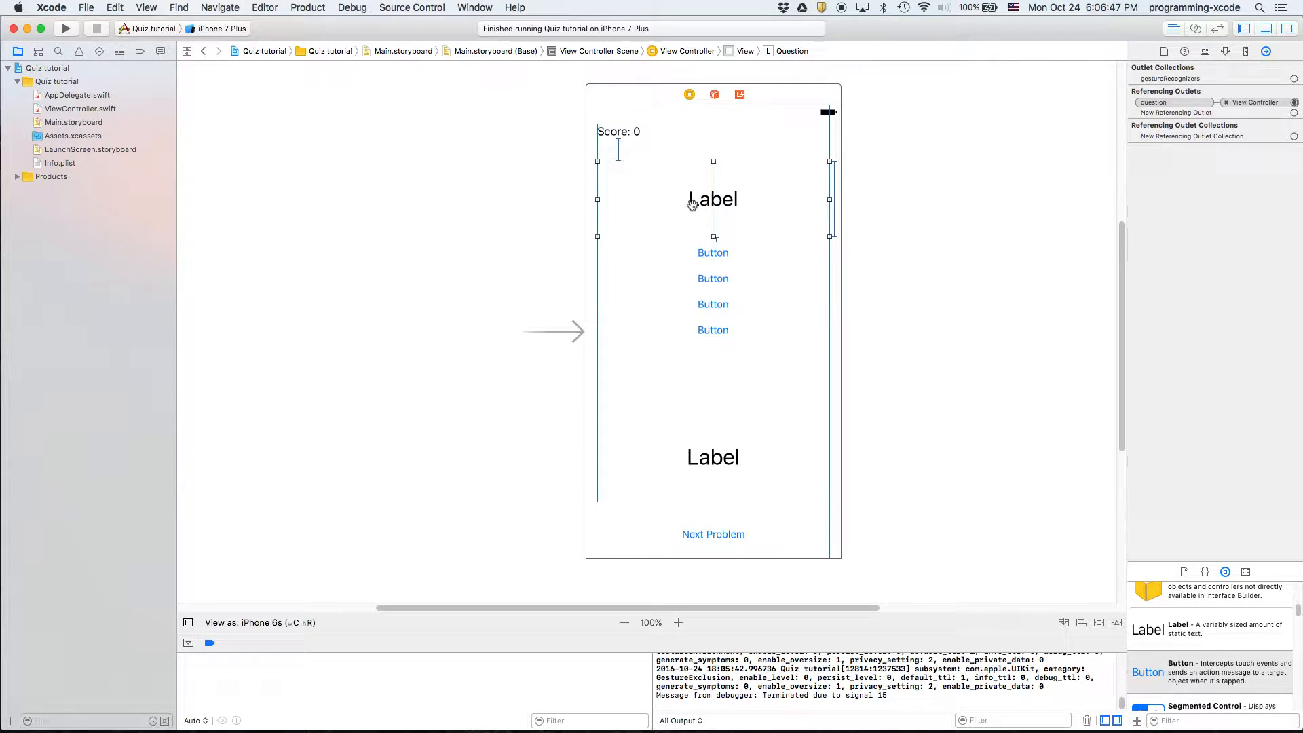